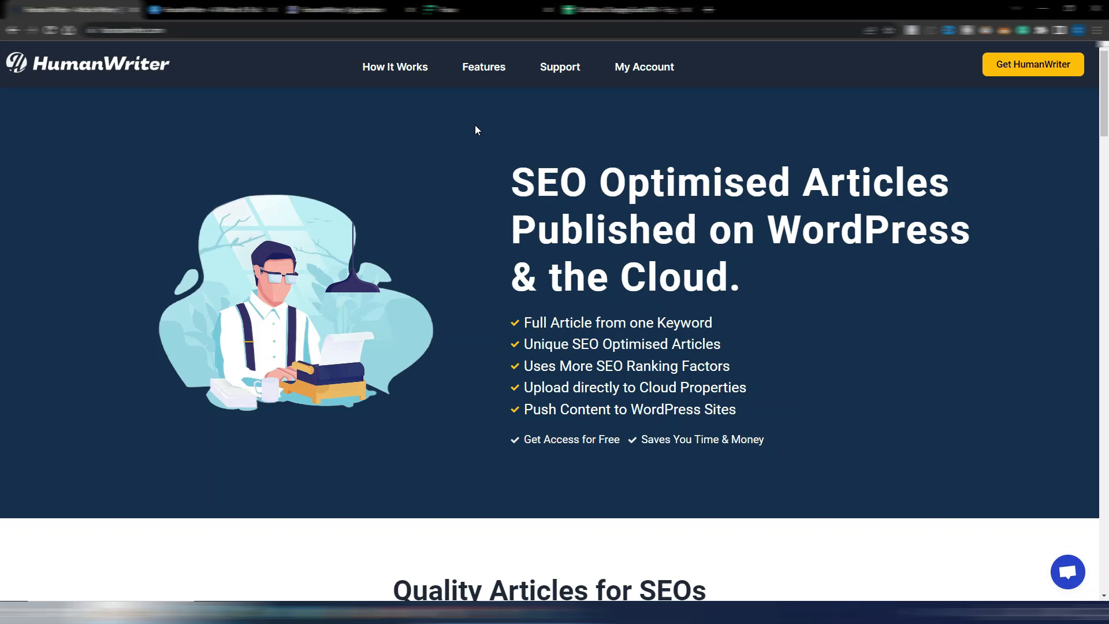
{"action": "mouse_move", "coordinate": [535, 153]}
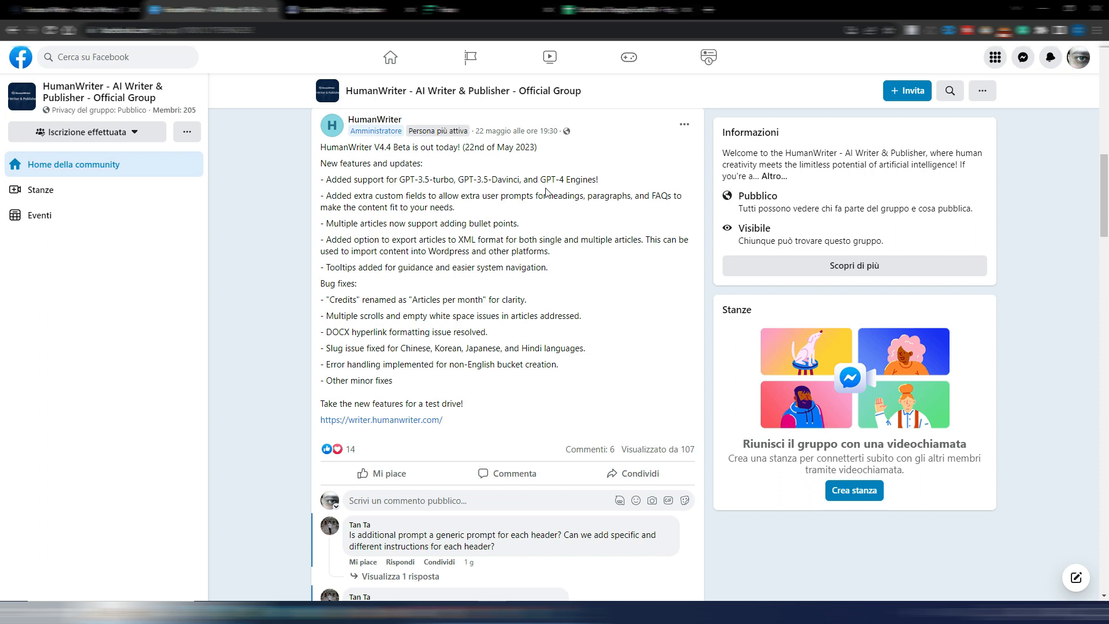
{"action": "mouse_move", "coordinate": [576, 191]}
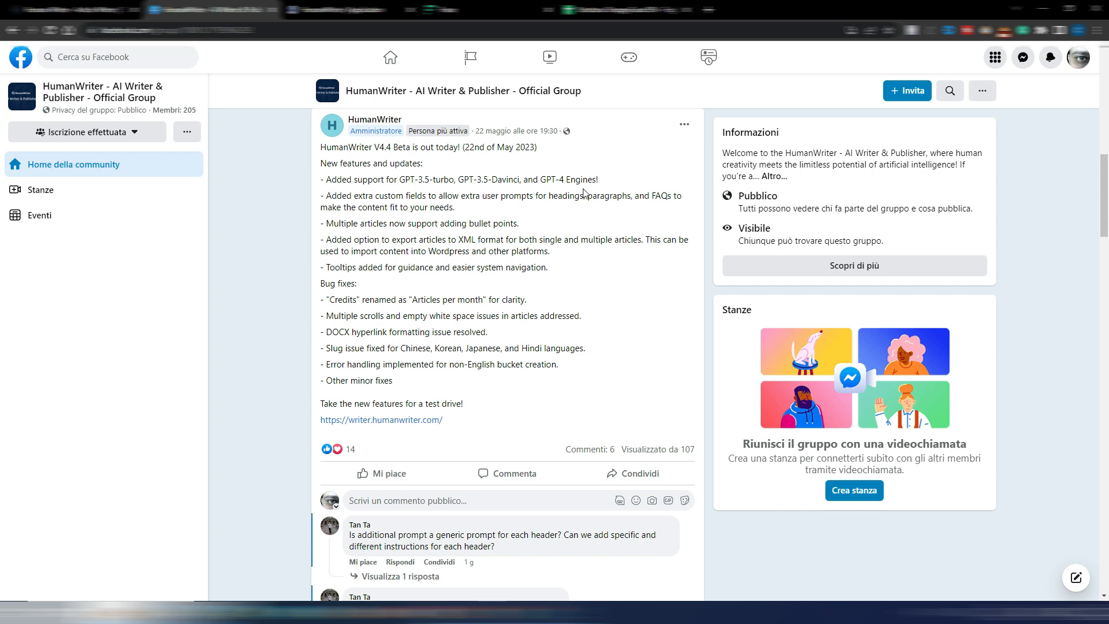
{"action": "mouse_move", "coordinate": [584, 192]}
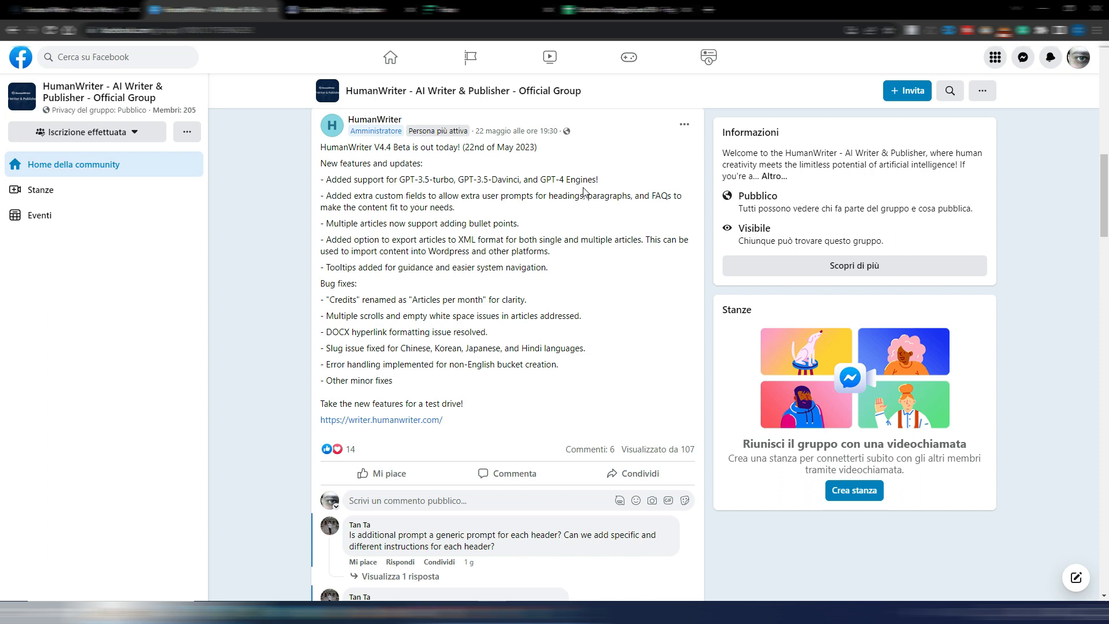
{"action": "mouse_move", "coordinate": [369, 218]}
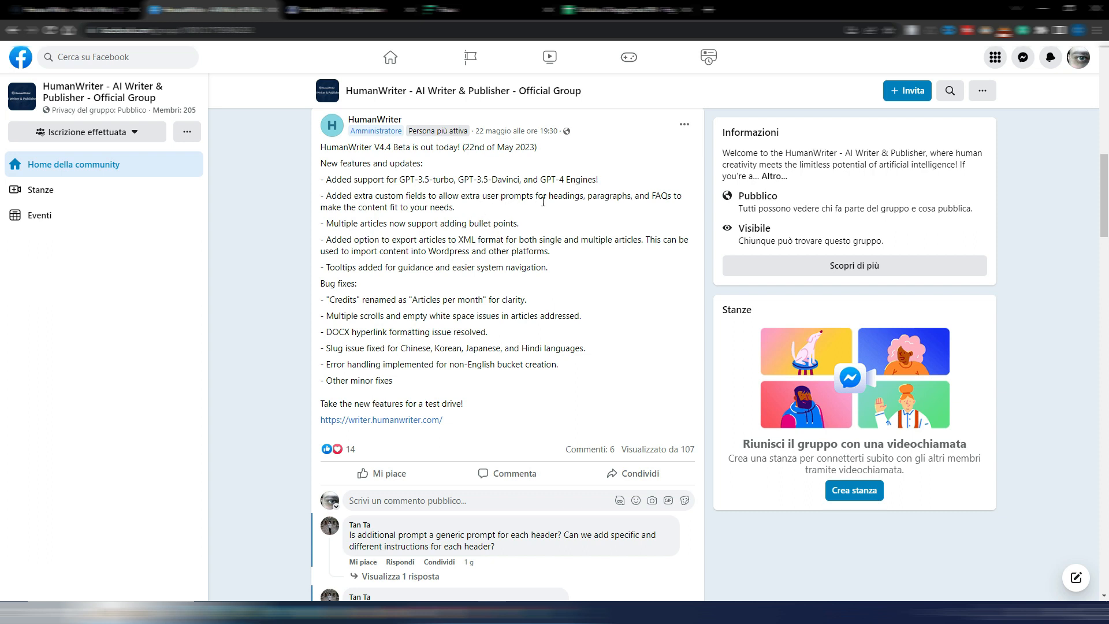
{"action": "mouse_move", "coordinate": [581, 206]}
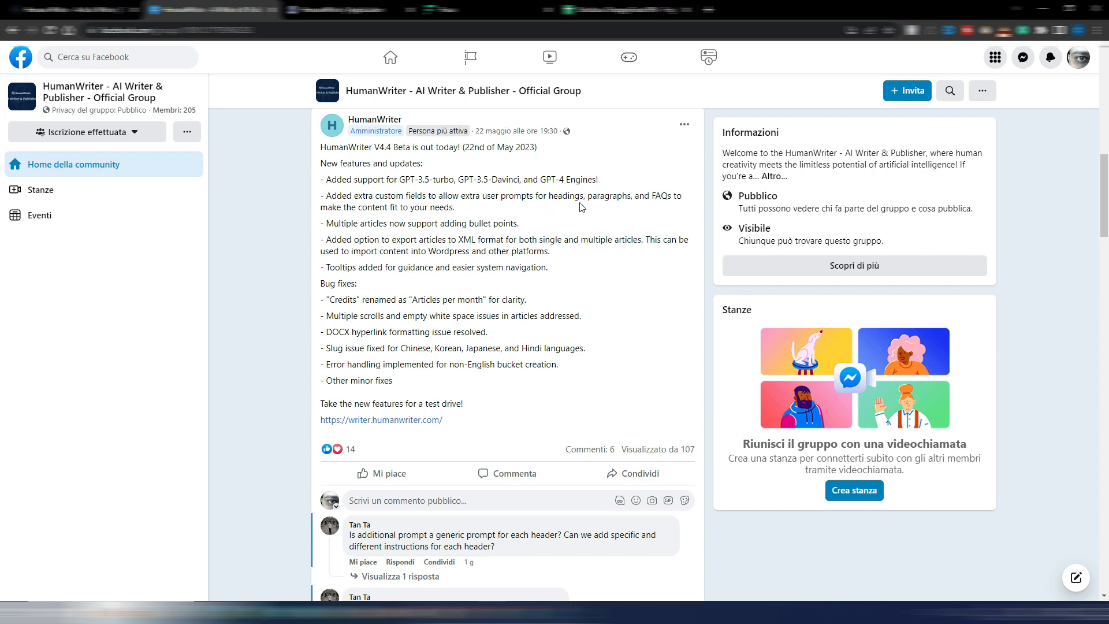
{"action": "mouse_move", "coordinate": [379, 236]}
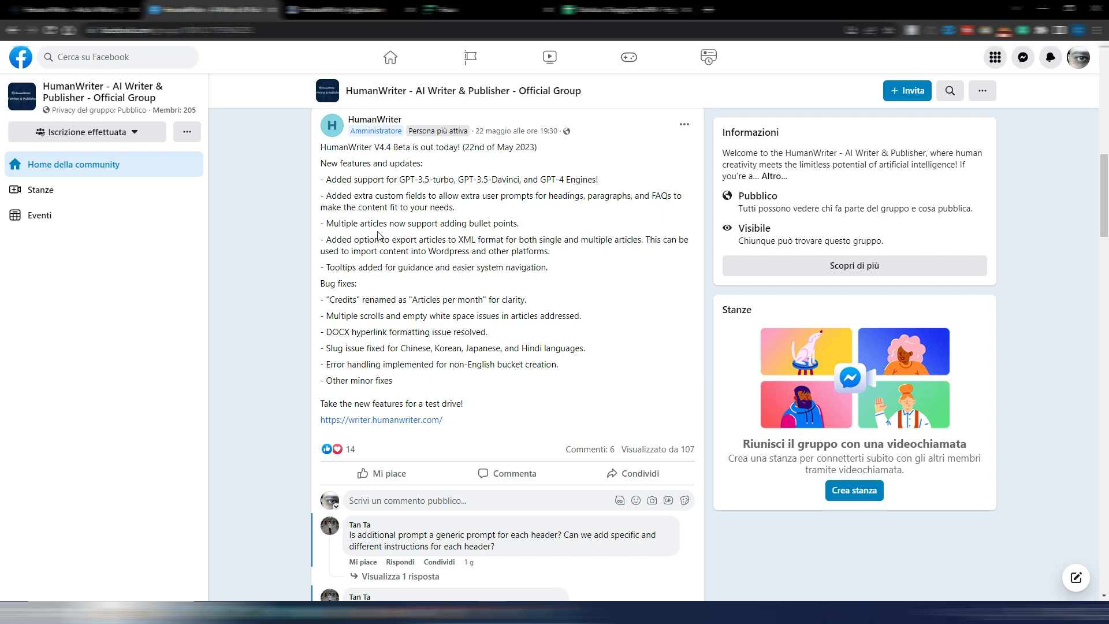
{"action": "mouse_move", "coordinate": [370, 237]}
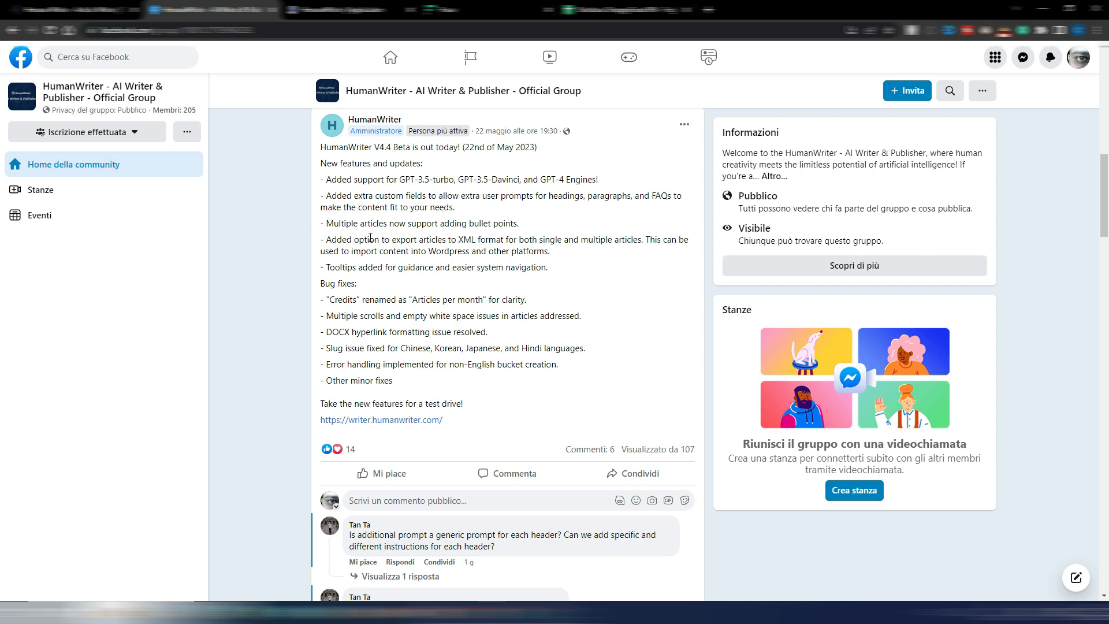
{"action": "mouse_move", "coordinate": [433, 235]}
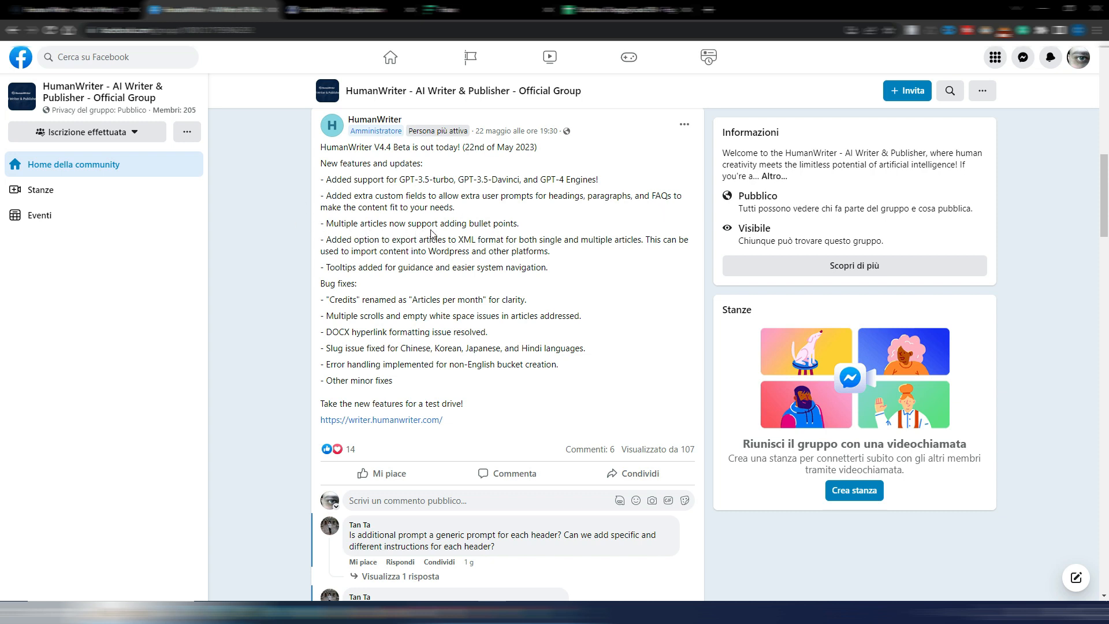
{"action": "mouse_move", "coordinate": [569, 226]}
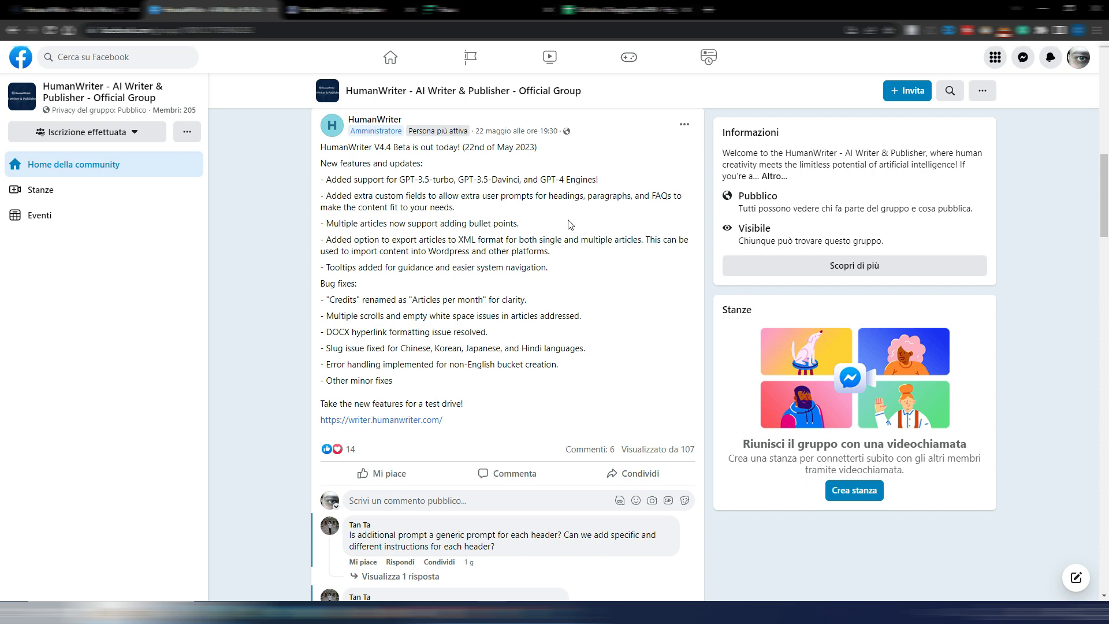
{"action": "mouse_move", "coordinate": [446, 263]}
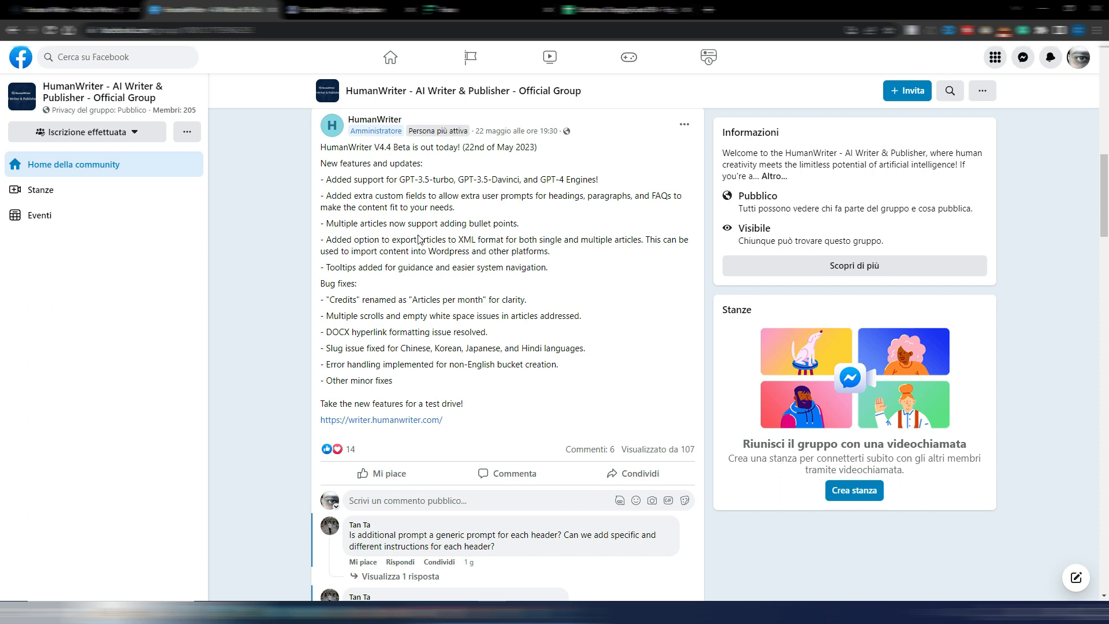
{"action": "mouse_move", "coordinate": [624, 263]}
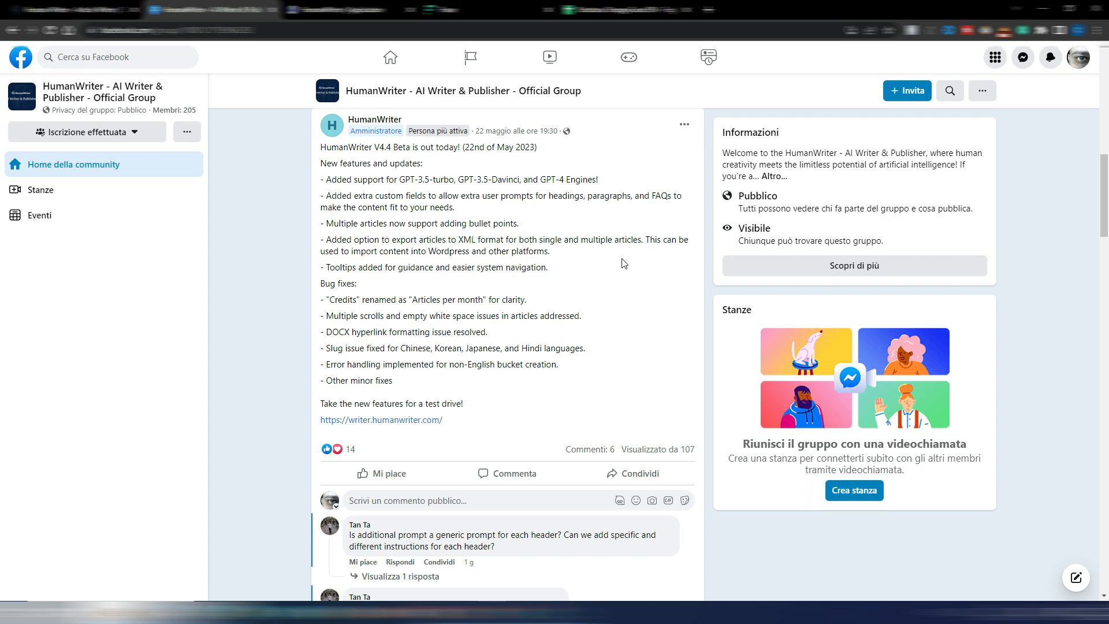
{"action": "mouse_move", "coordinate": [624, 272]}
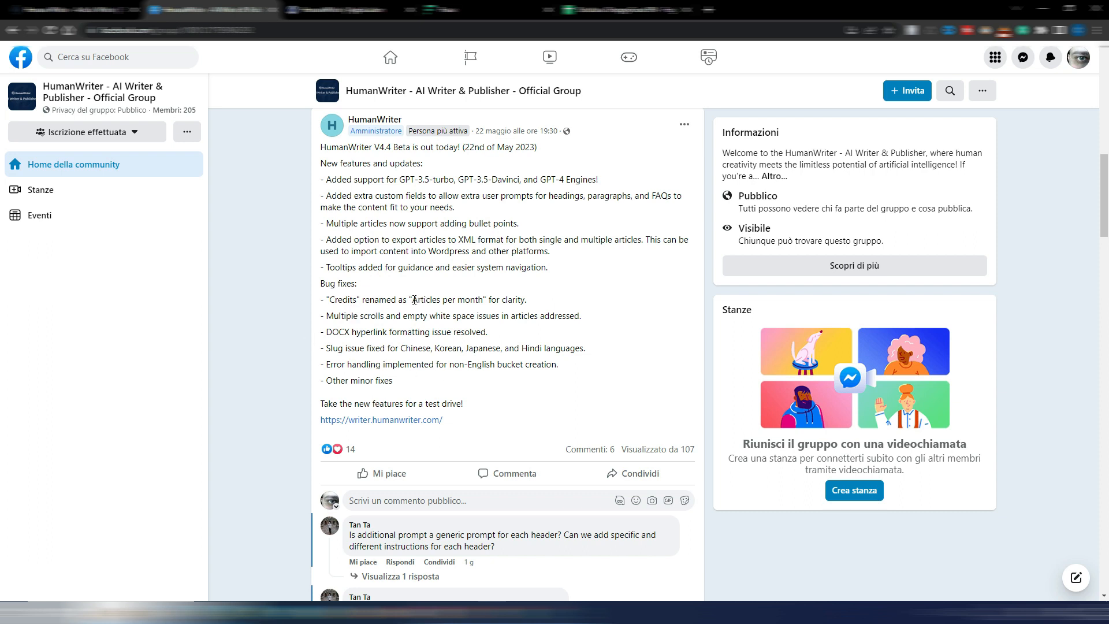
{"action": "mouse_move", "coordinate": [413, 299]}
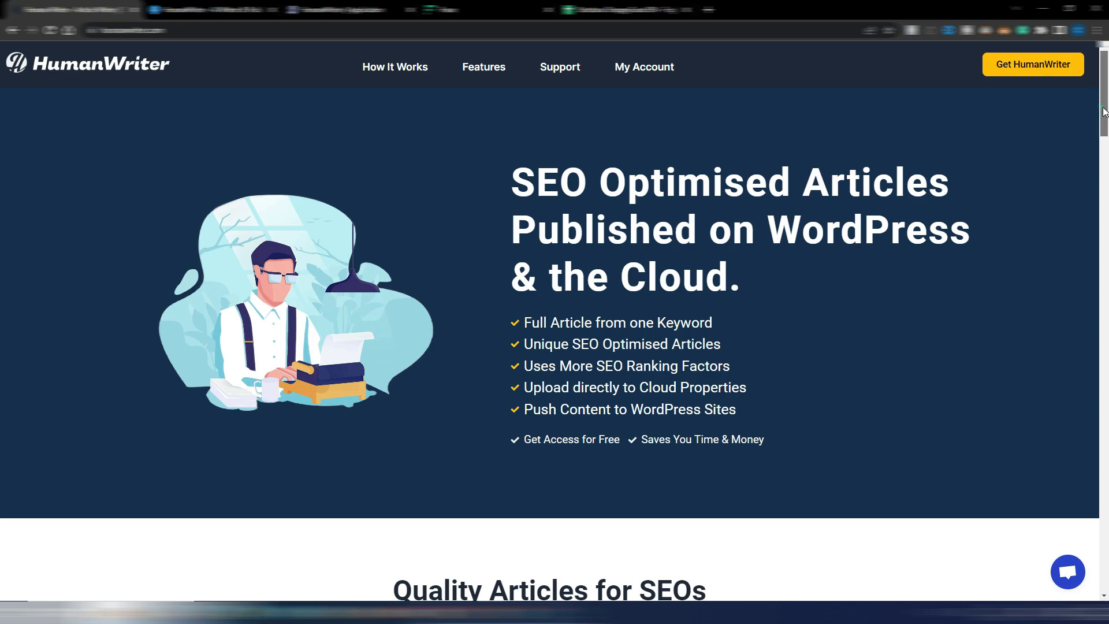
Scroll the HumanWriter homepage down to the features comparison table against competitors.
{"action": "scroll", "scroll_direction": "down", "scroll_amount": 3}
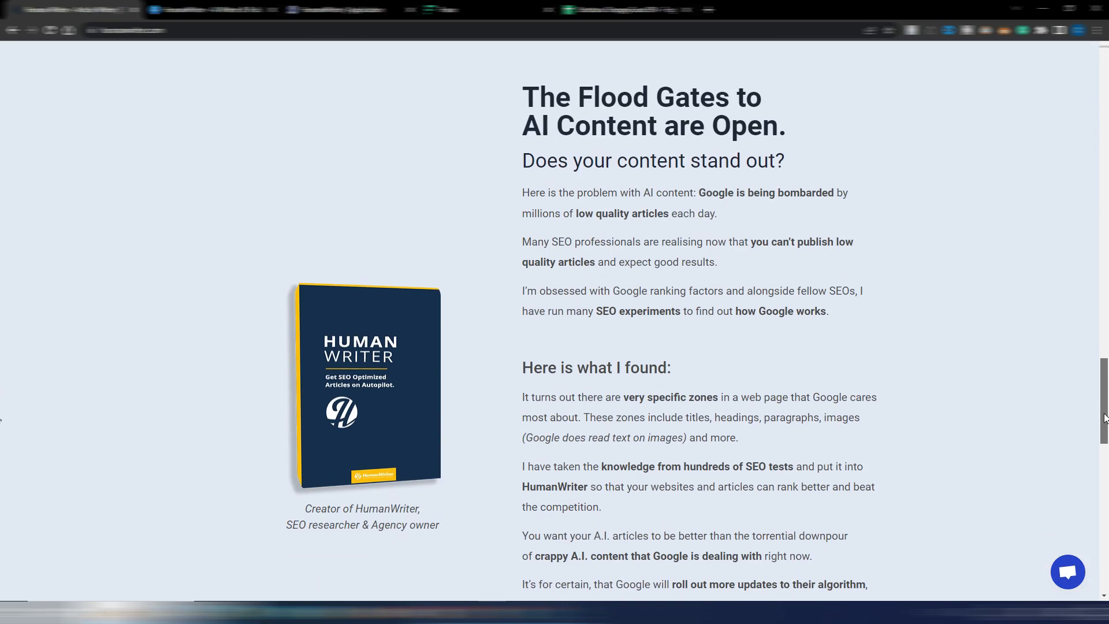
{"action": "scroll", "scroll_direction": "down", "scroll_amount": 3}
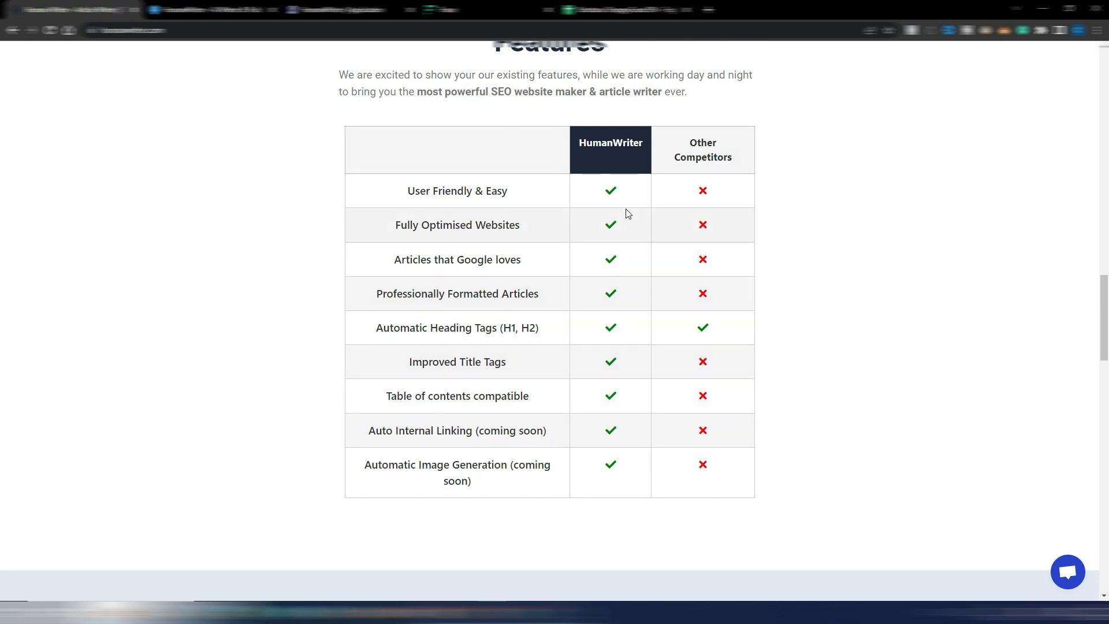
{"action": "mouse_move", "coordinate": [782, 413]}
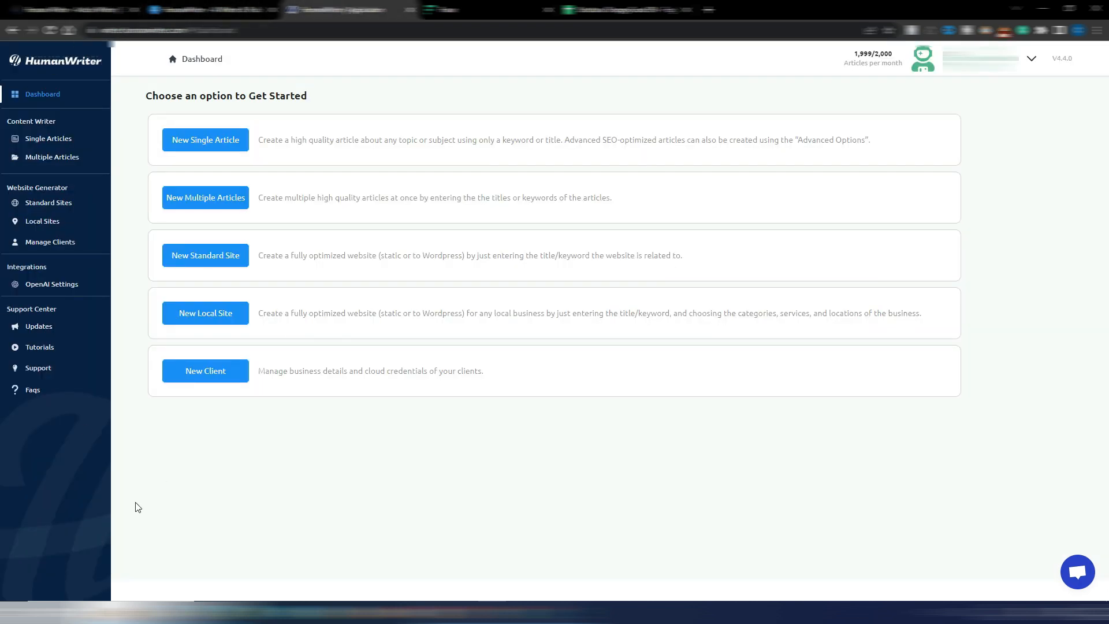
{"action": "mouse_move", "coordinate": [439, 503]}
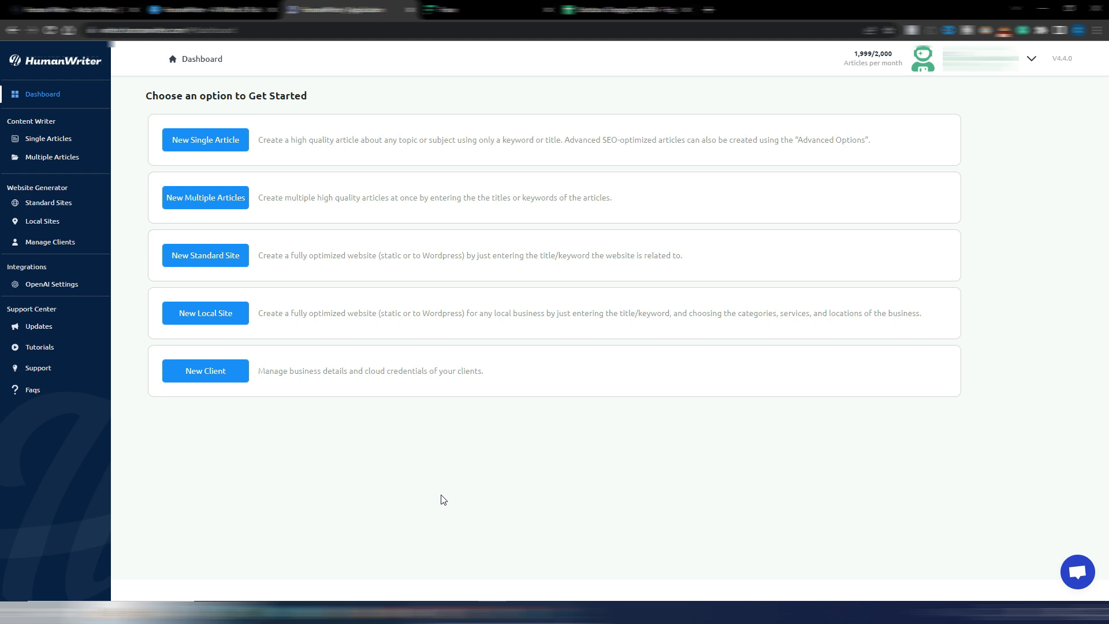
{"action": "mouse_move", "coordinate": [442, 497]}
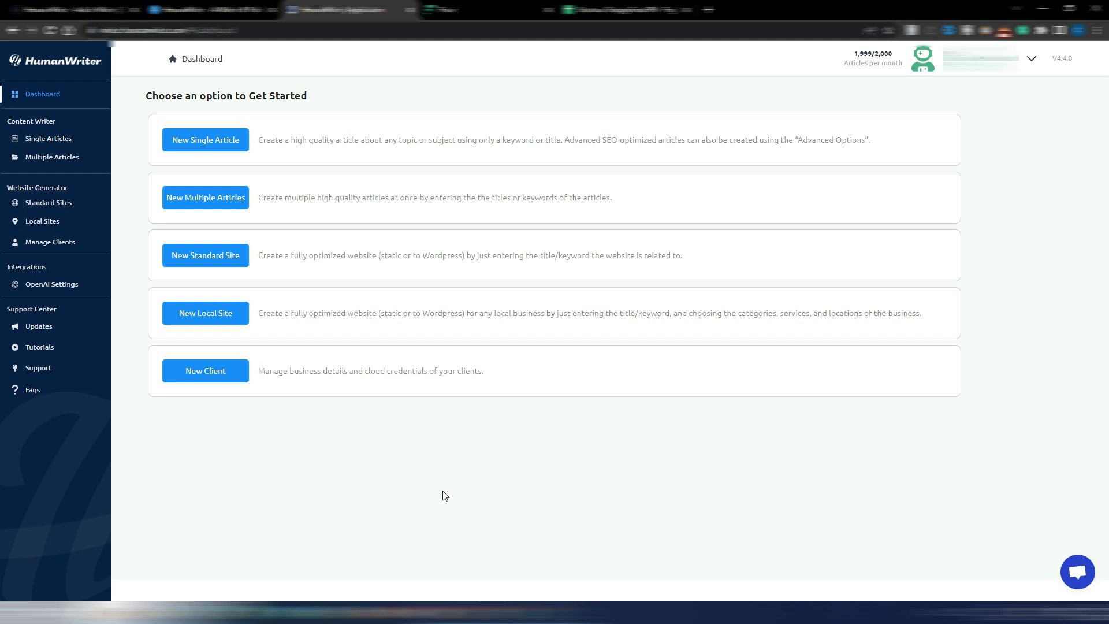
{"action": "mouse_move", "coordinate": [851, 117]}
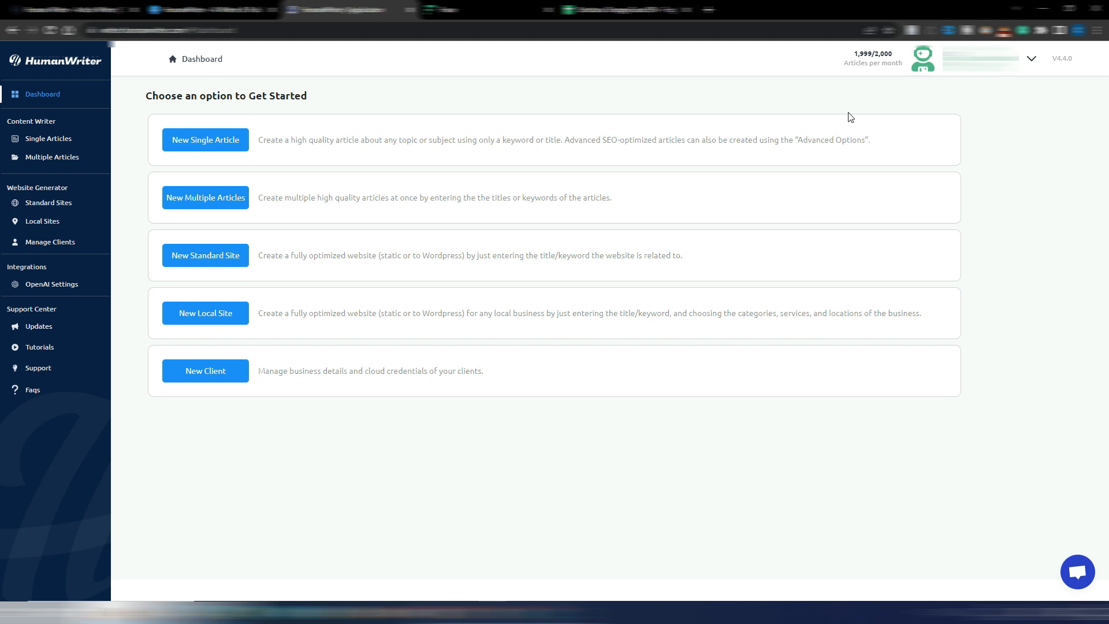
{"action": "mouse_move", "coordinate": [851, 71]}
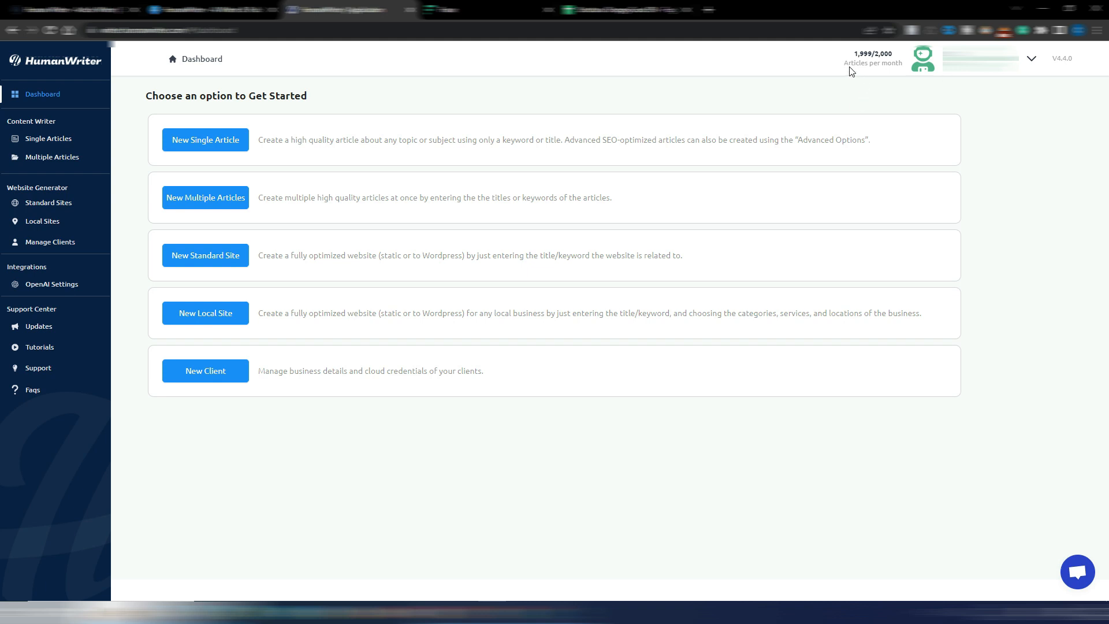
{"action": "mouse_move", "coordinate": [879, 66]}
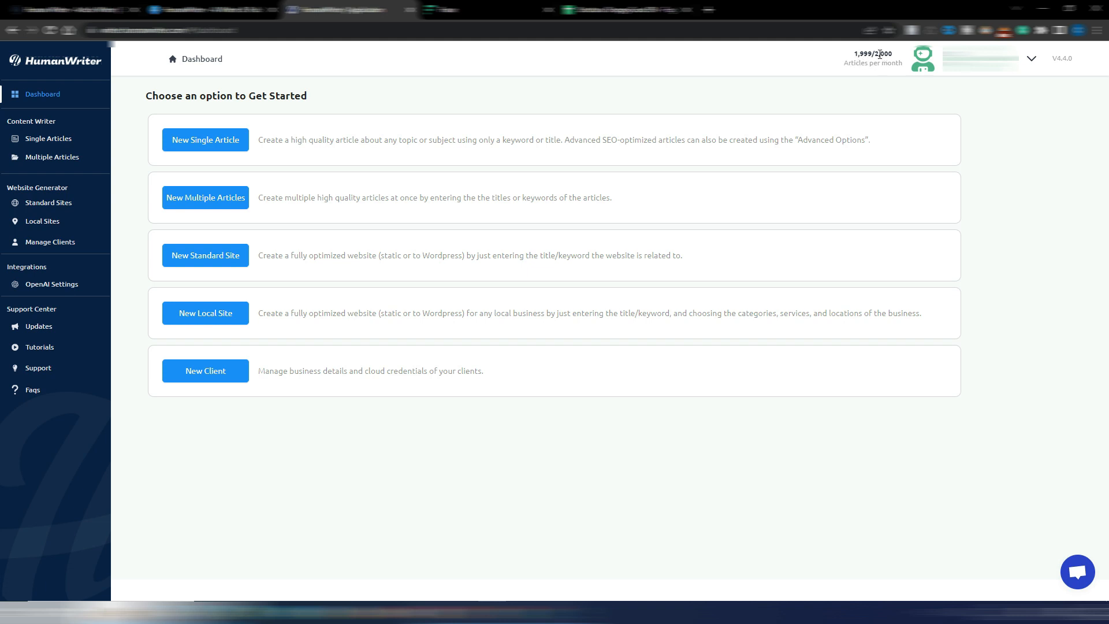
{"action": "mouse_move", "coordinate": [865, 75]}
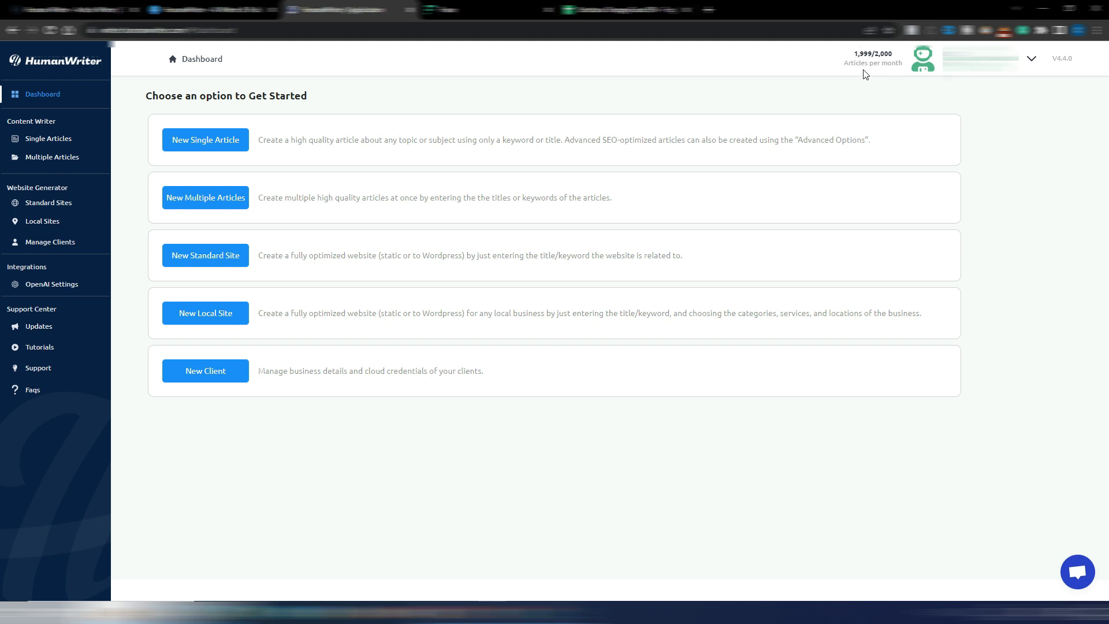
{"action": "mouse_move", "coordinate": [494, 163]}
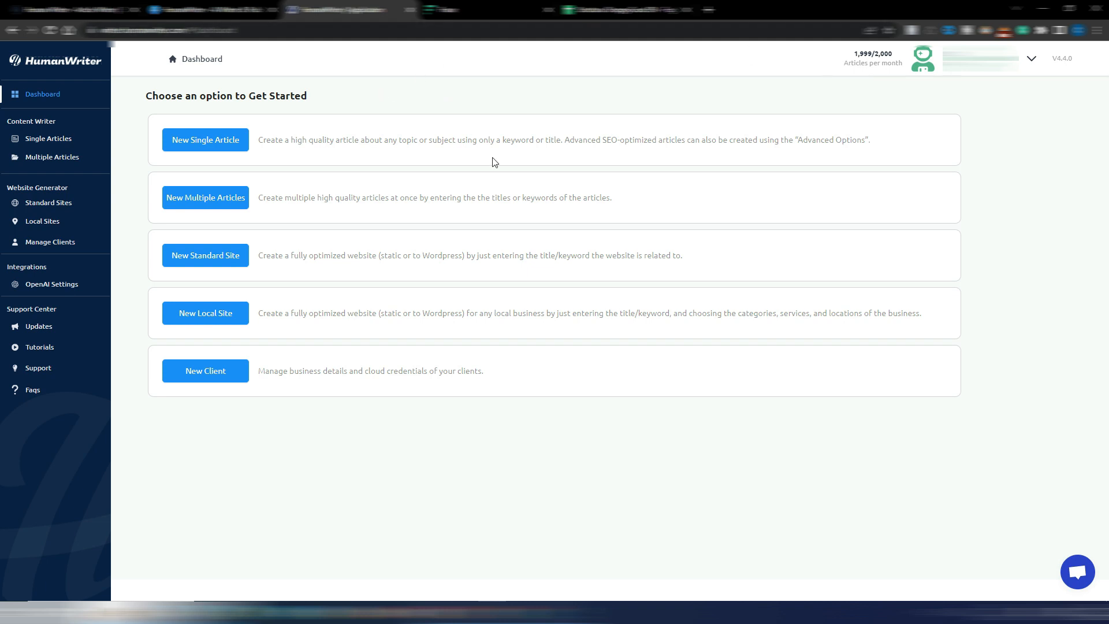
{"action": "mouse_move", "coordinate": [262, 196]}
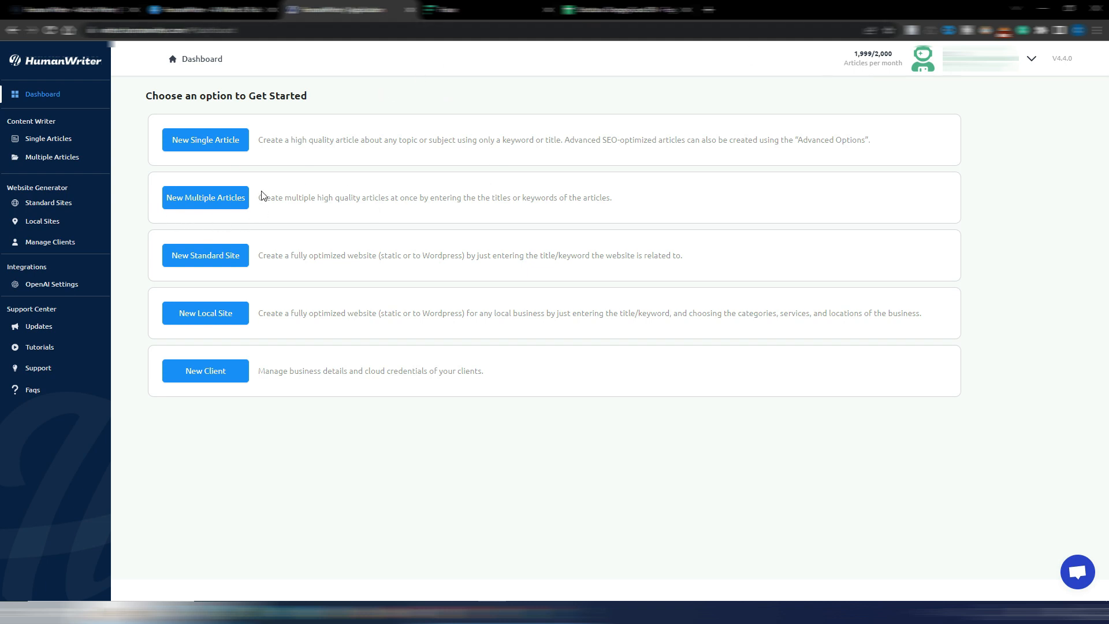
{"action": "mouse_move", "coordinate": [383, 243]}
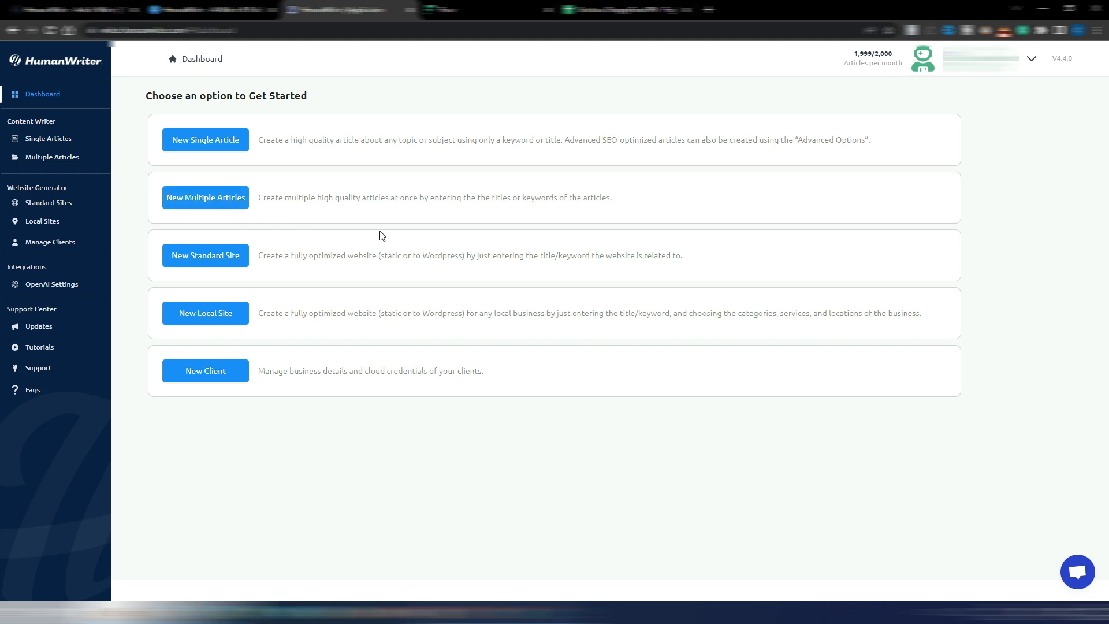
{"action": "mouse_move", "coordinate": [835, 106]}
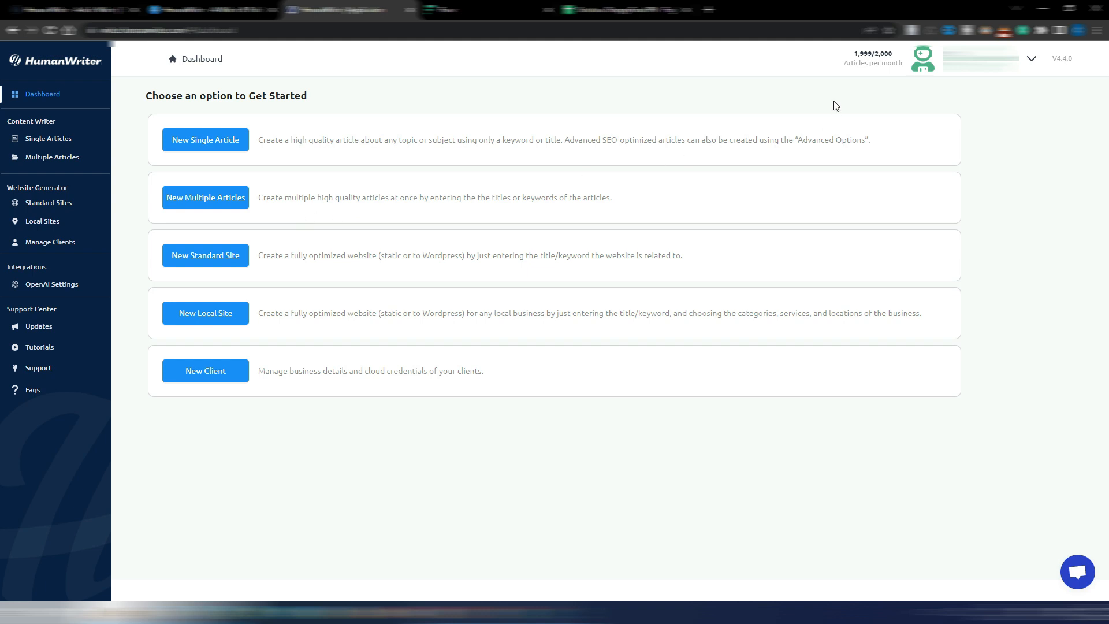
{"action": "mouse_move", "coordinate": [578, 96]}
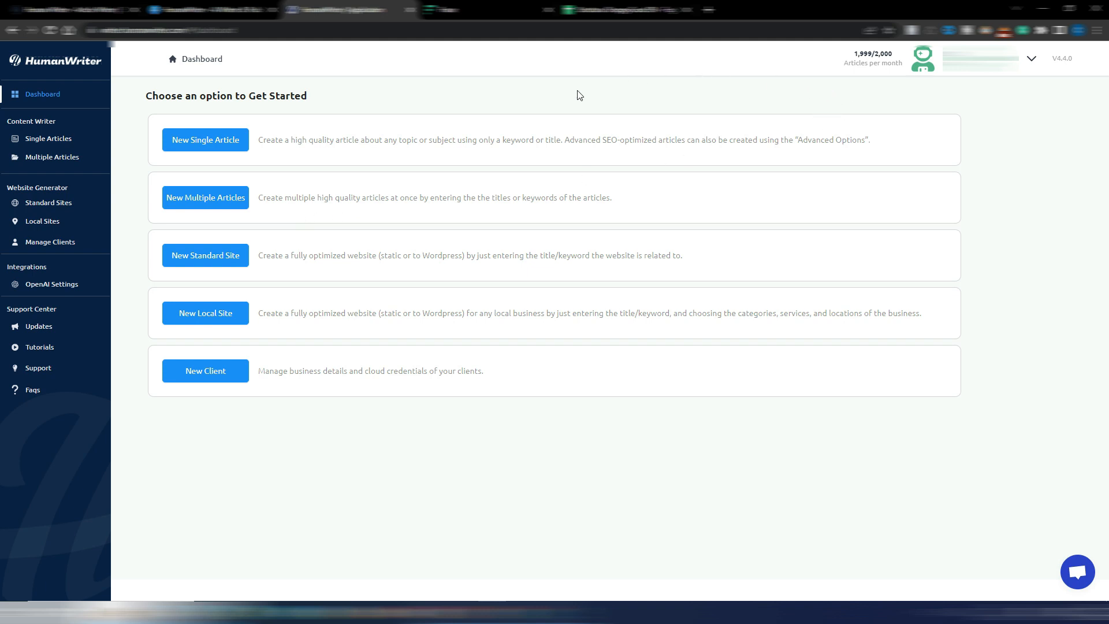
{"action": "mouse_move", "coordinate": [211, 170]}
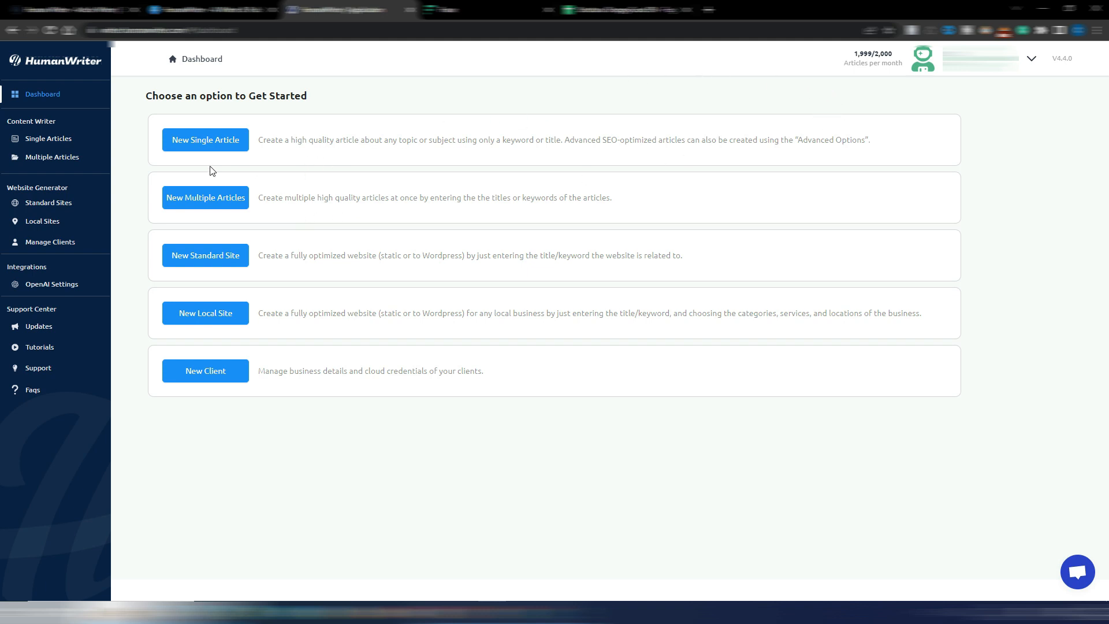
Start a new single article titled 'Exploring Different Aromatherapy Scents for Shower Therapy'.
{"action": "left_click", "coordinate": [206, 140]}
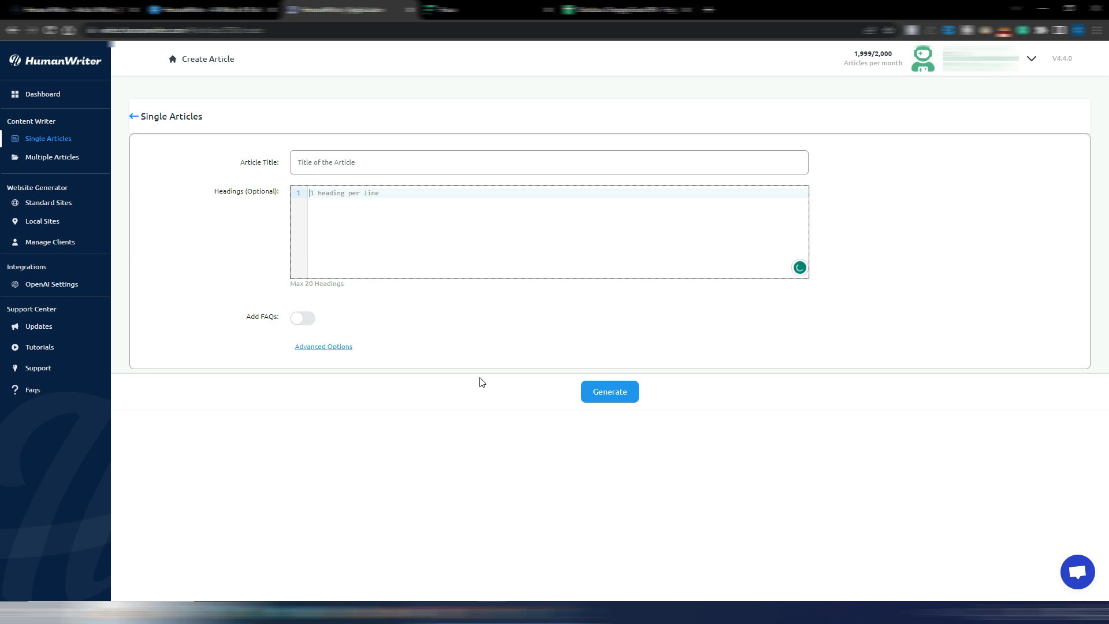
{"action": "left_click", "coordinate": [376, 161]}
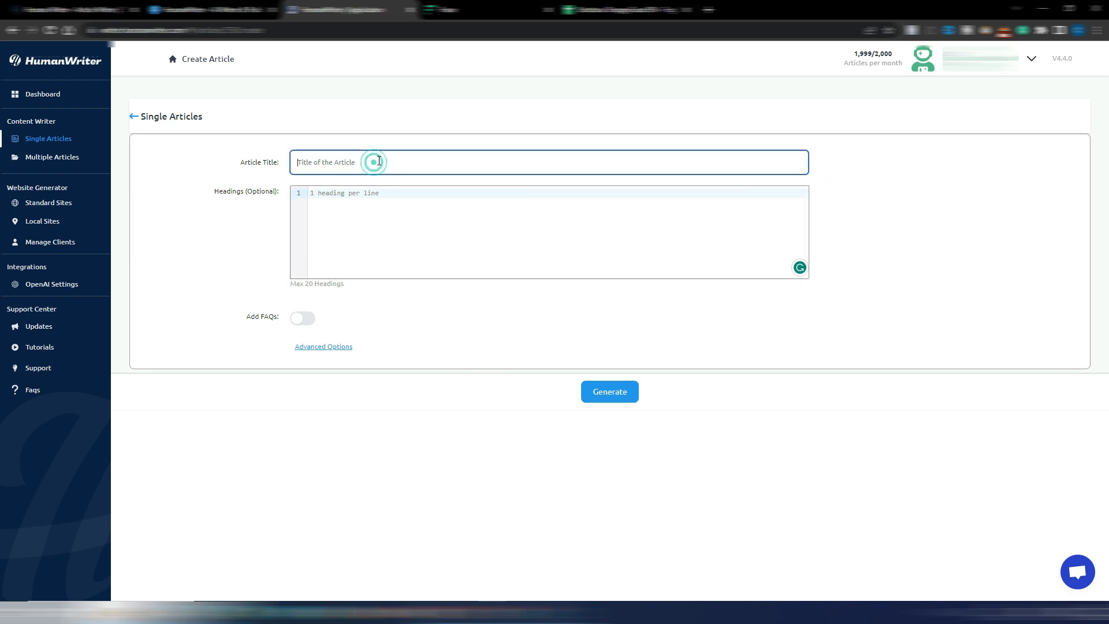
{"action": "left_click", "coordinate": [378, 161]}
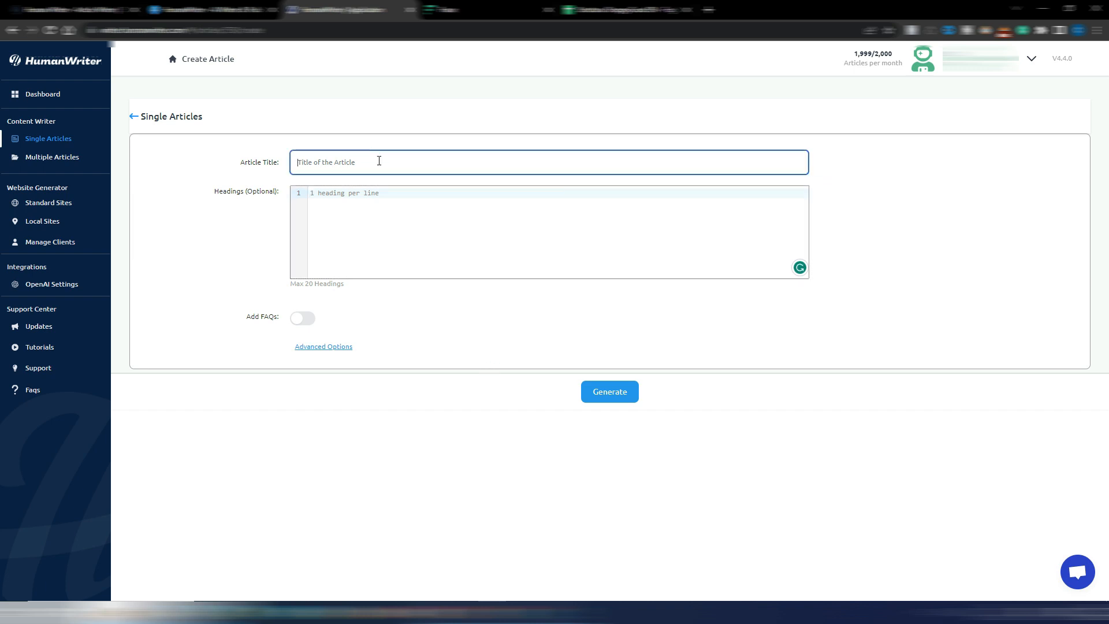
{"action": "type", "text": "Exploring Different Aromatherapy Scents for Shower Therapy"}
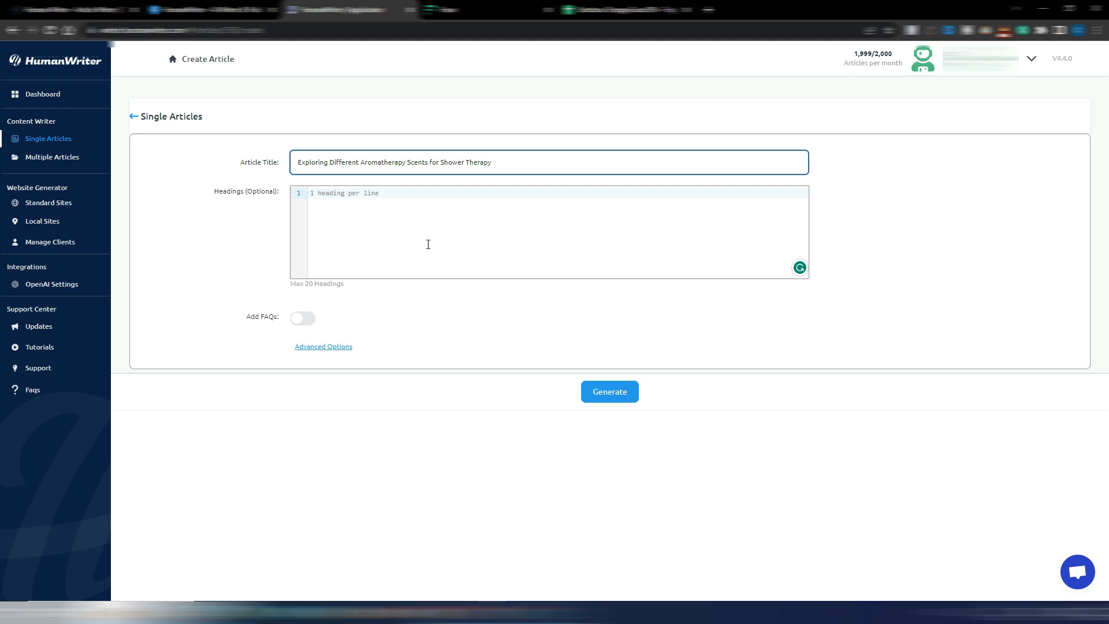
{"action": "mouse_move", "coordinate": [361, 225]}
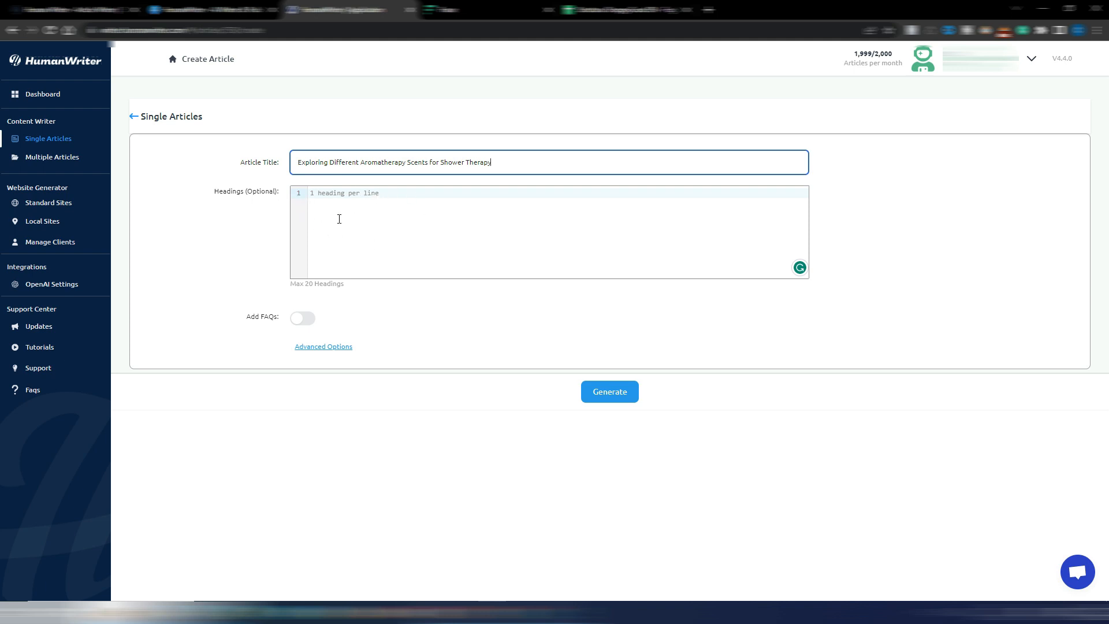
{"action": "mouse_move", "coordinate": [397, 217]}
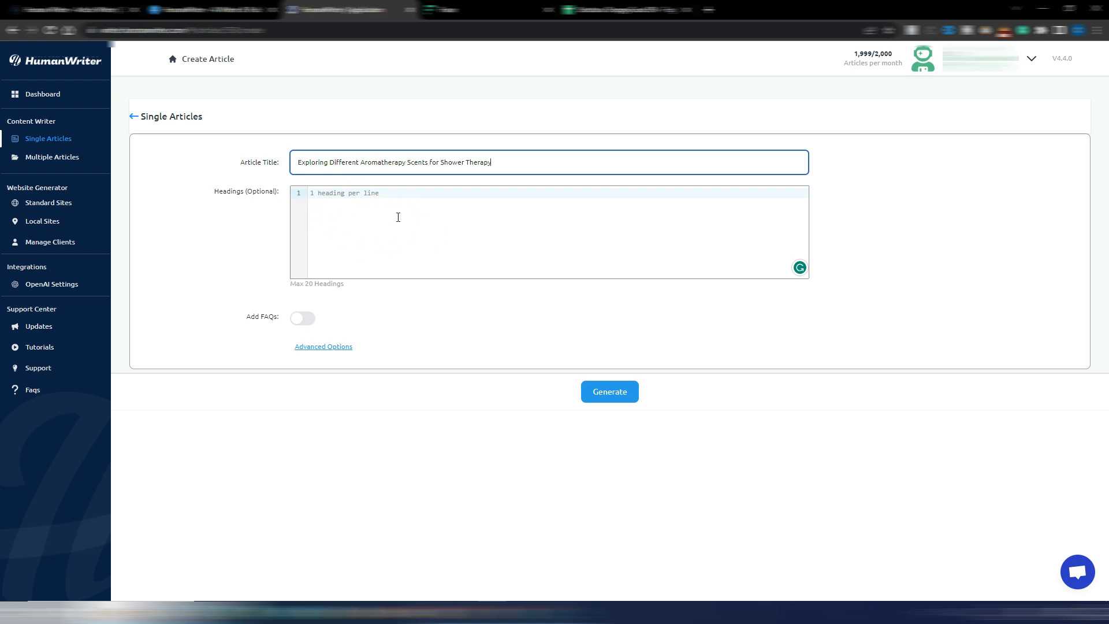
{"action": "mouse_move", "coordinate": [445, 251]}
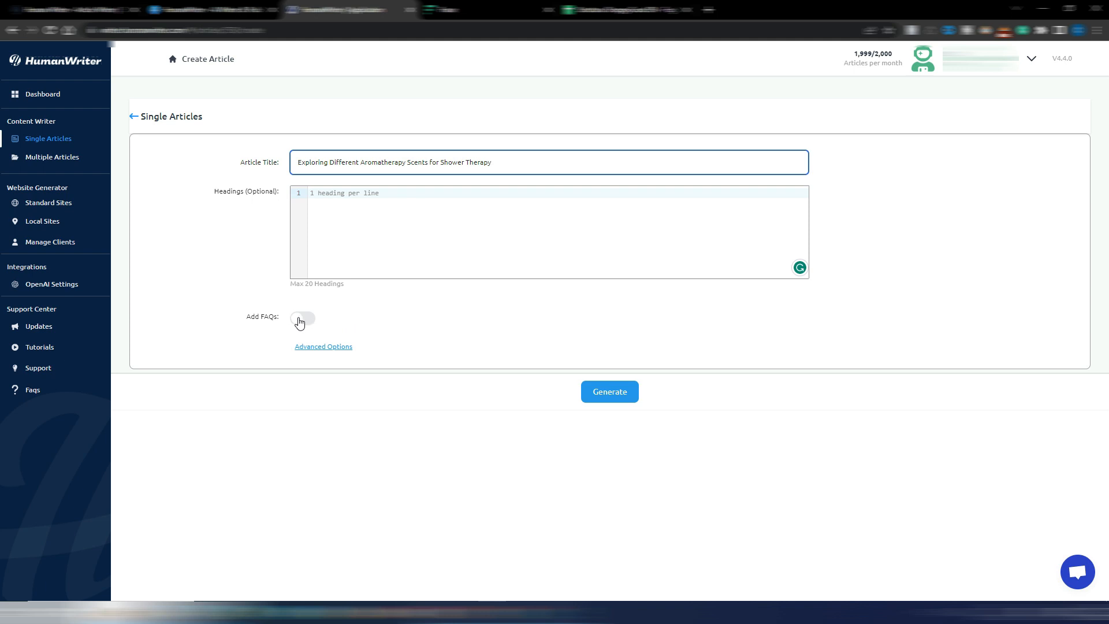
Enable Add FAQs and Add Bullet Points in advanced options, keeping GPT 3.5 Turbo as the model.
{"action": "left_click", "coordinate": [301, 318]}
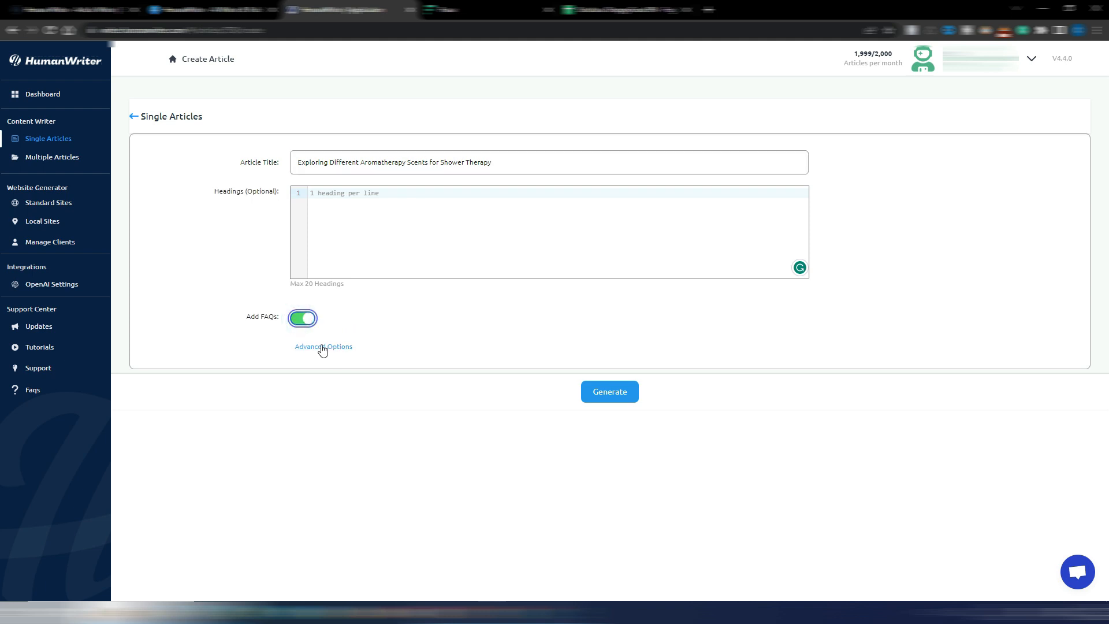
{"action": "left_click", "coordinate": [323, 346]}
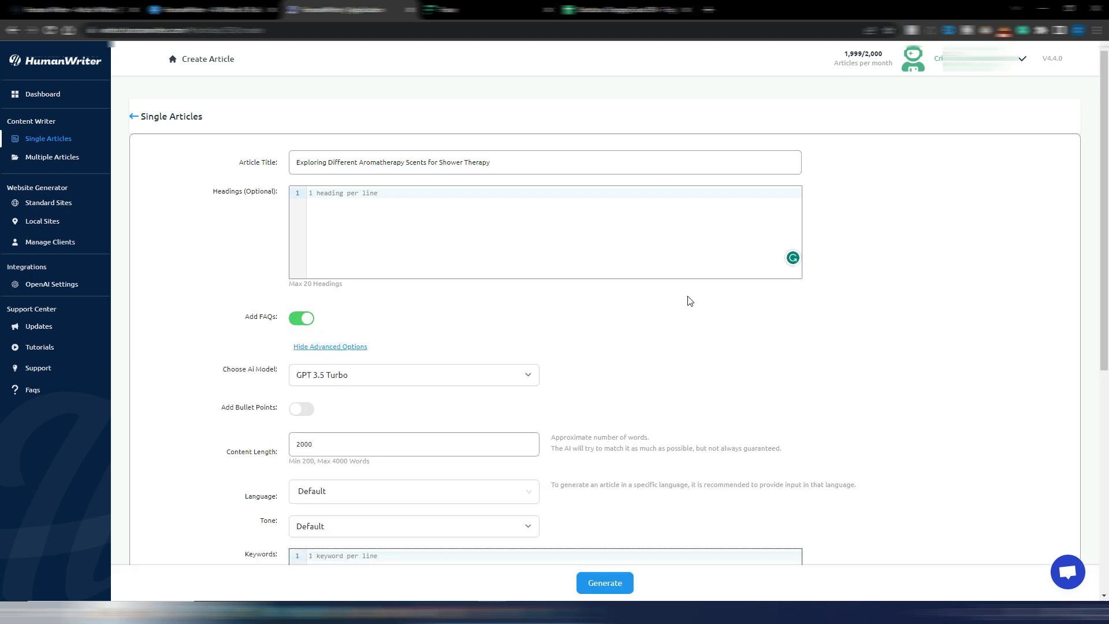
{"action": "scroll", "scroll_direction": "down", "scroll_amount": 3}
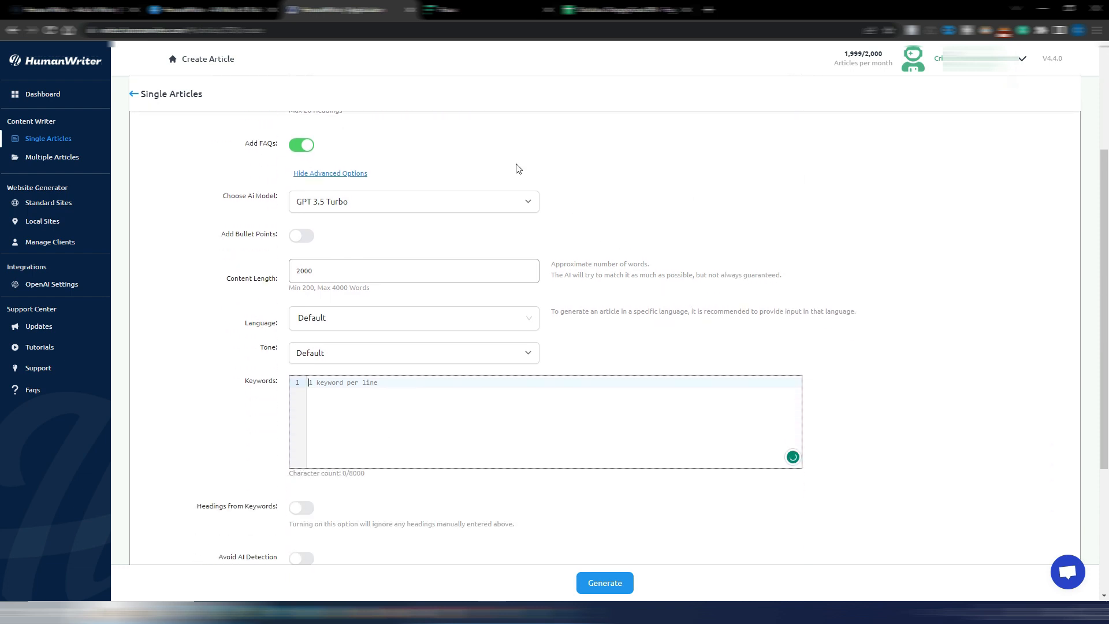
{"action": "left_click", "coordinate": [413, 201]}
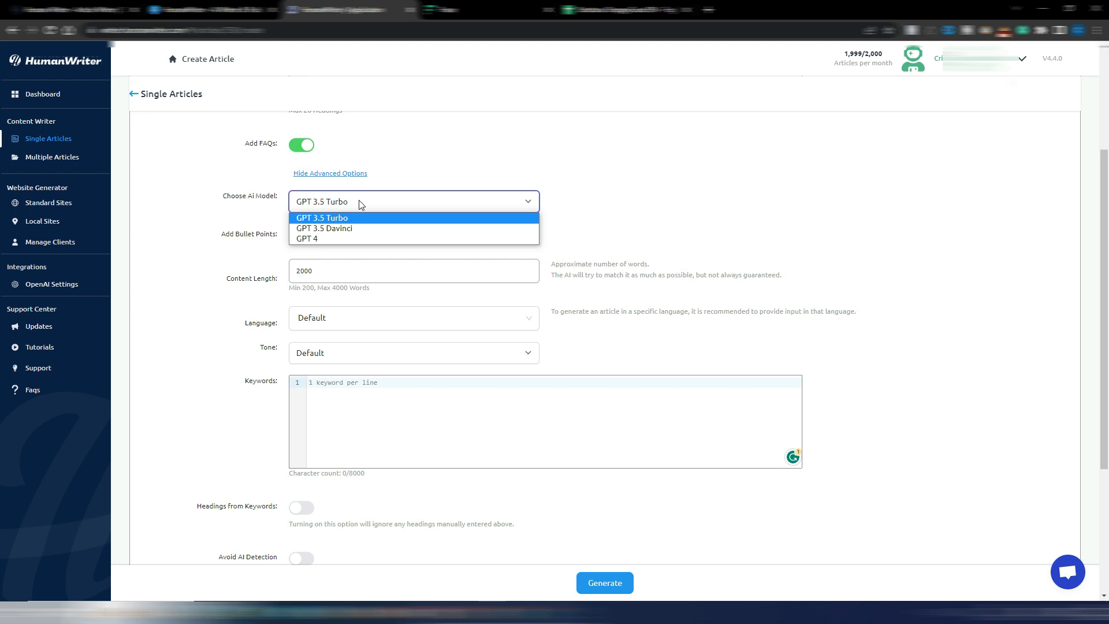
{"action": "mouse_move", "coordinate": [364, 238]}
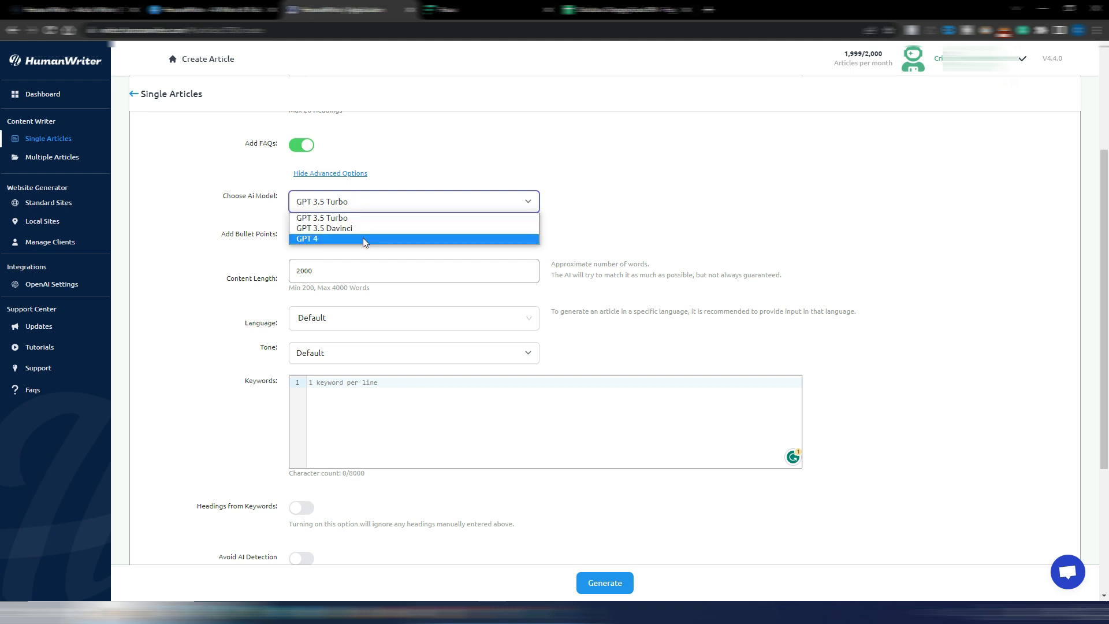
{"action": "left_click", "coordinate": [414, 201]}
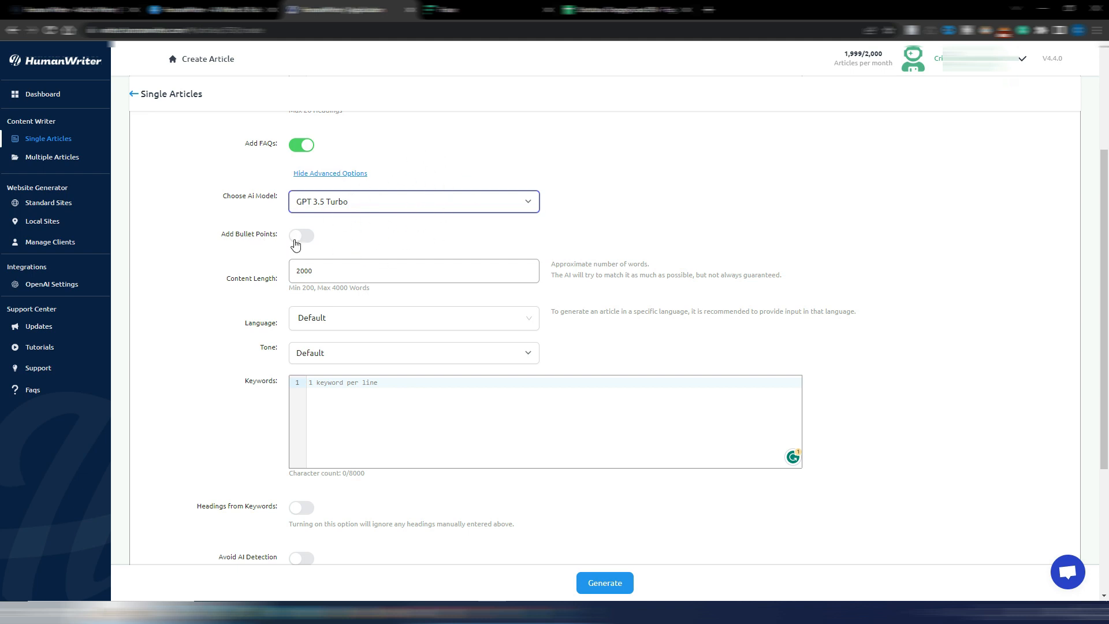
{"action": "mouse_move", "coordinate": [329, 226]}
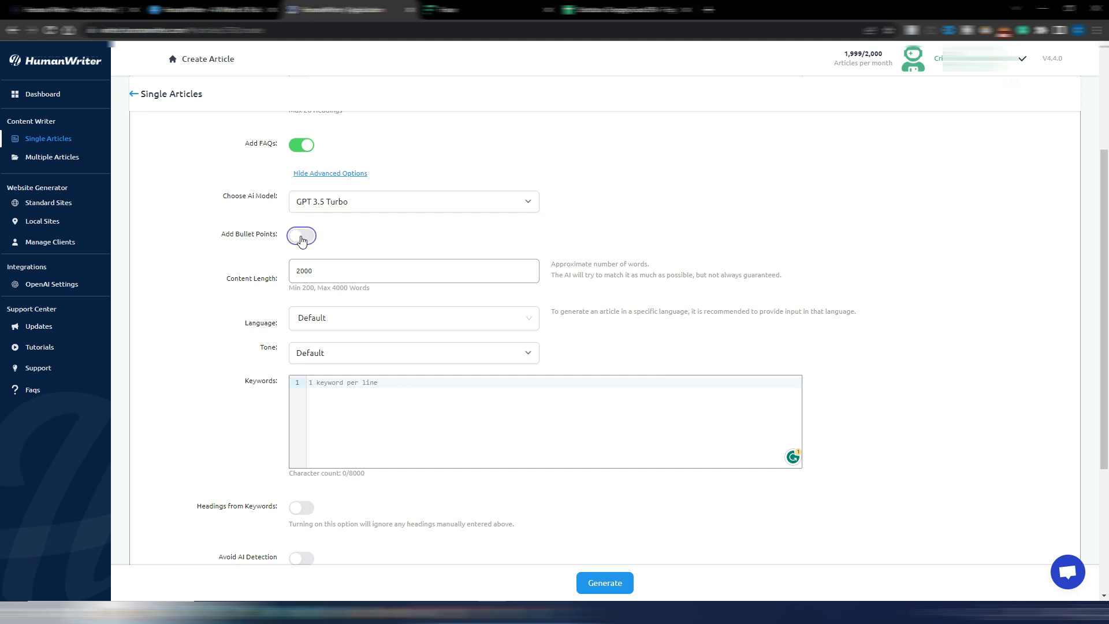
{"action": "left_click", "coordinate": [301, 234]}
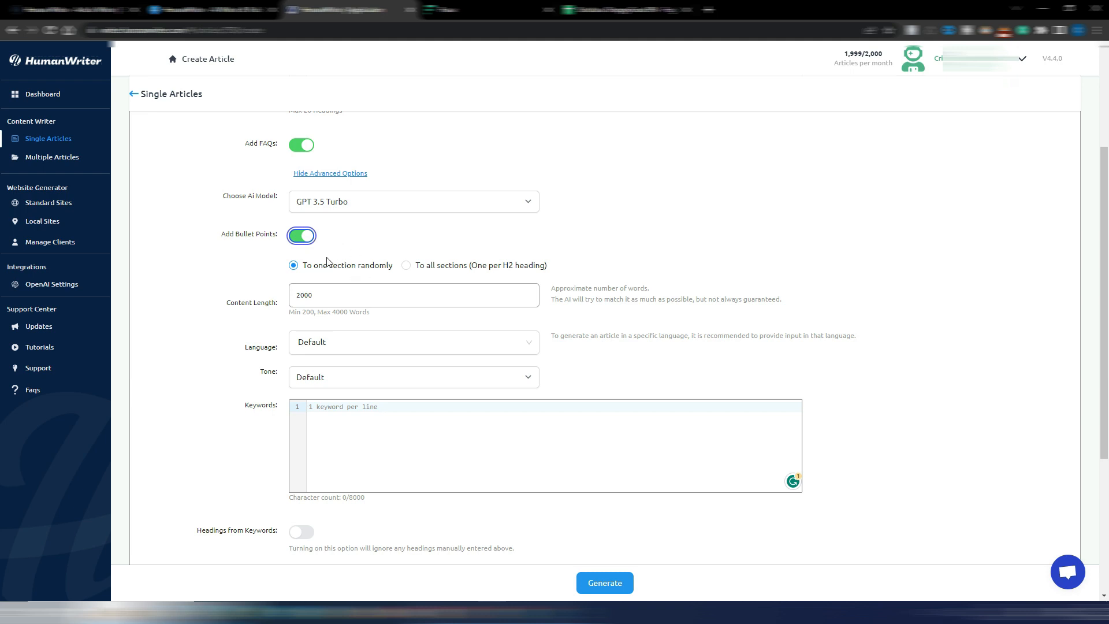
{"action": "mouse_move", "coordinate": [379, 256]}
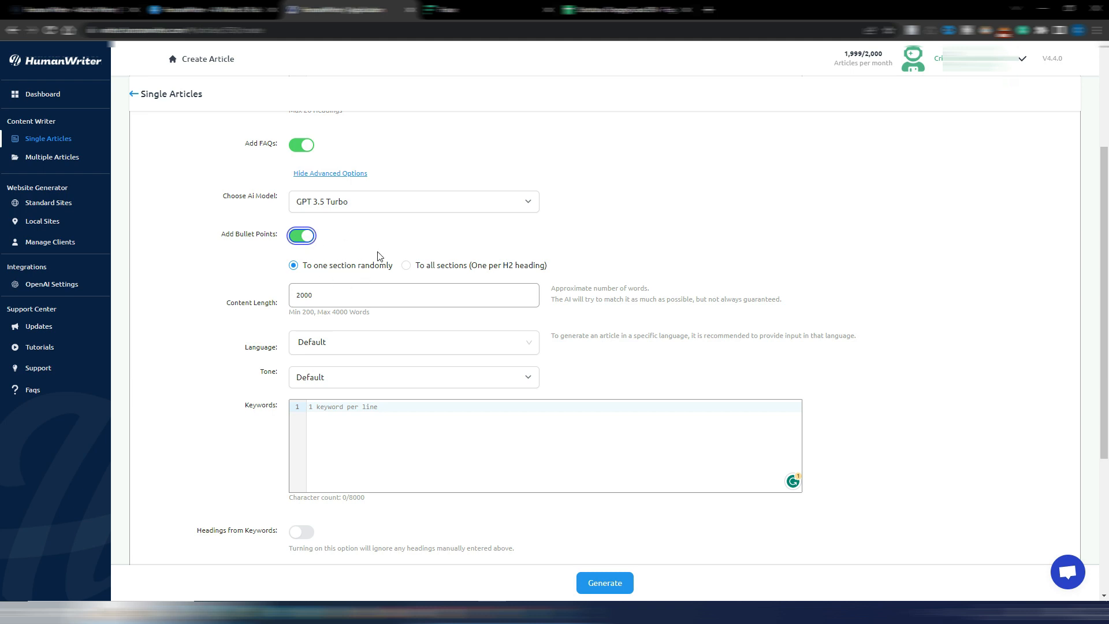
{"action": "mouse_move", "coordinate": [497, 261]}
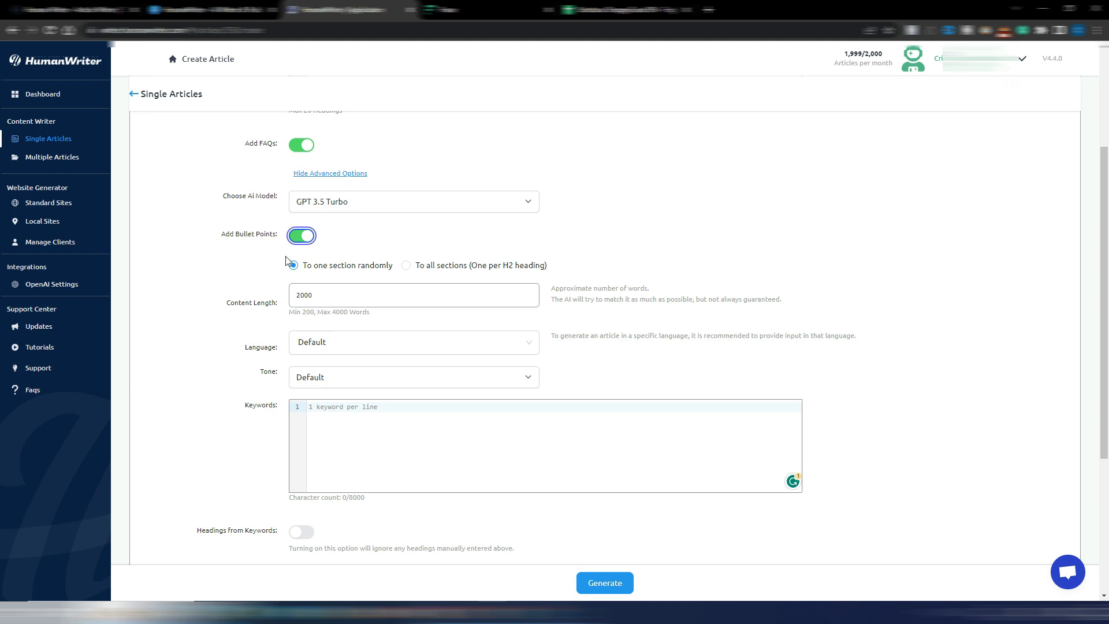
{"action": "left_click", "coordinate": [292, 265]}
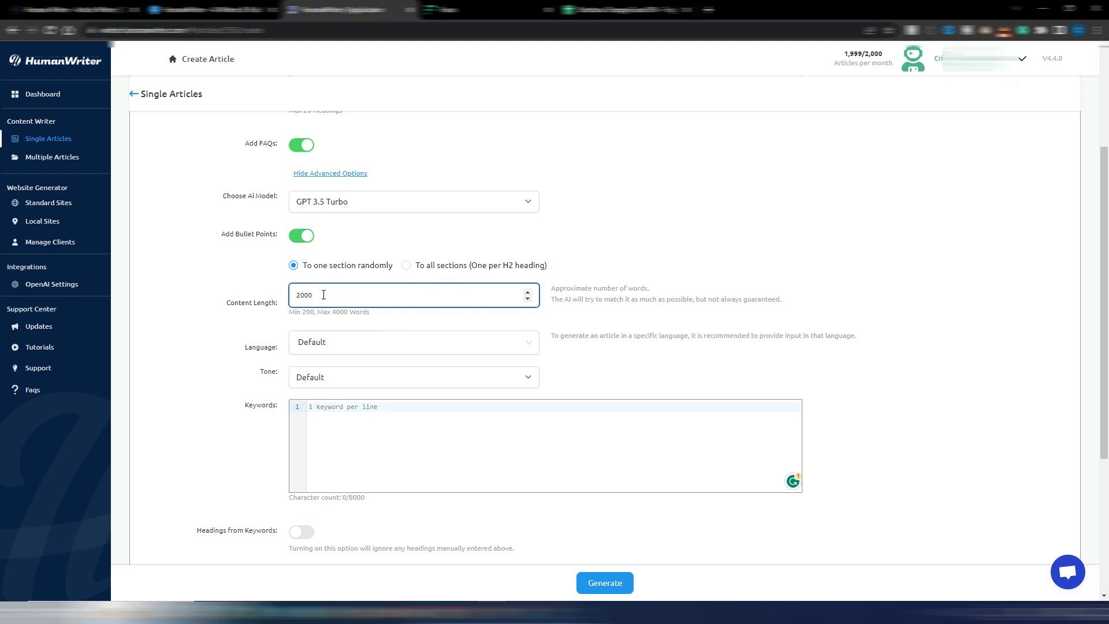
{"action": "mouse_move", "coordinate": [421, 298]}
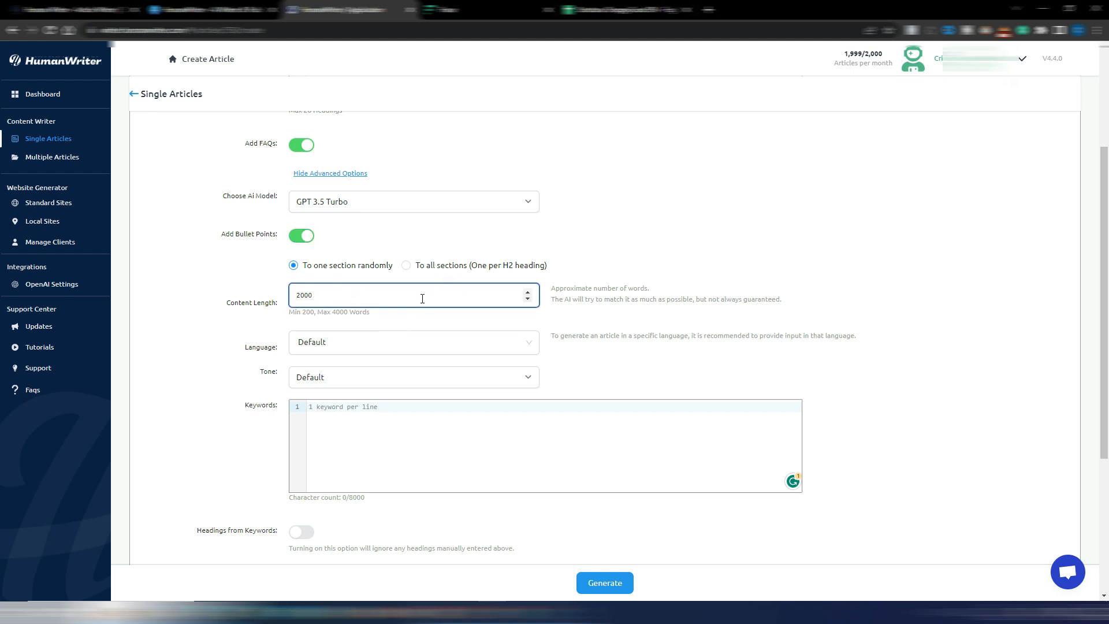
Set the article's output language to English.
{"action": "scroll", "scroll_direction": "down", "scroll_amount": 3}
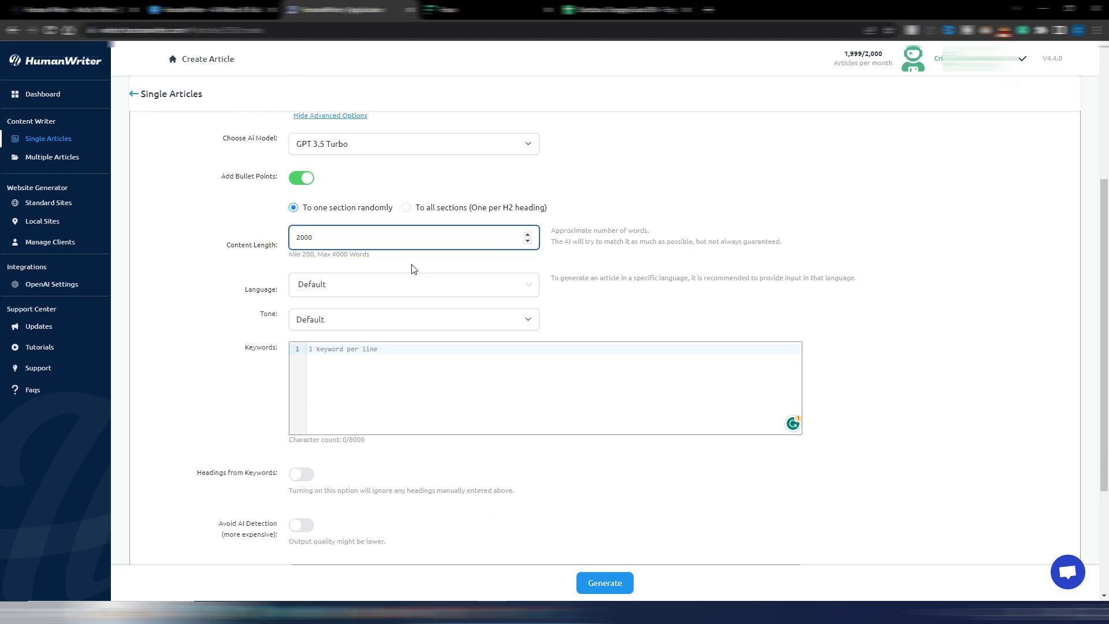
{"action": "left_click", "coordinate": [414, 284]}
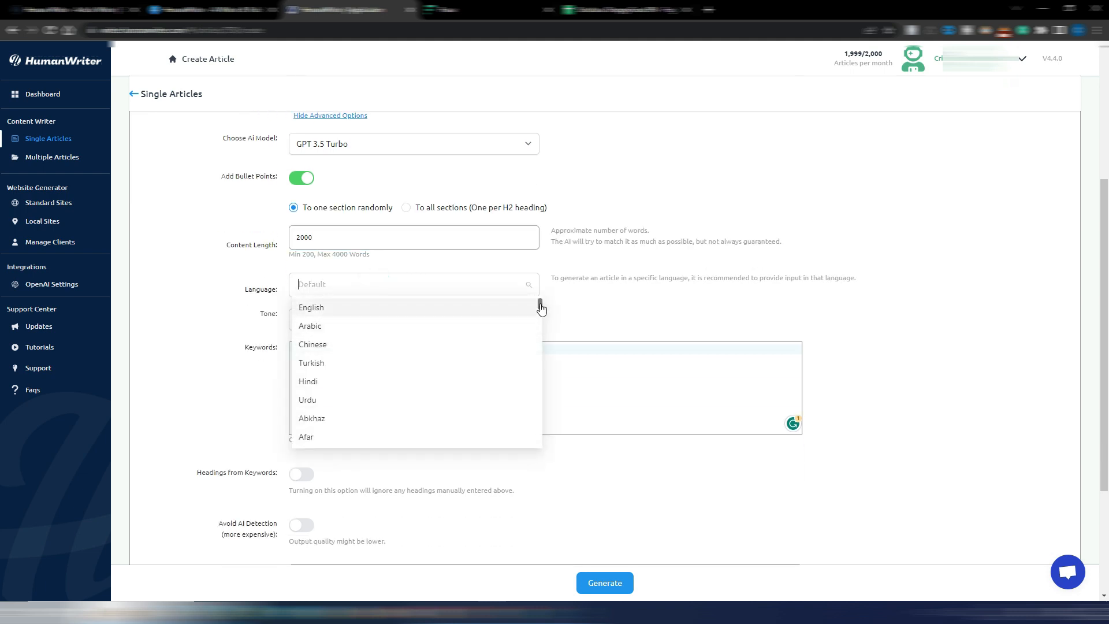
{"action": "scroll", "scroll_direction": "down", "scroll_amount": 3}
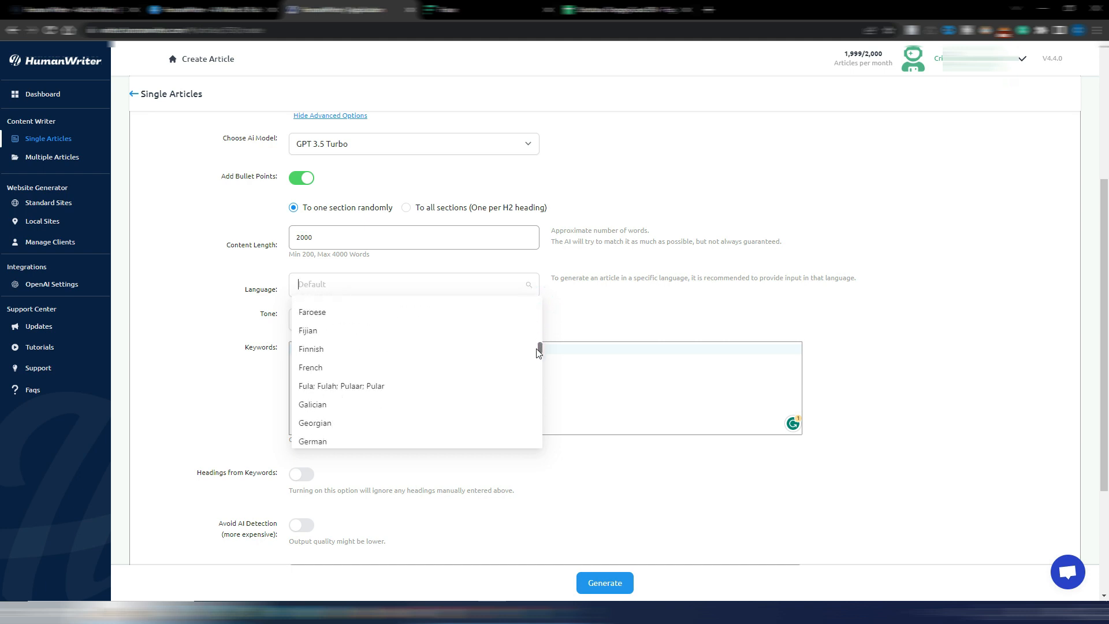
{"action": "scroll", "scroll_direction": "down", "scroll_amount": 3}
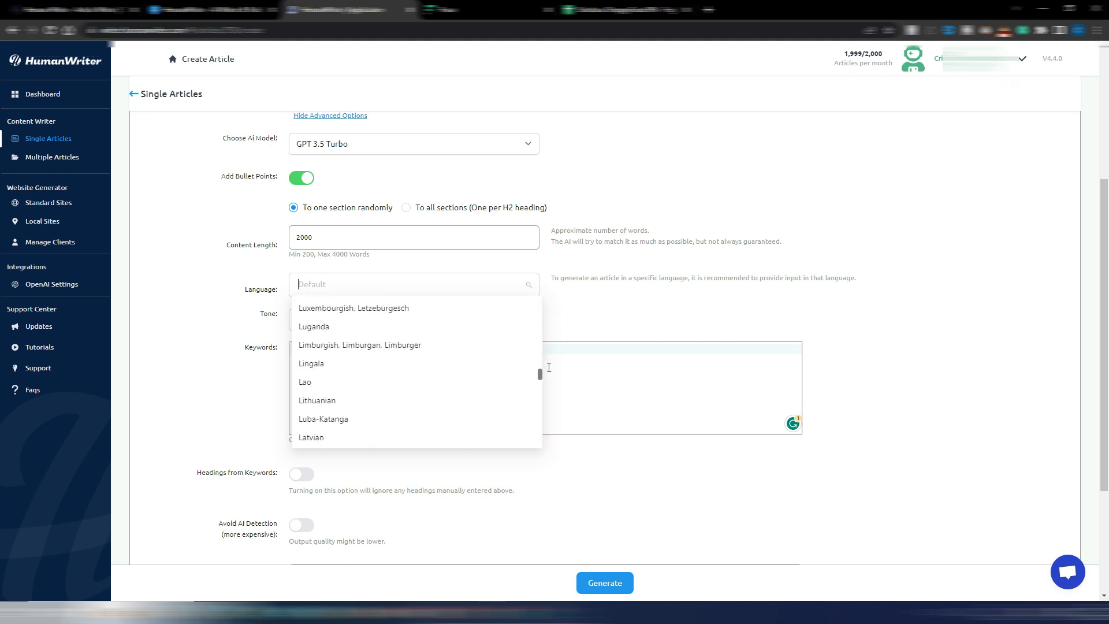
{"action": "left_click", "coordinate": [377, 285]}
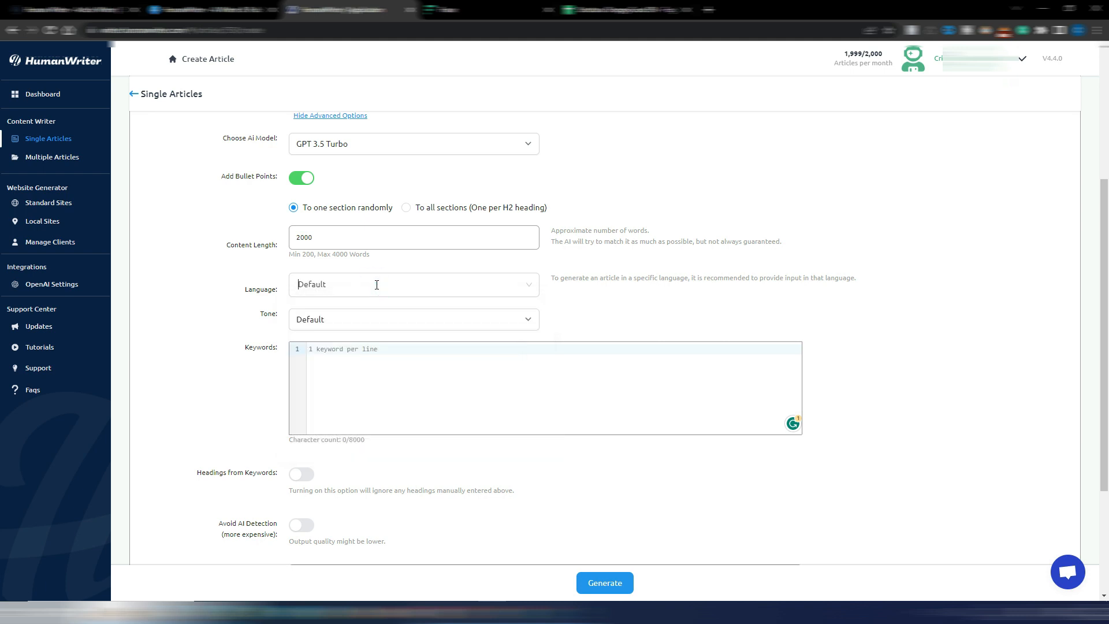
{"action": "left_click", "coordinate": [414, 284]}
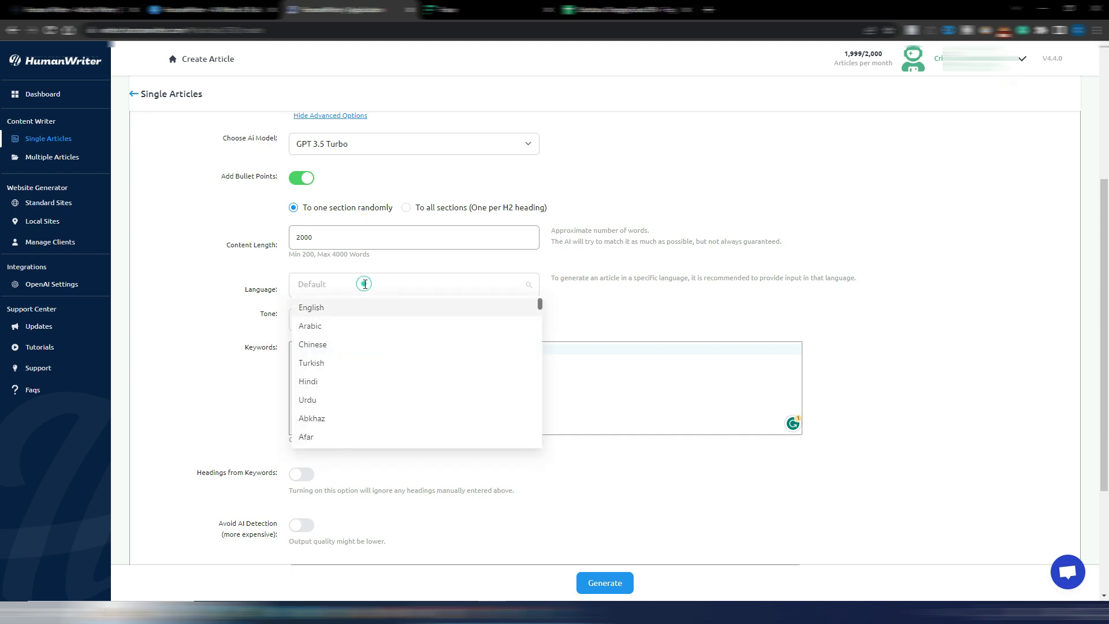
{"action": "left_click", "coordinate": [311, 307]}
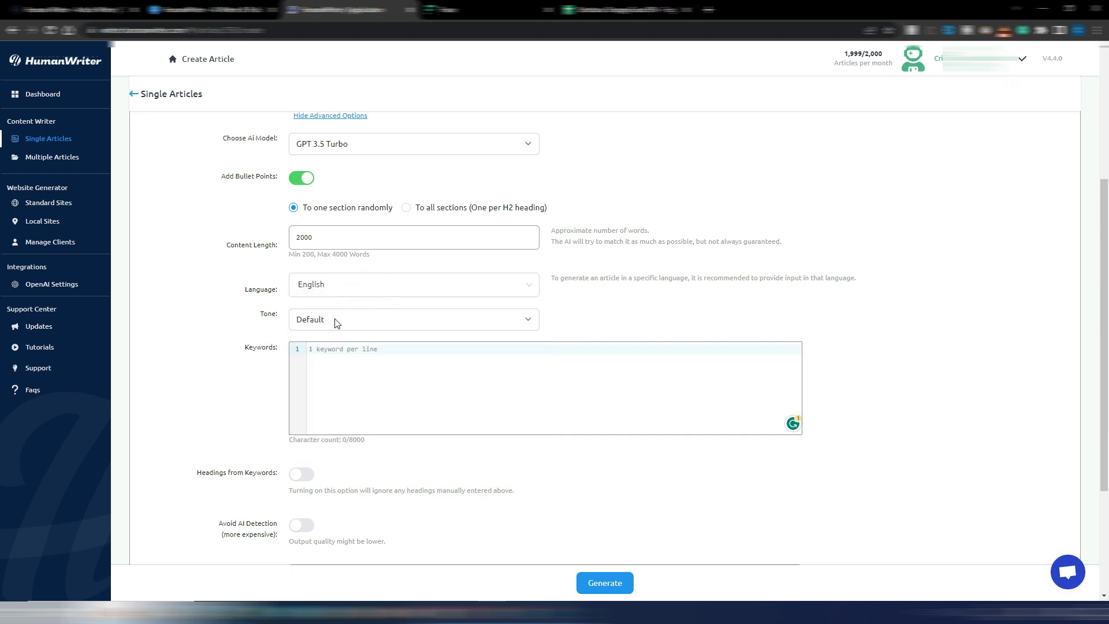
Set the writing tone to Professional.
{"action": "left_click", "coordinate": [414, 319]}
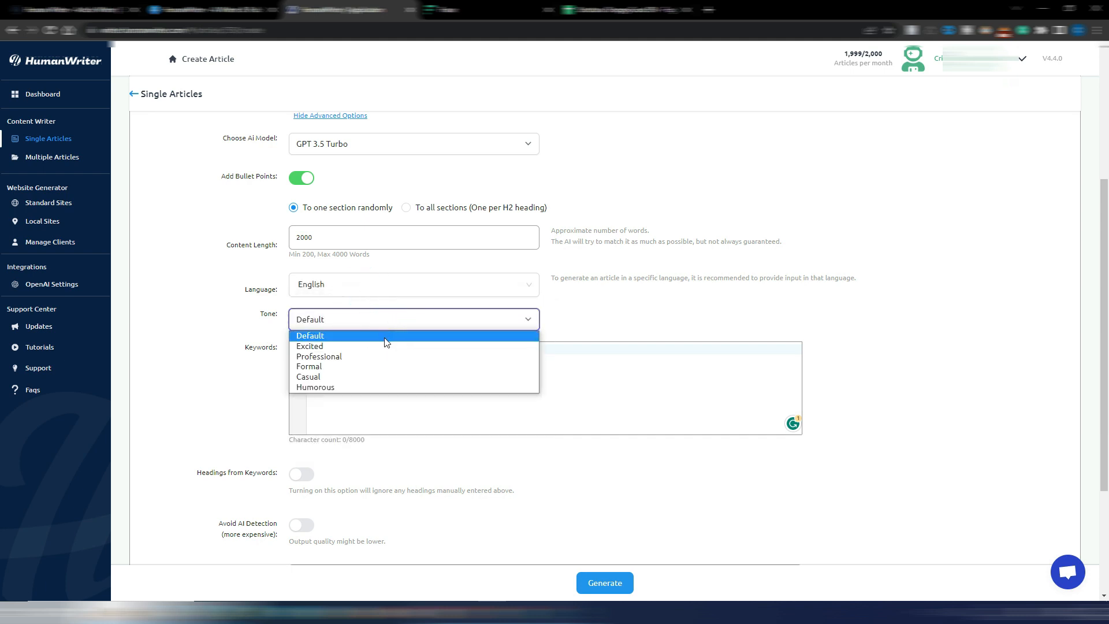
{"action": "mouse_move", "coordinate": [376, 387]}
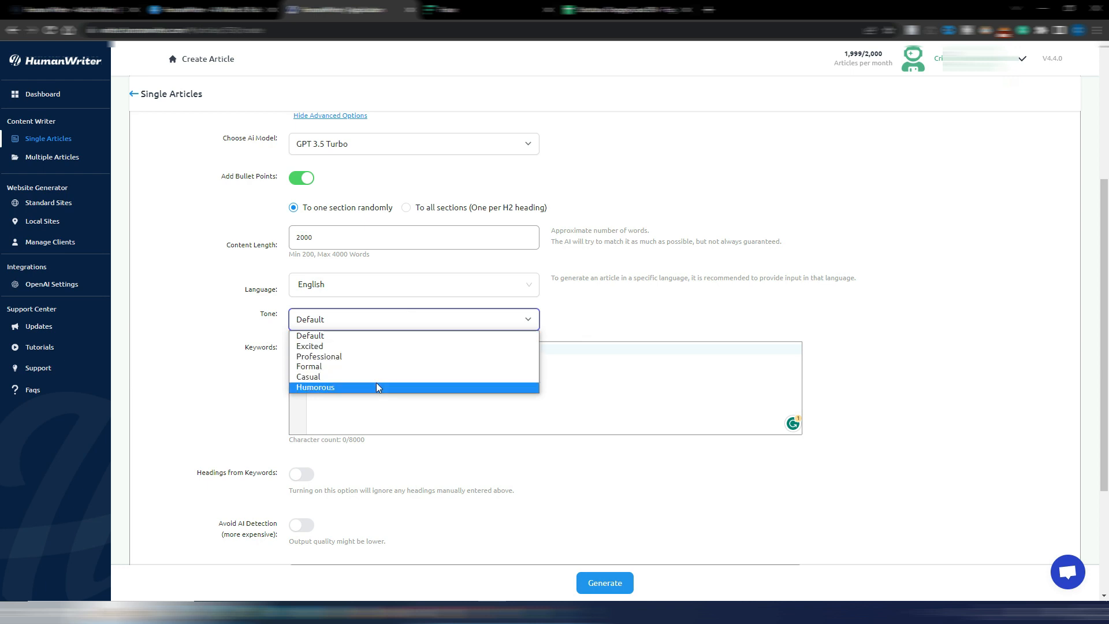
{"action": "mouse_move", "coordinate": [385, 357]}
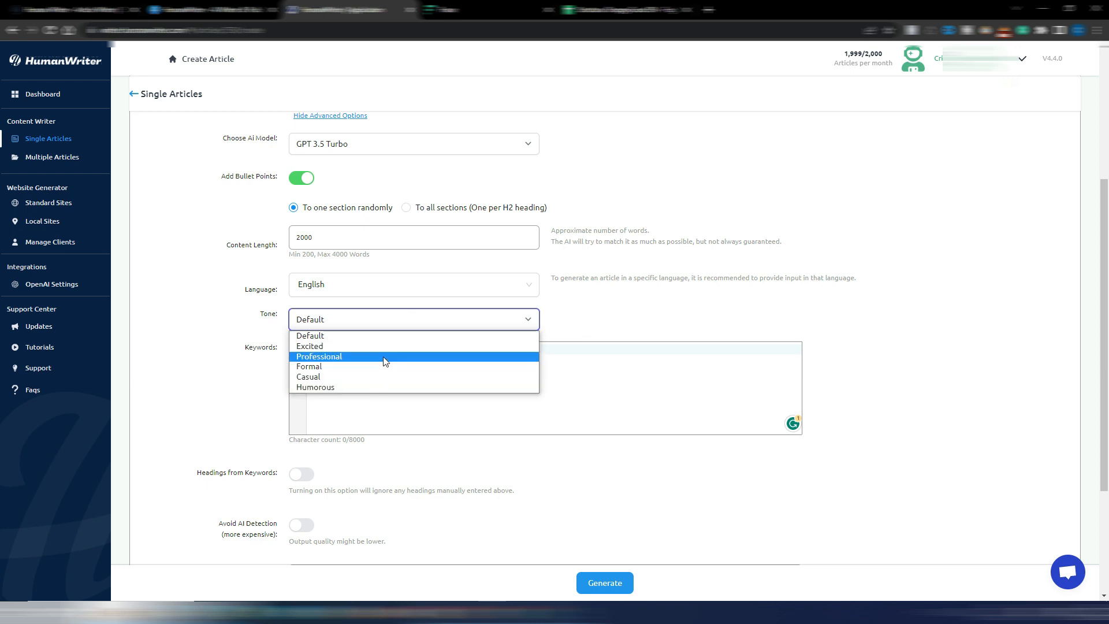
{"action": "left_click", "coordinate": [318, 357]}
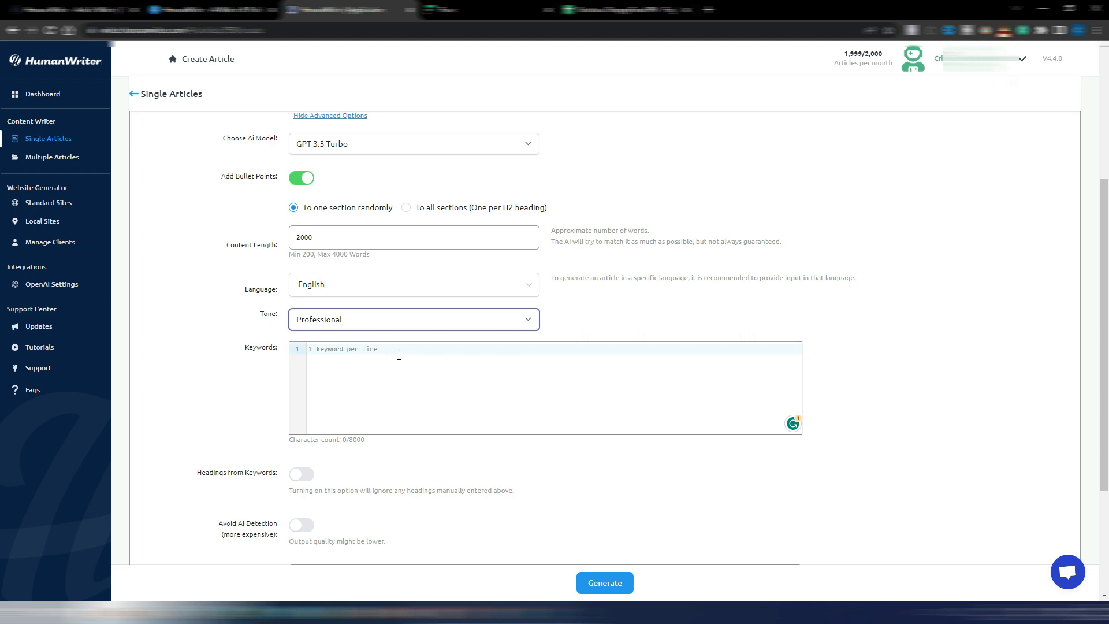
{"action": "mouse_move", "coordinate": [373, 407]}
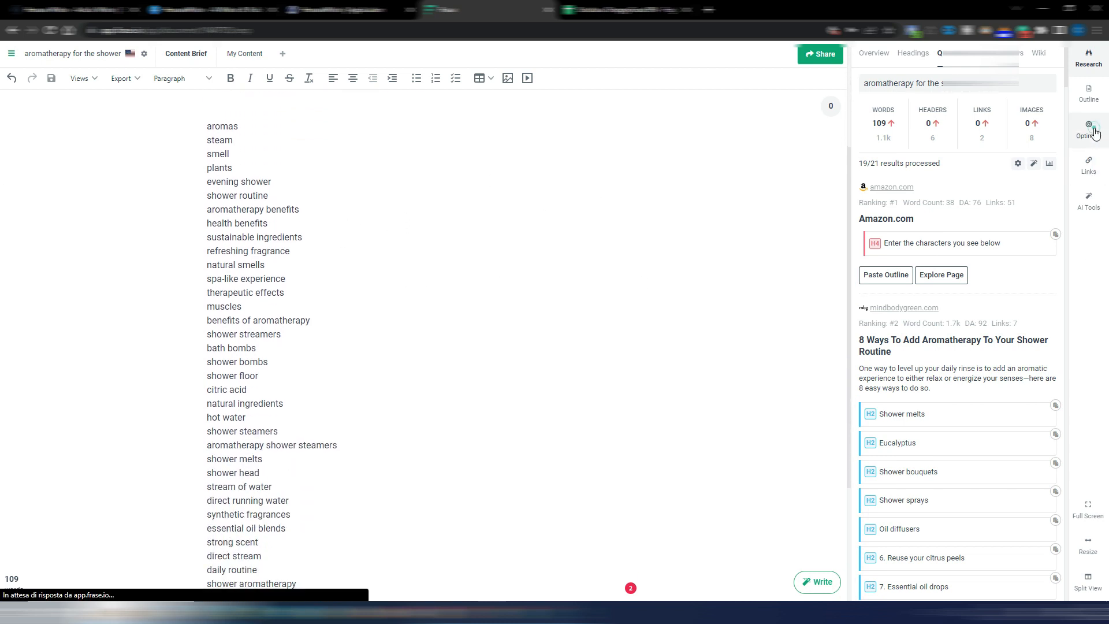
Select the four question headings at the top of the Frase content brief.
{"action": "left_click", "coordinate": [1088, 131]}
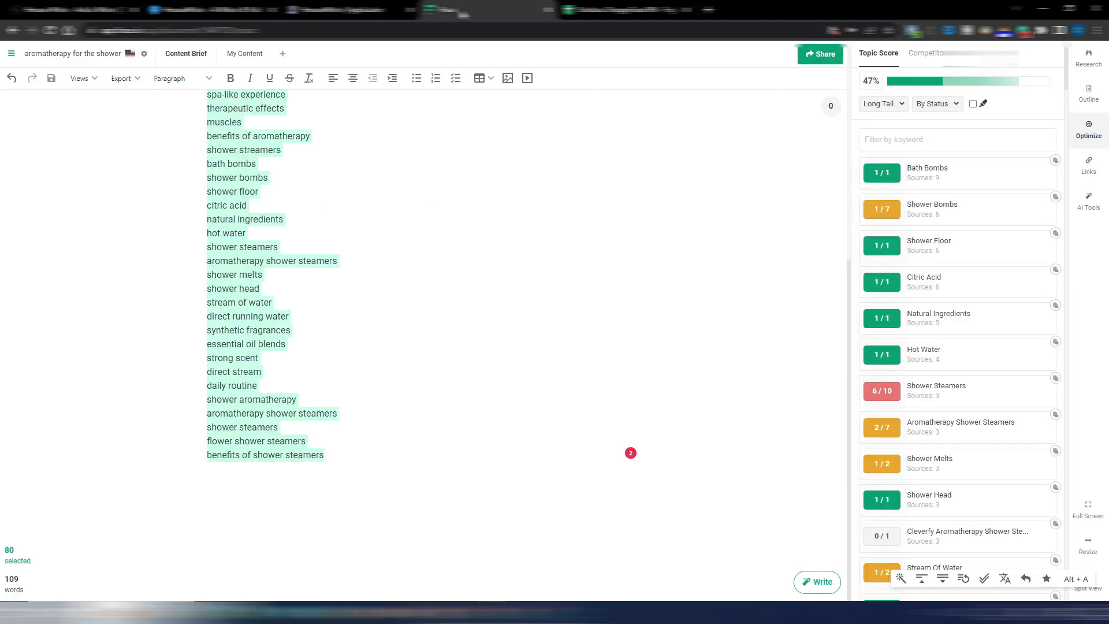
{"action": "scroll", "scroll_direction": "up", "scroll_amount": 3}
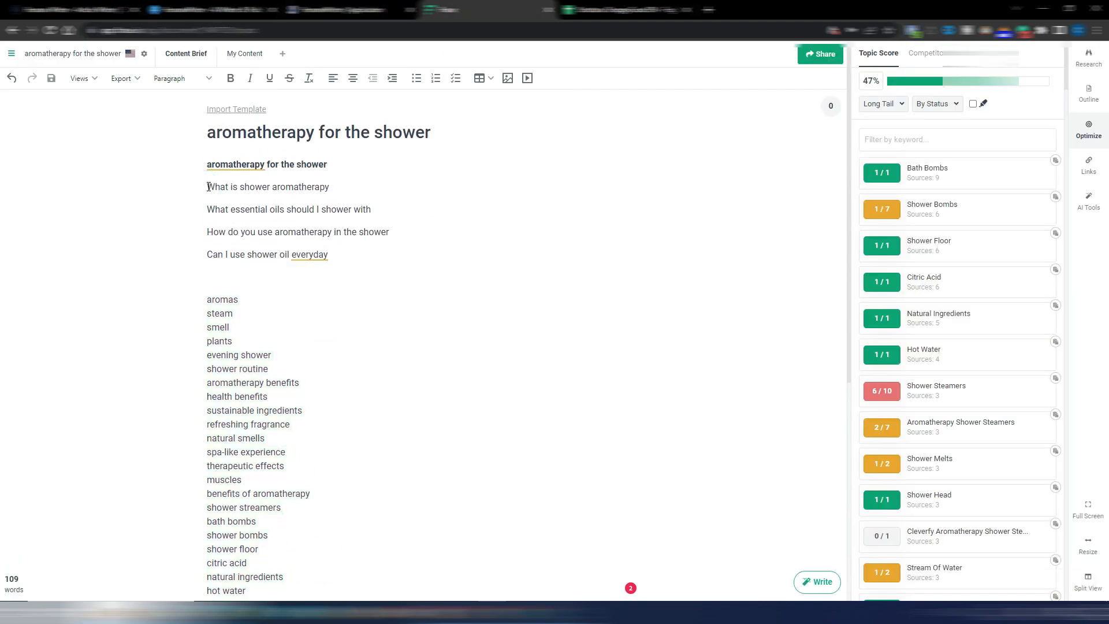
{"action": "left_click_drag", "start_coordinate": [207, 186], "coordinate": [328, 254]}
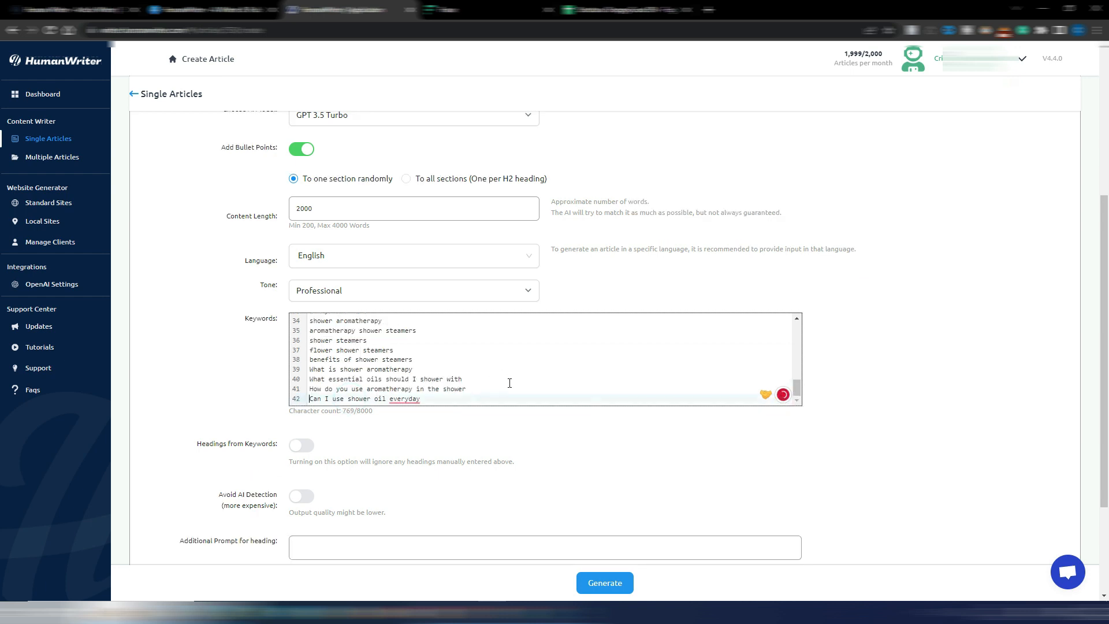
{"action": "mouse_move", "coordinate": [270, 459]}
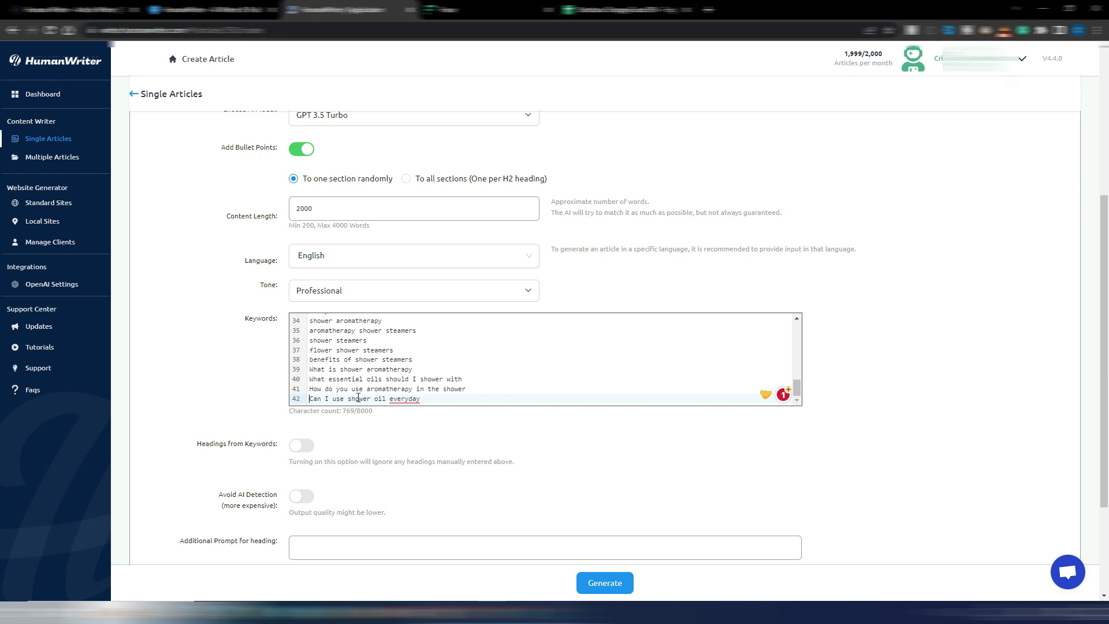
{"action": "mouse_move", "coordinate": [302, 446]}
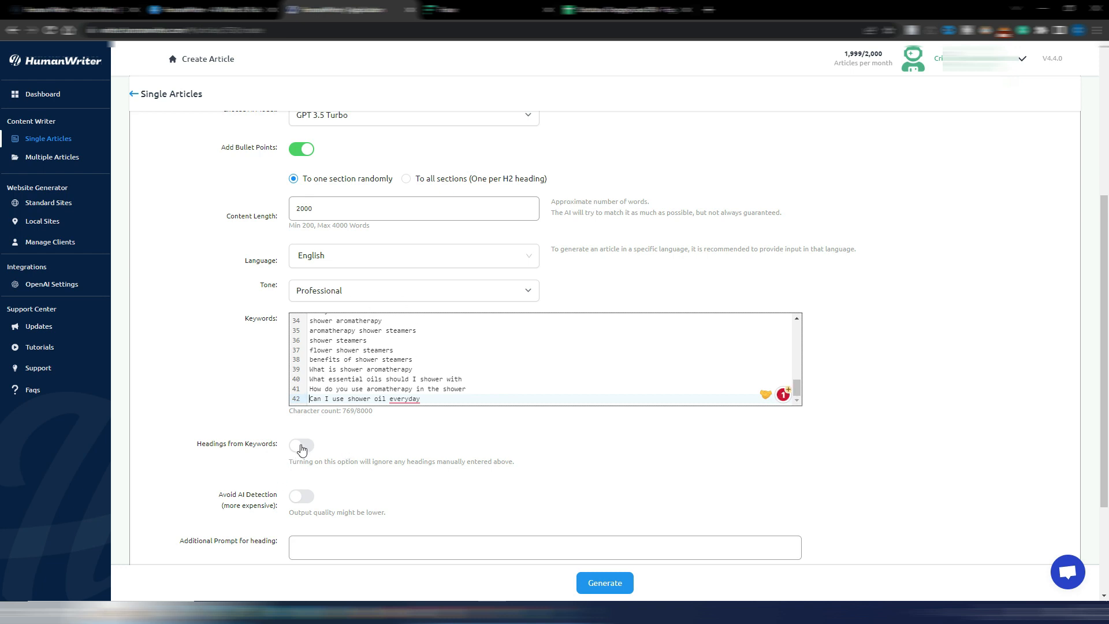
Switch on Headings from Keywords below the Keywords box.
{"action": "left_click", "coordinate": [301, 446]}
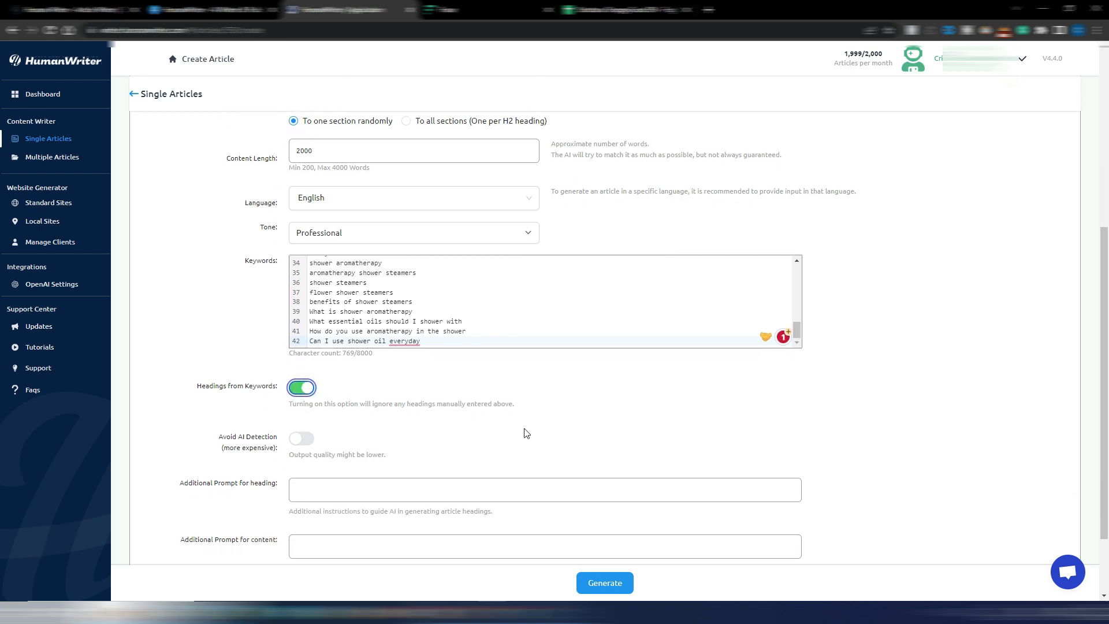
{"action": "scroll", "scroll_direction": "down", "scroll_amount": 3}
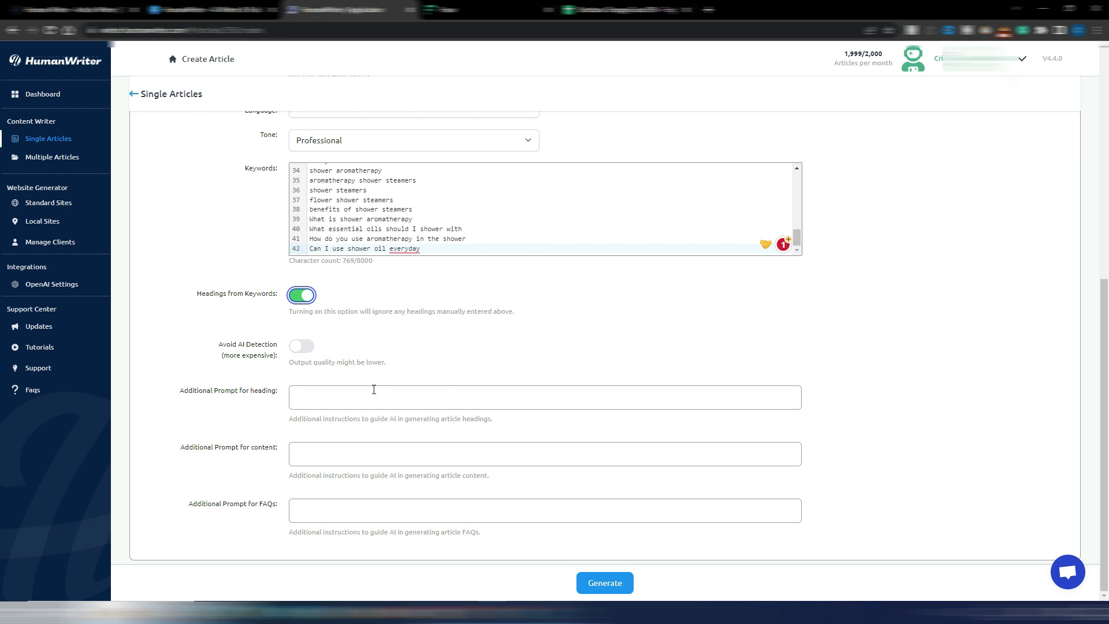
{"action": "mouse_move", "coordinate": [348, 549]}
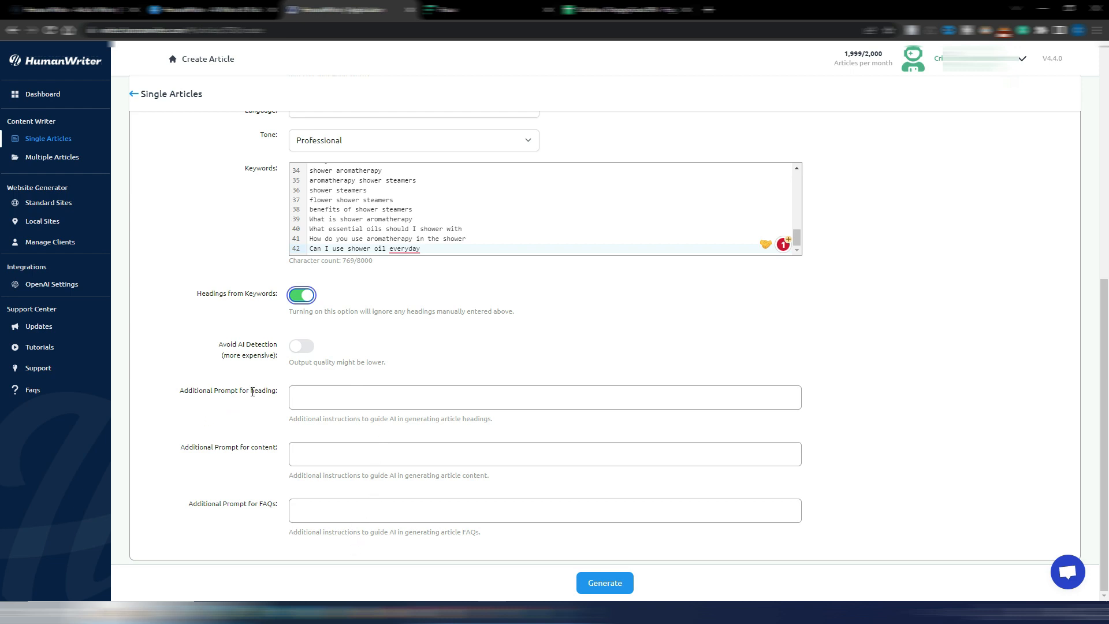
{"action": "mouse_move", "coordinate": [232, 461]}
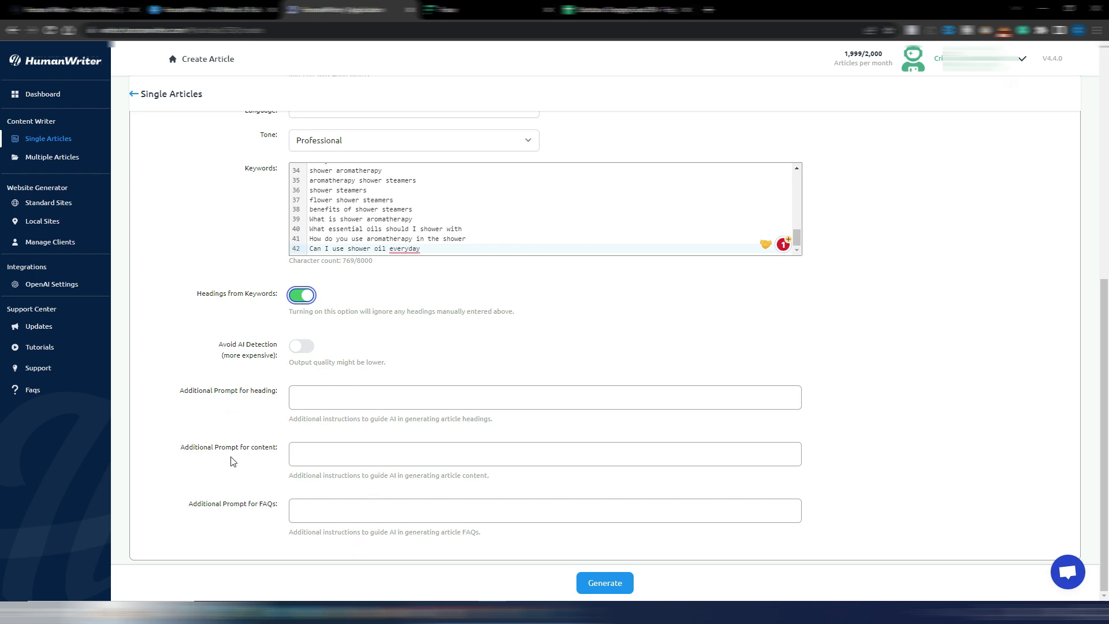
{"action": "mouse_move", "coordinate": [347, 474]}
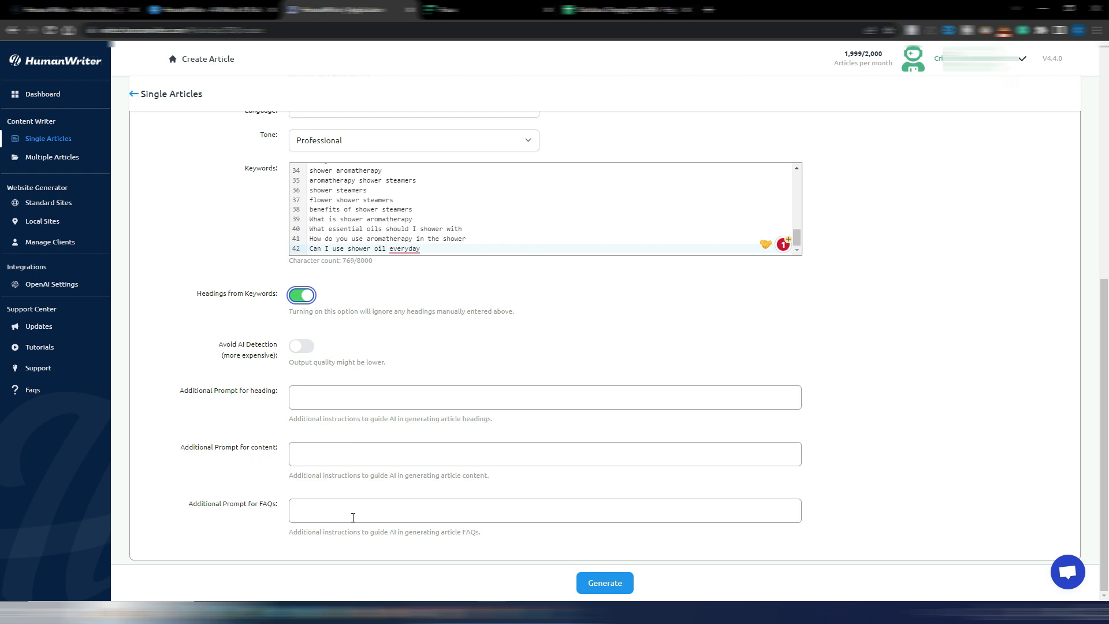
Focus the Additional Prompt for heading field and leave all extra prompts blank.
{"action": "left_click", "coordinate": [544, 396]}
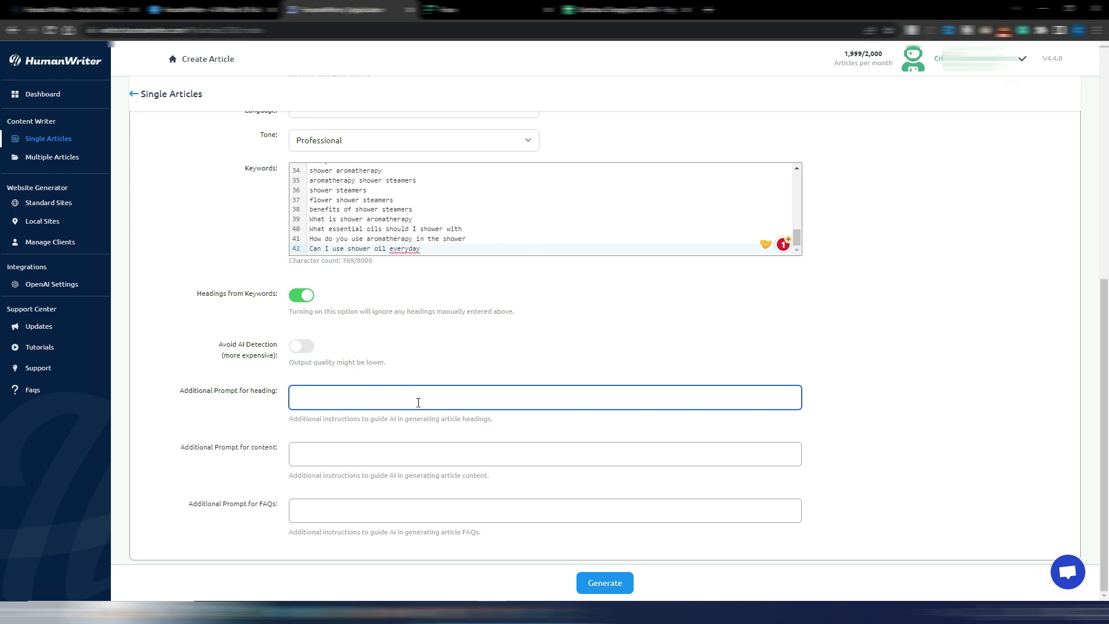
{"action": "mouse_move", "coordinate": [376, 402]}
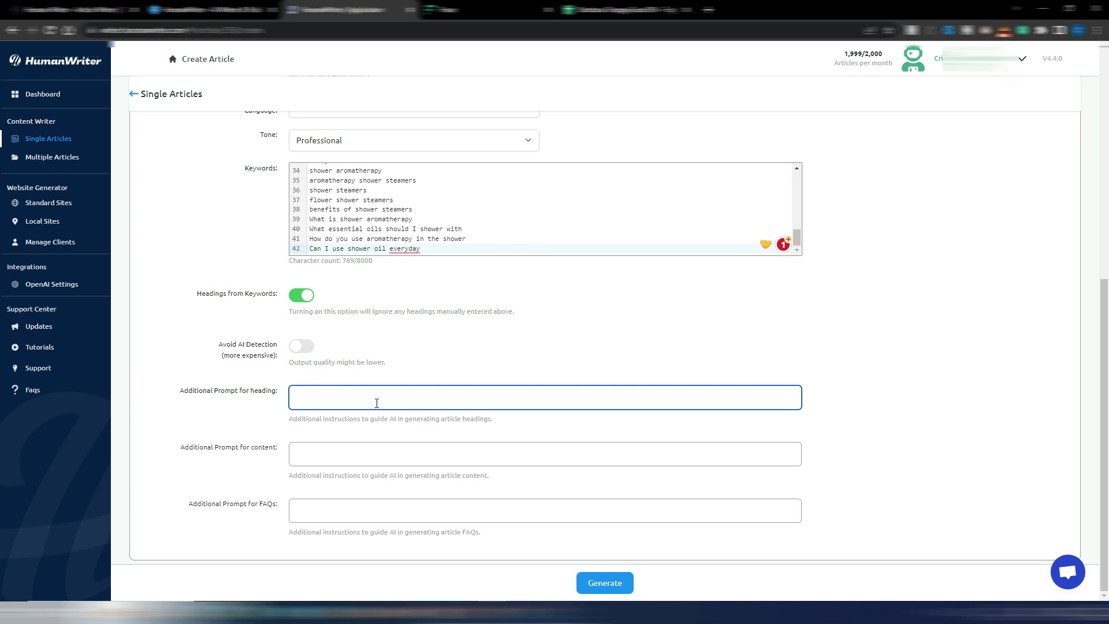
{"action": "mouse_move", "coordinate": [322, 430]}
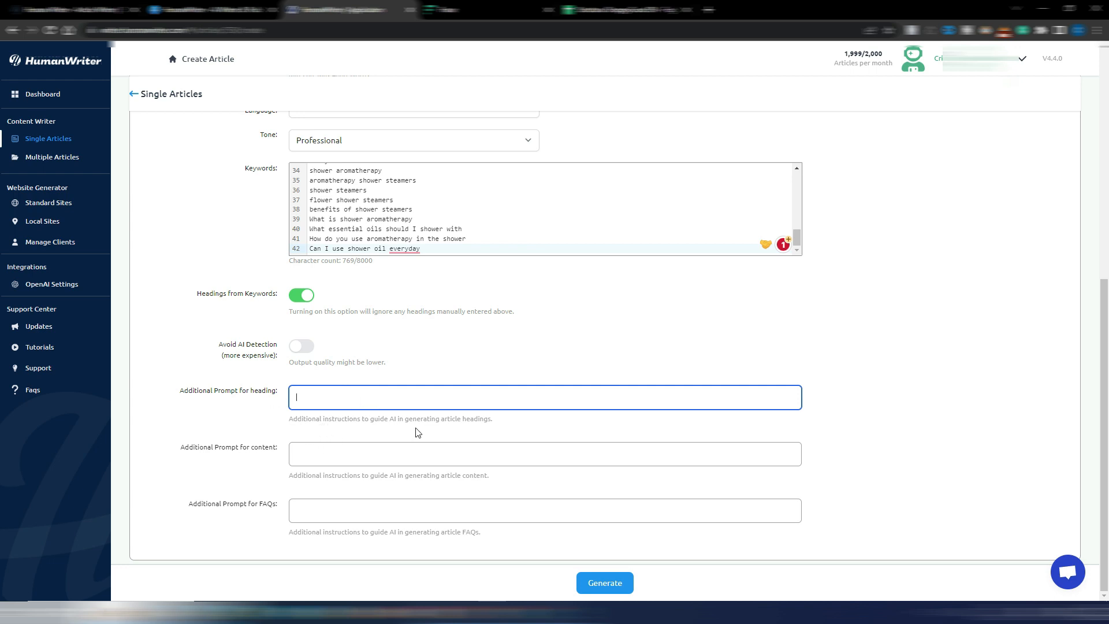
{"action": "mouse_move", "coordinate": [509, 431]}
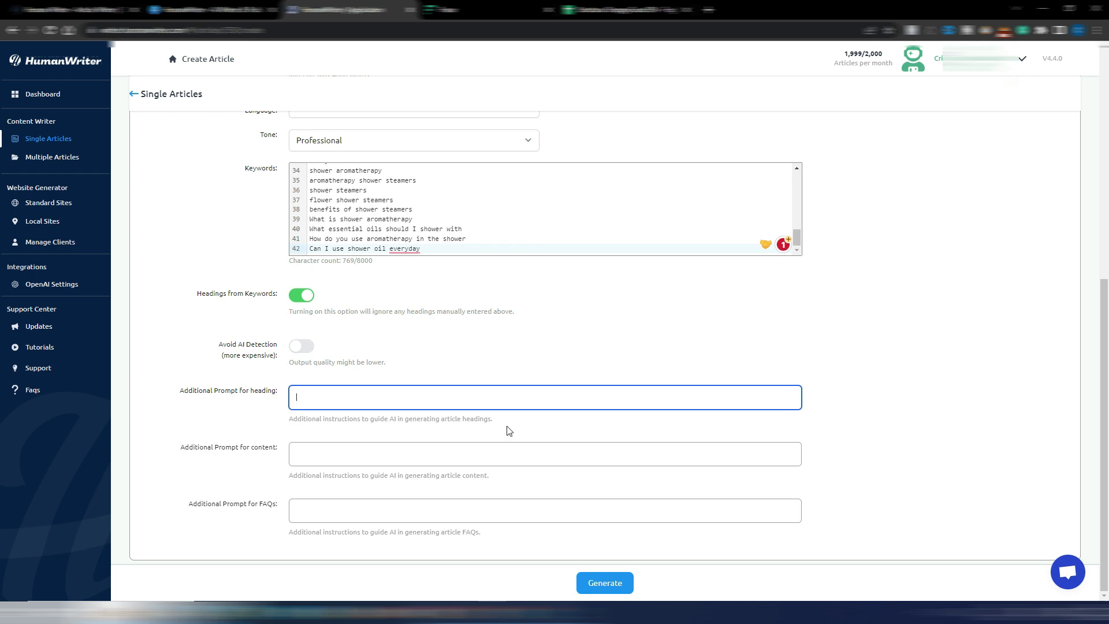
{"action": "mouse_move", "coordinate": [484, 396]}
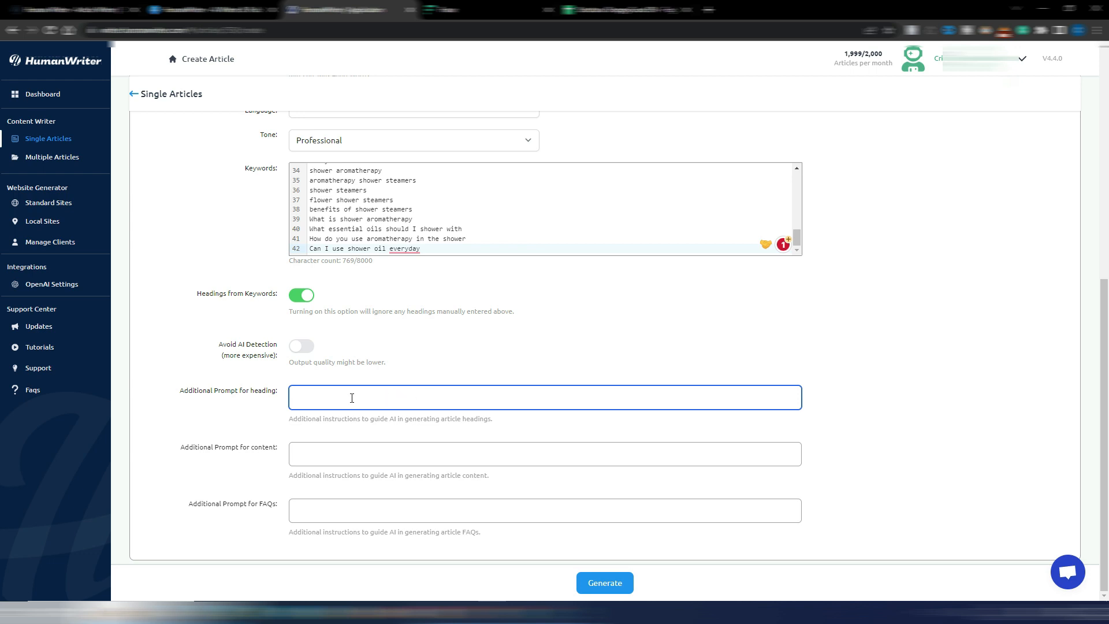
{"action": "mouse_move", "coordinate": [369, 398]}
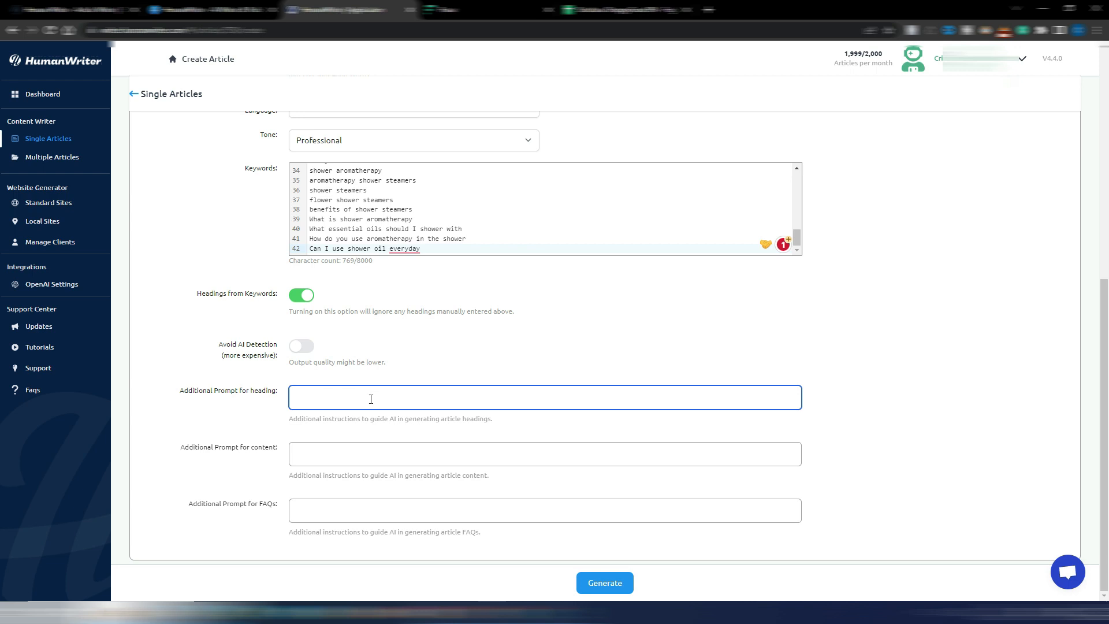
{"action": "mouse_move", "coordinate": [323, 562]}
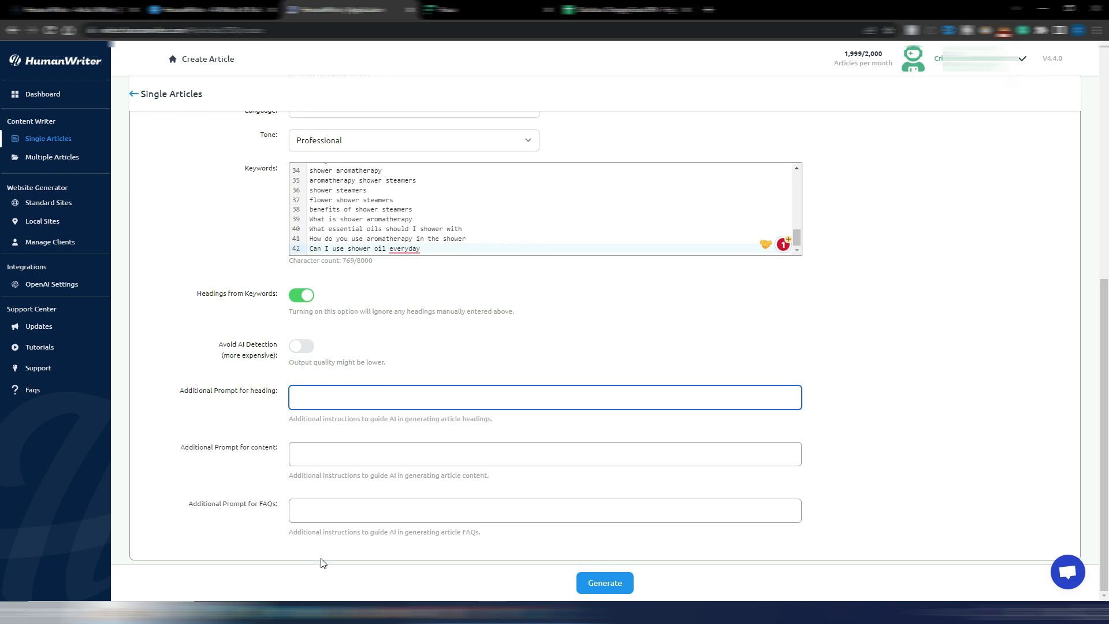
{"action": "mouse_move", "coordinate": [479, 495]}
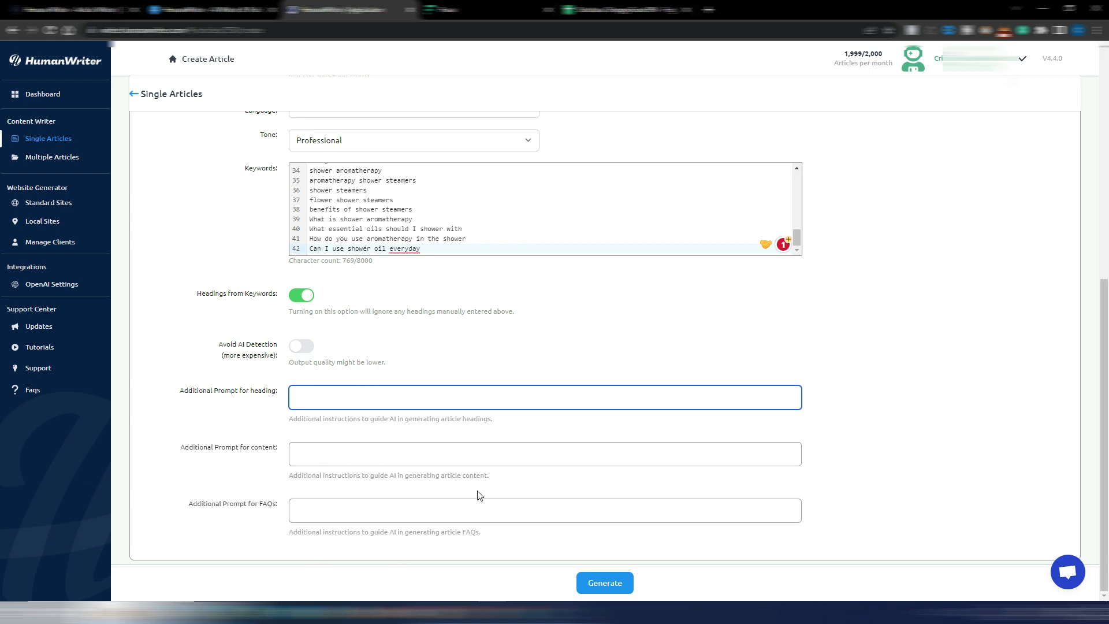
{"action": "left_click", "coordinate": [544, 396]}
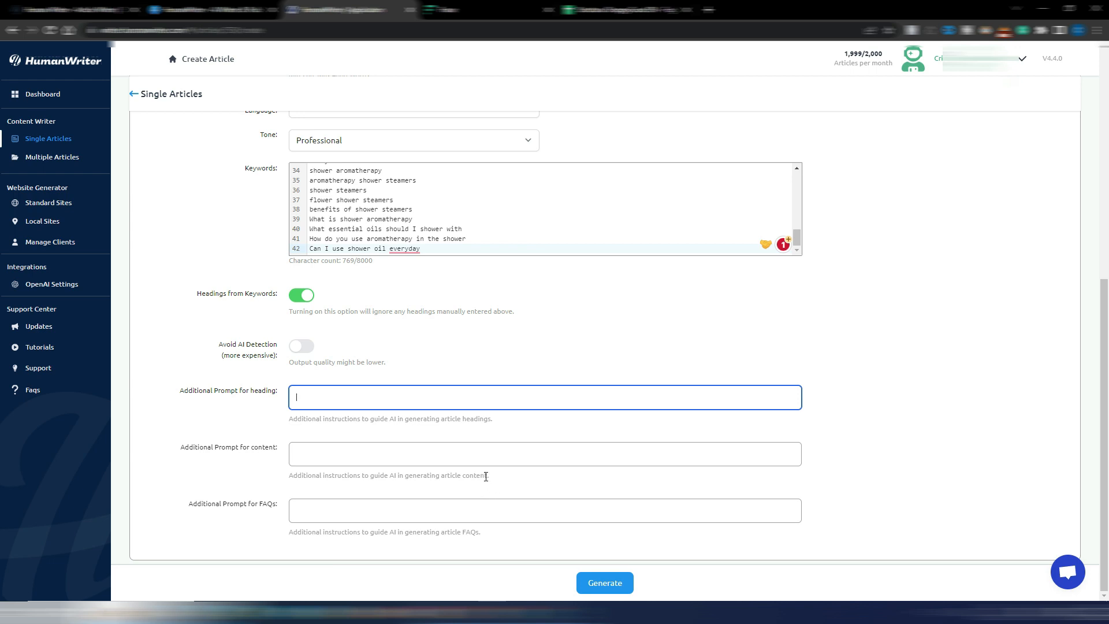
{"action": "mouse_move", "coordinate": [485, 475]}
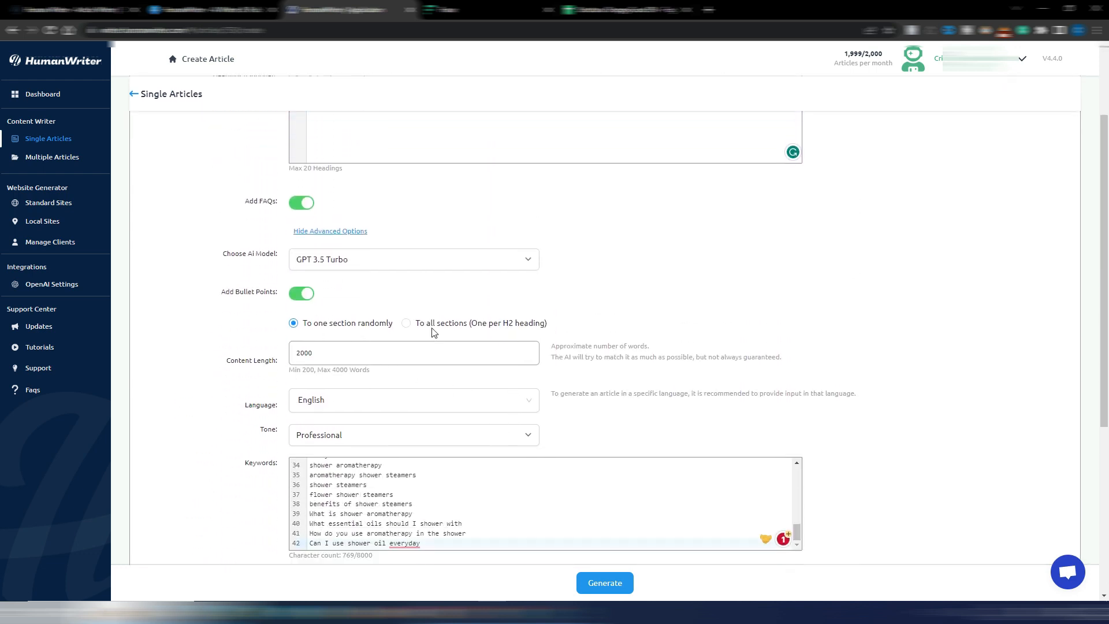
{"action": "mouse_move", "coordinate": [327, 275]}
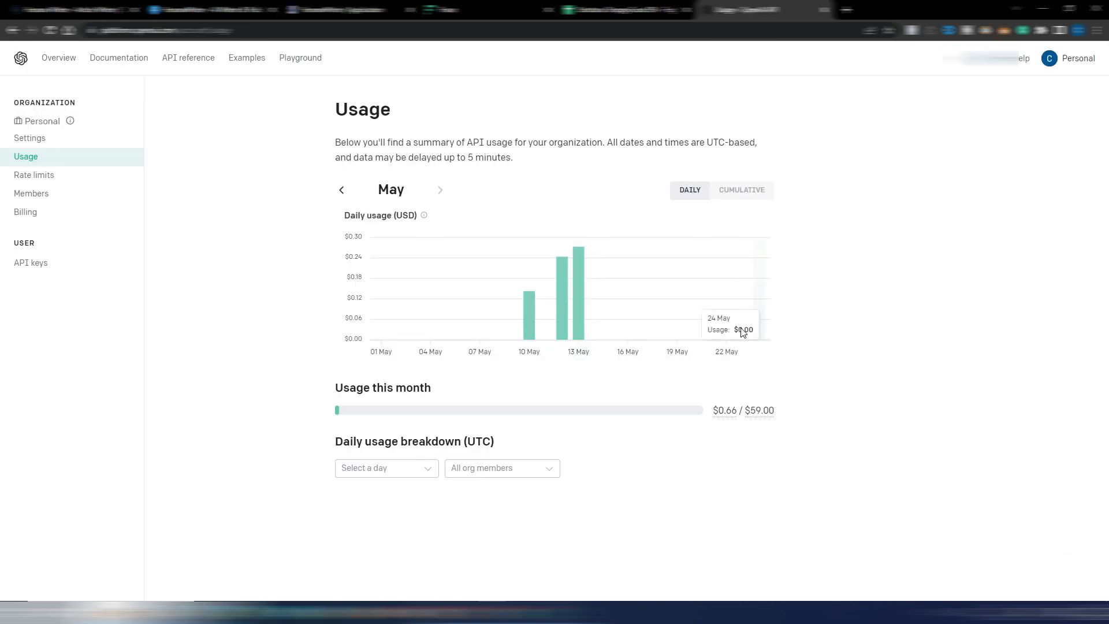
{"action": "mouse_move", "coordinate": [761, 333]}
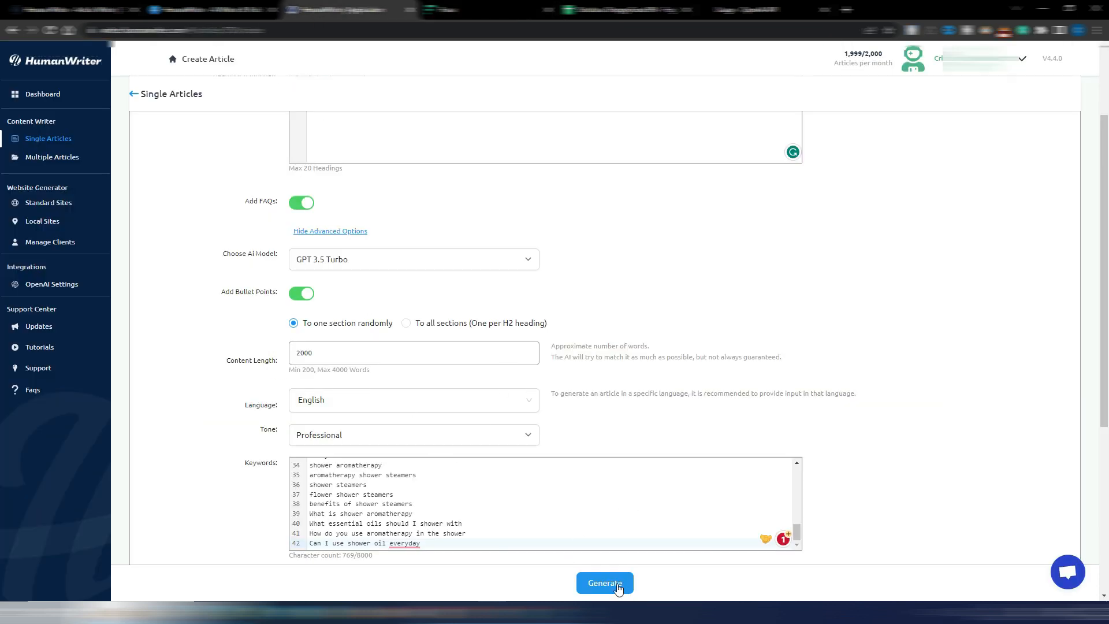
Generate the aromatherapy article with the configured settings.
{"action": "left_click", "coordinate": [604, 582]}
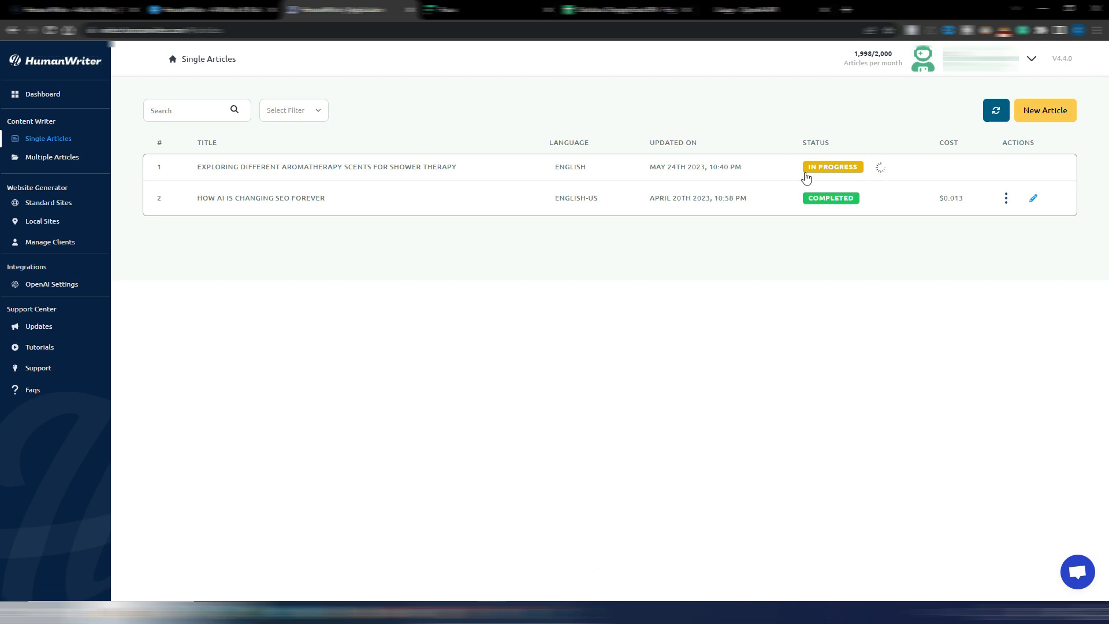
{"action": "mouse_move", "coordinate": [829, 327]}
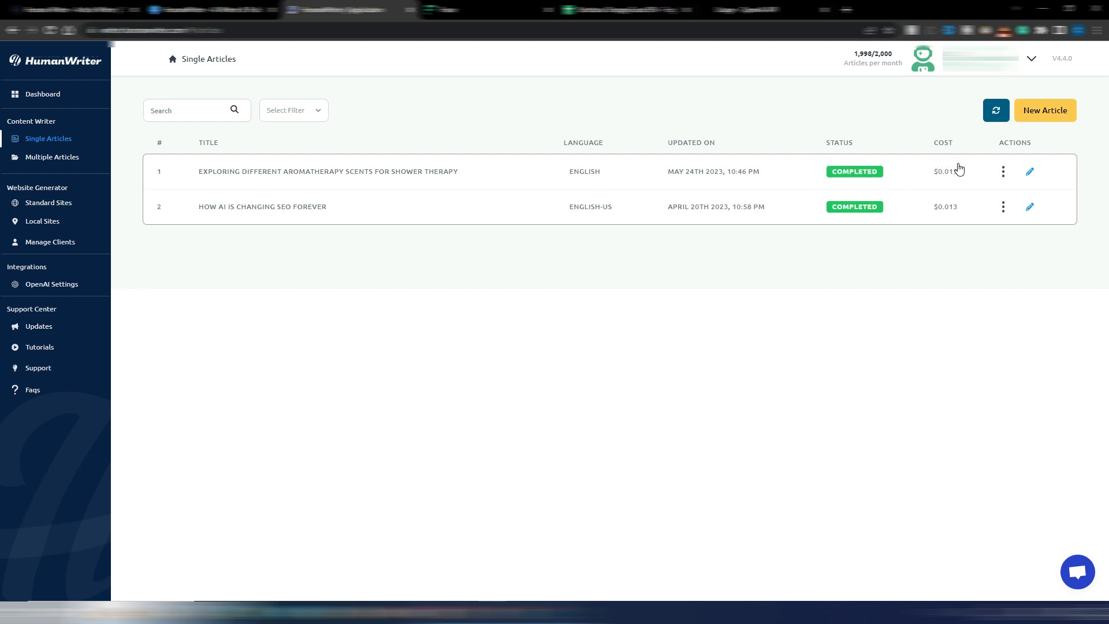
{"action": "mouse_move", "coordinate": [953, 188]}
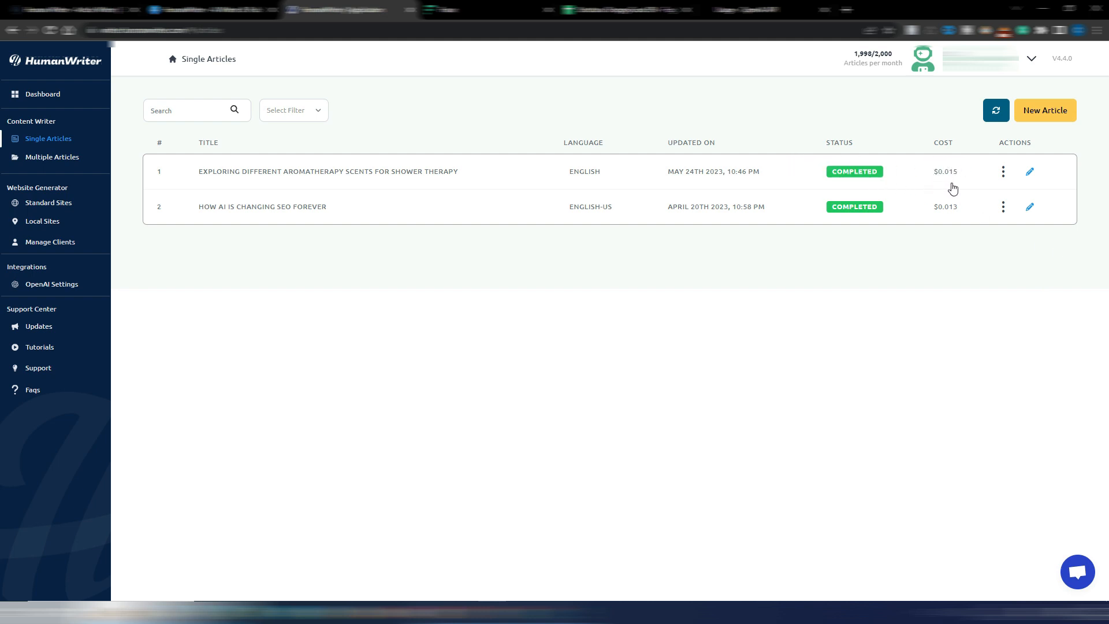
{"action": "mouse_move", "coordinate": [966, 180]}
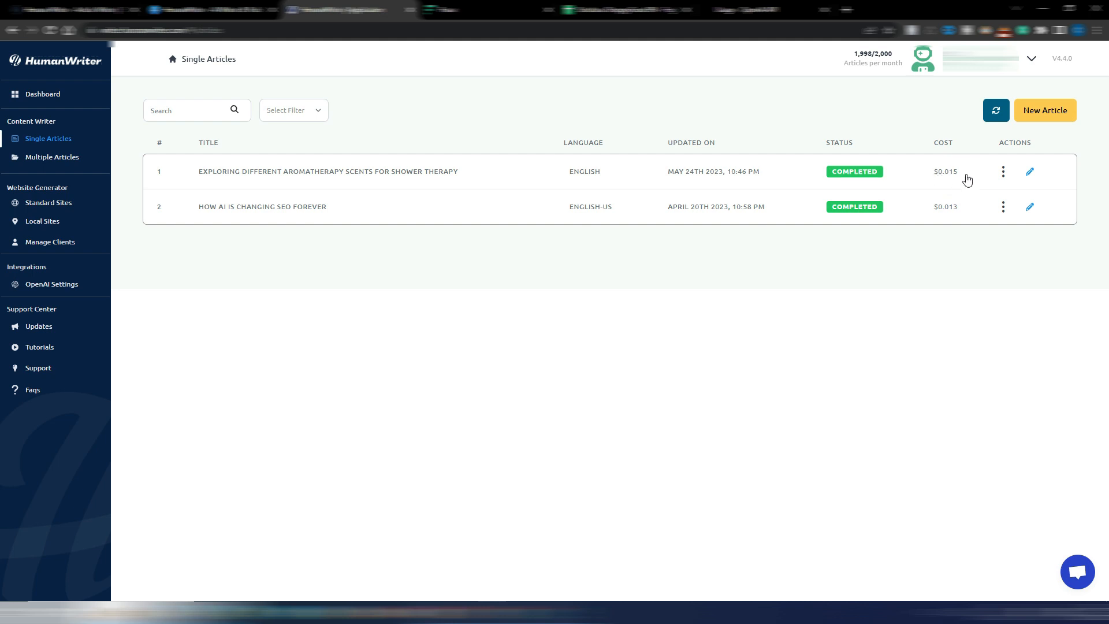
{"action": "mouse_move", "coordinate": [964, 182]}
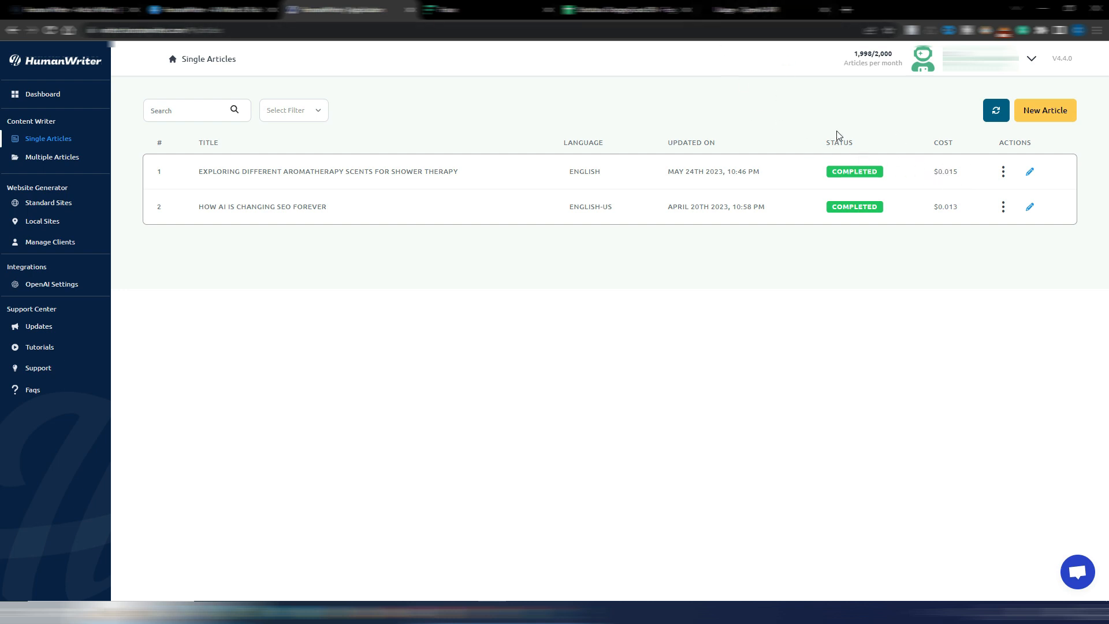
{"action": "mouse_move", "coordinate": [873, 139]}
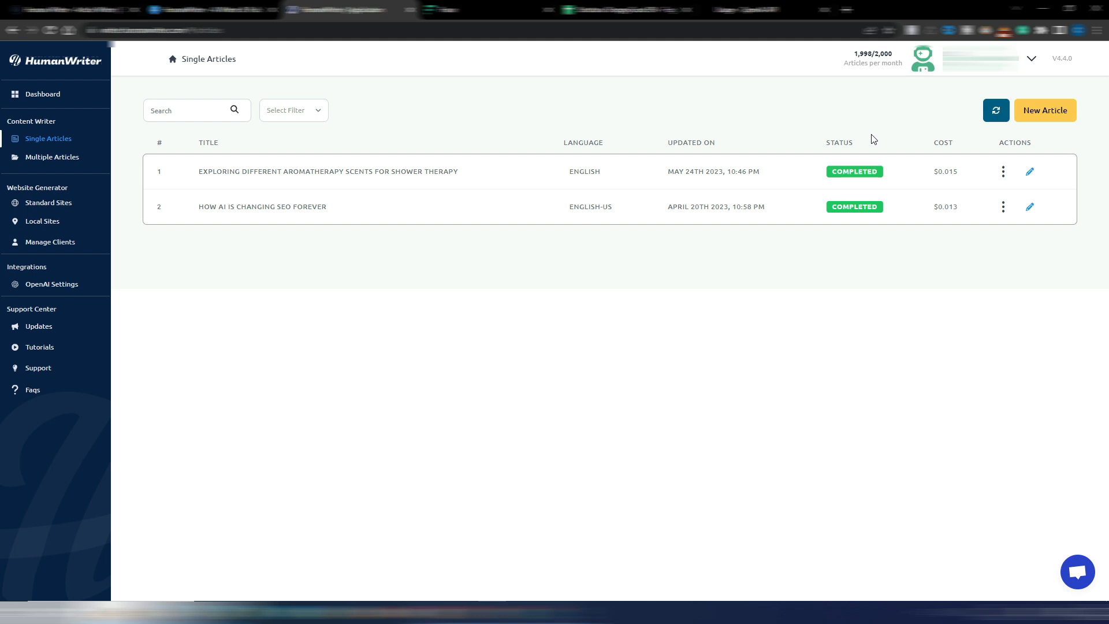
{"action": "mouse_move", "coordinate": [933, 161]}
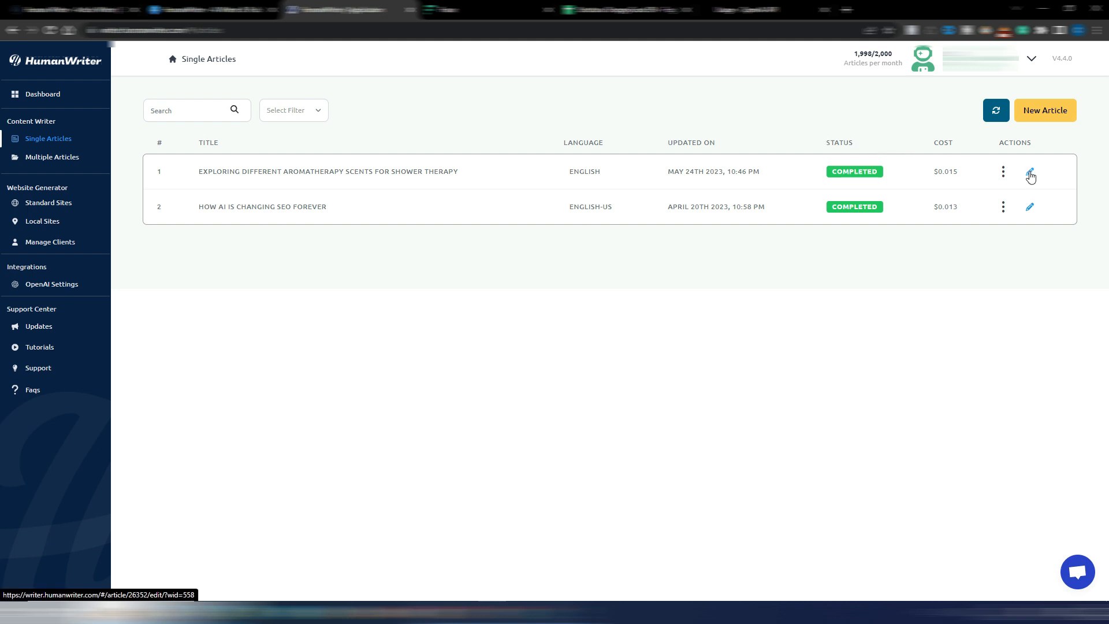
Open the generated aromatherapy article in the editor and scroll through its FAQs and meta description.
{"action": "left_click", "coordinate": [1029, 171]}
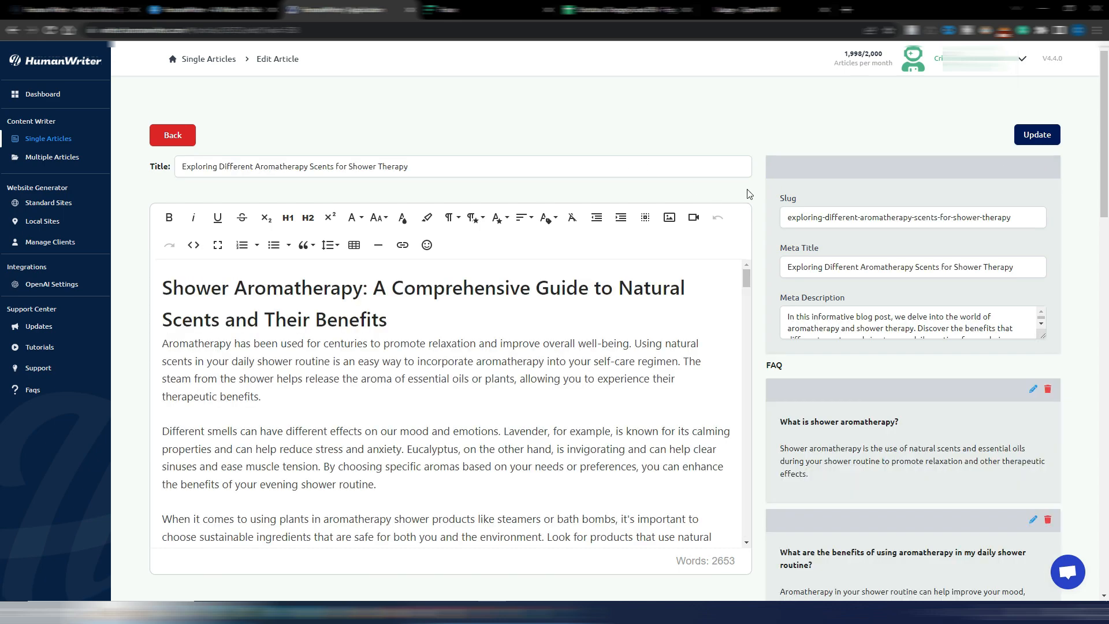
{"action": "scroll", "scroll_direction": "down", "scroll_amount": 3}
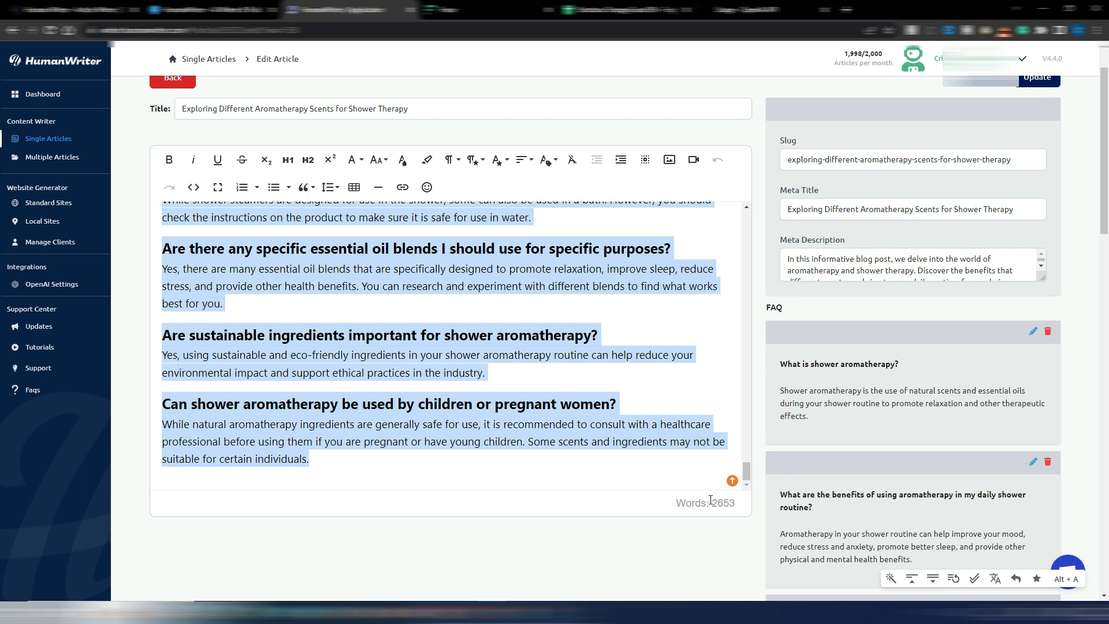
{"action": "mouse_move", "coordinate": [729, 517]}
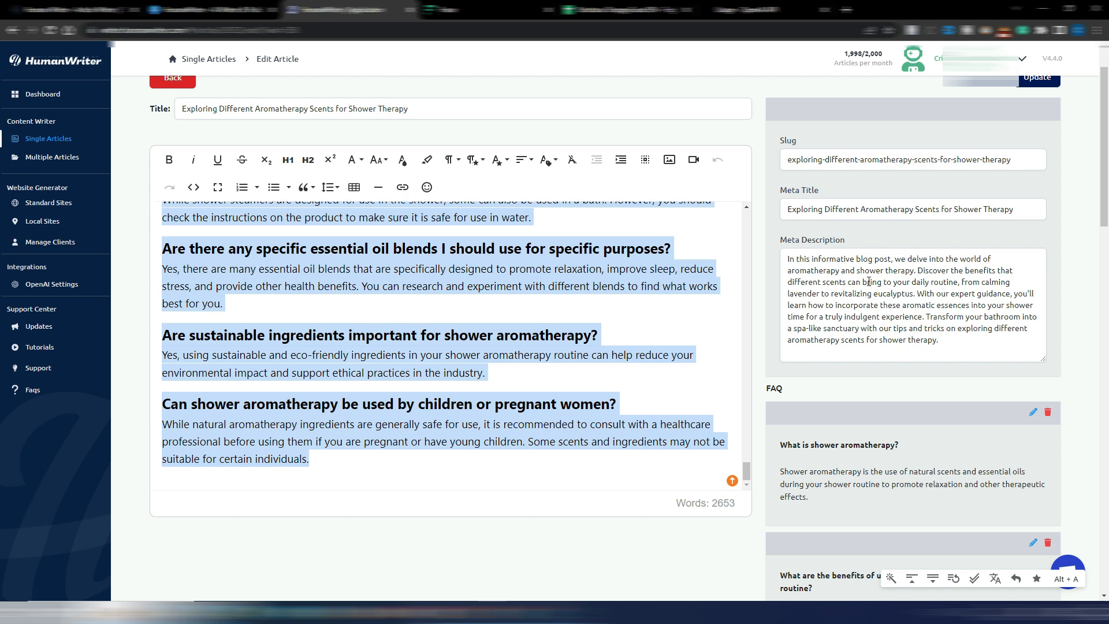
{"action": "mouse_move", "coordinate": [923, 276]}
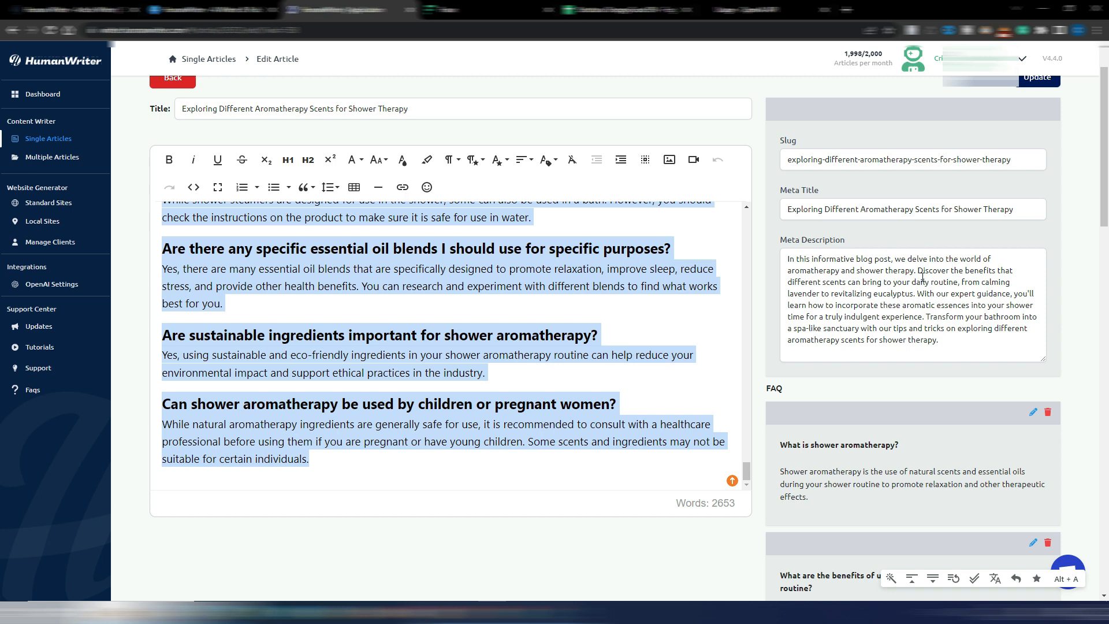
{"action": "scroll", "scroll_direction": "down", "scroll_amount": 3}
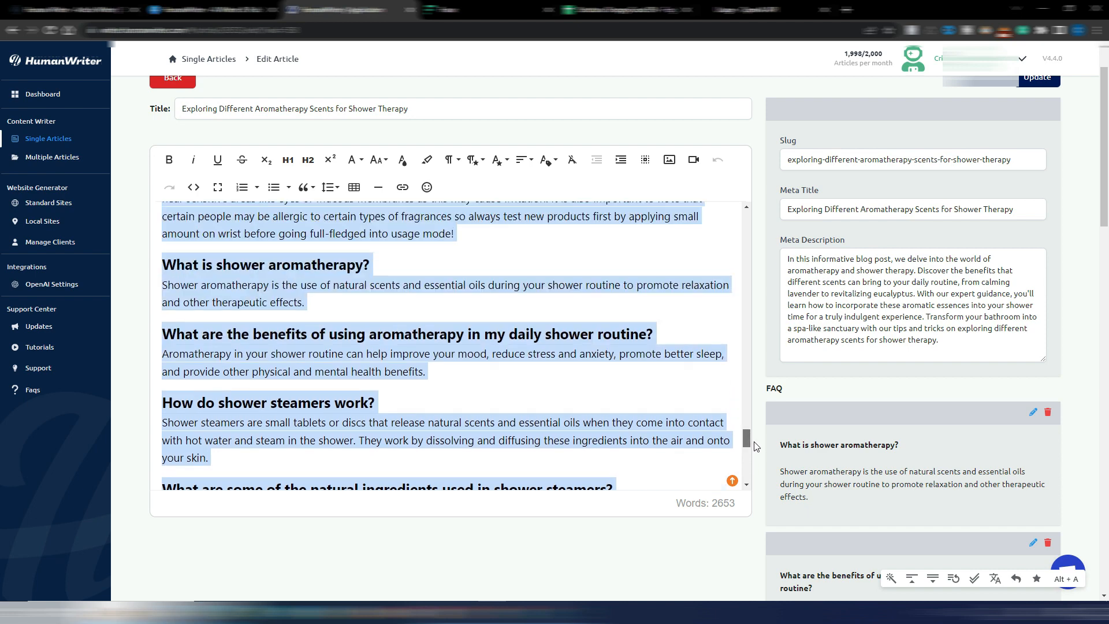
{"action": "scroll", "scroll_direction": "down", "scroll_amount": 3}
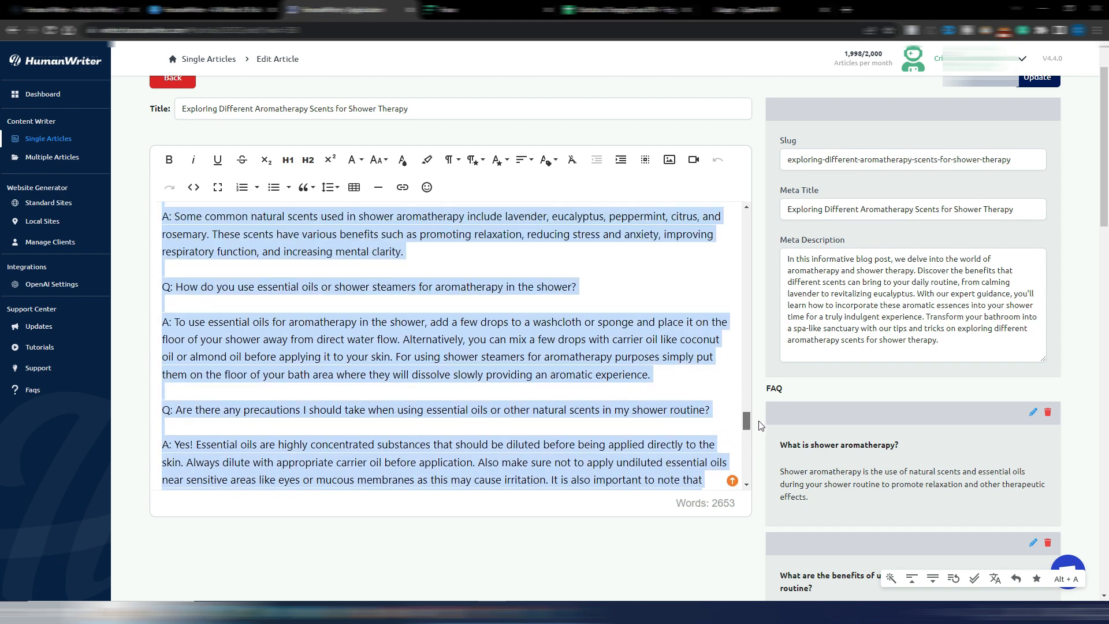
{"action": "scroll", "scroll_direction": "down", "scroll_amount": 3}
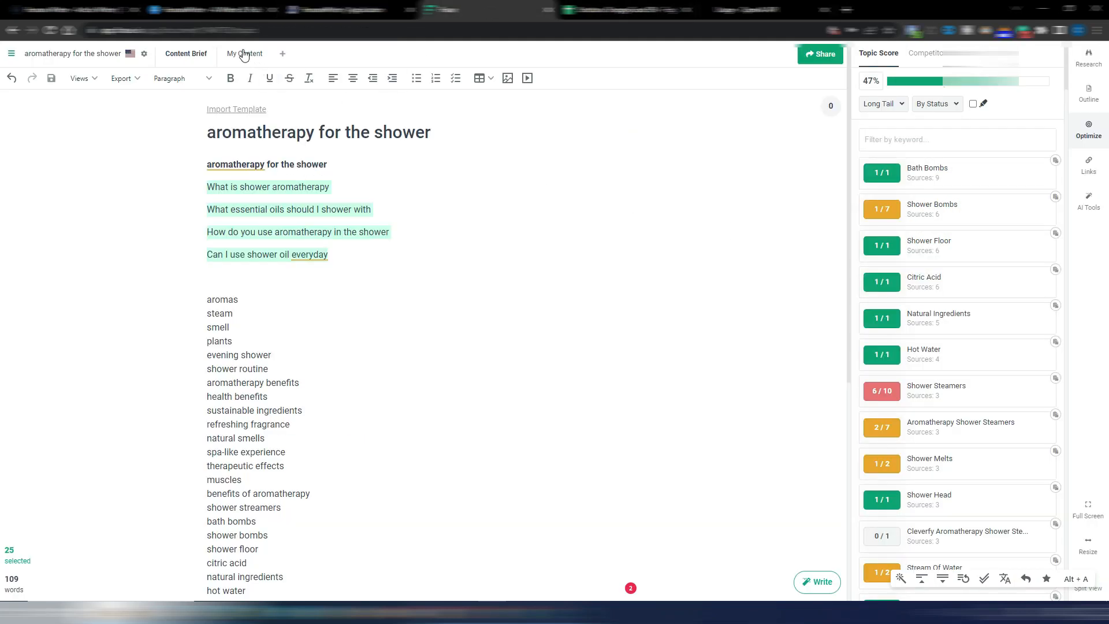
Switch Frase from the content brief to My Content showing the pasted article.
{"action": "left_click", "coordinate": [243, 53]}
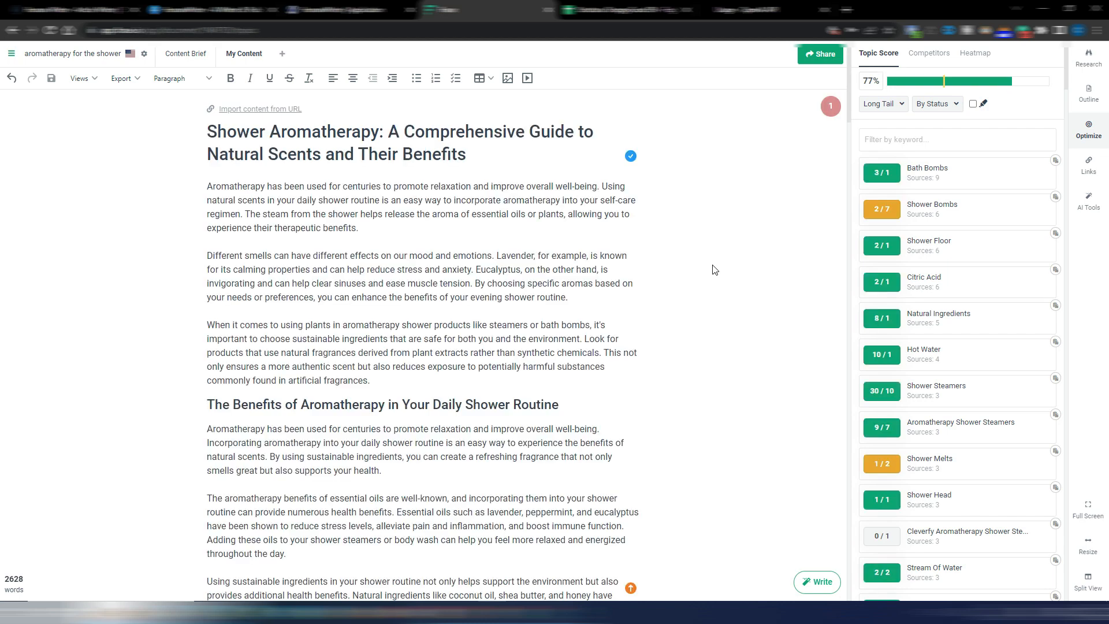
{"action": "mouse_move", "coordinate": [911, 157]}
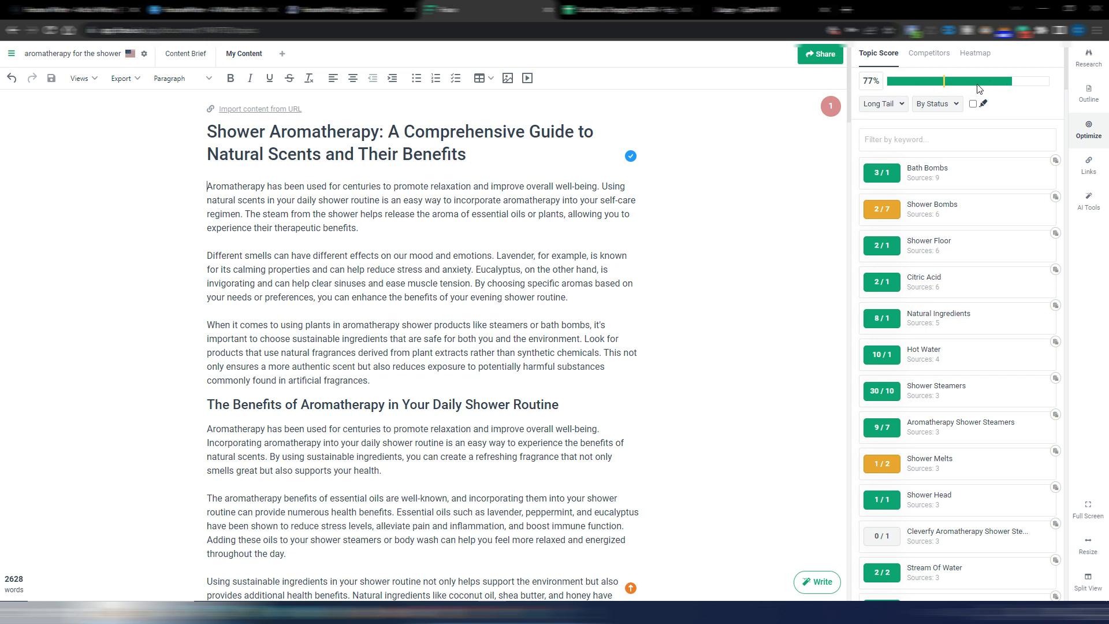
{"action": "mouse_move", "coordinate": [947, 92]}
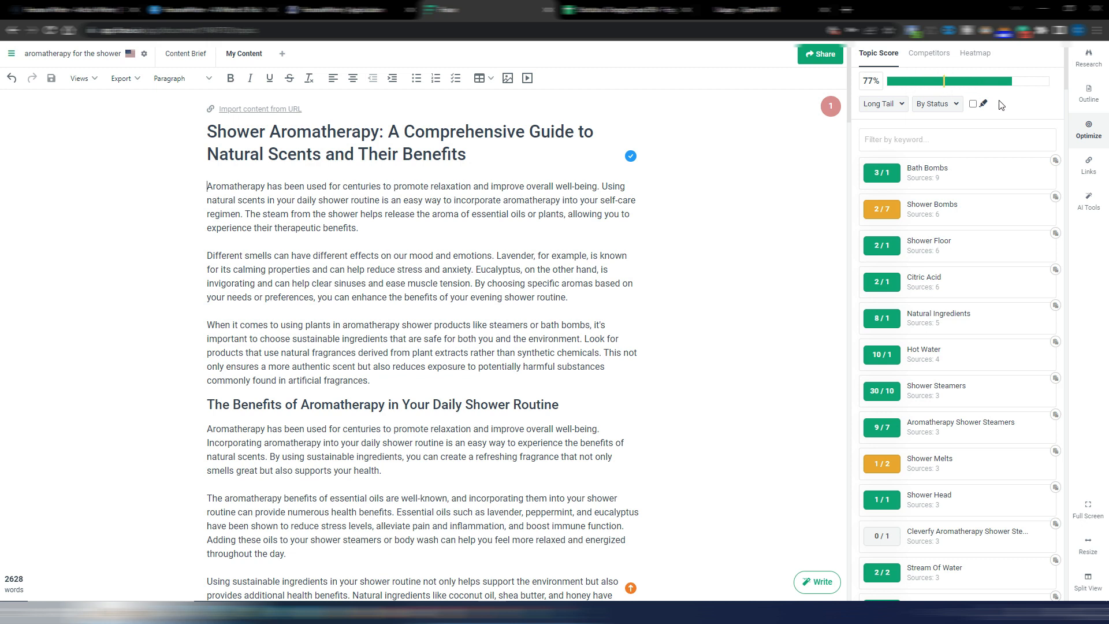
{"action": "mouse_move", "coordinate": [1052, 79]}
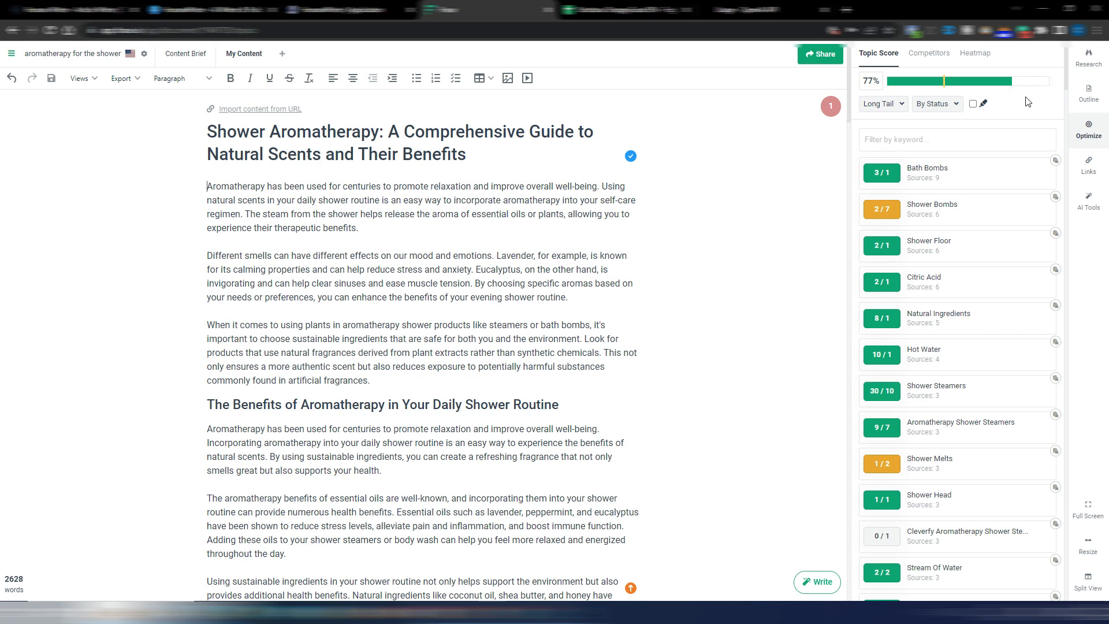
{"action": "mouse_move", "coordinate": [1007, 85]}
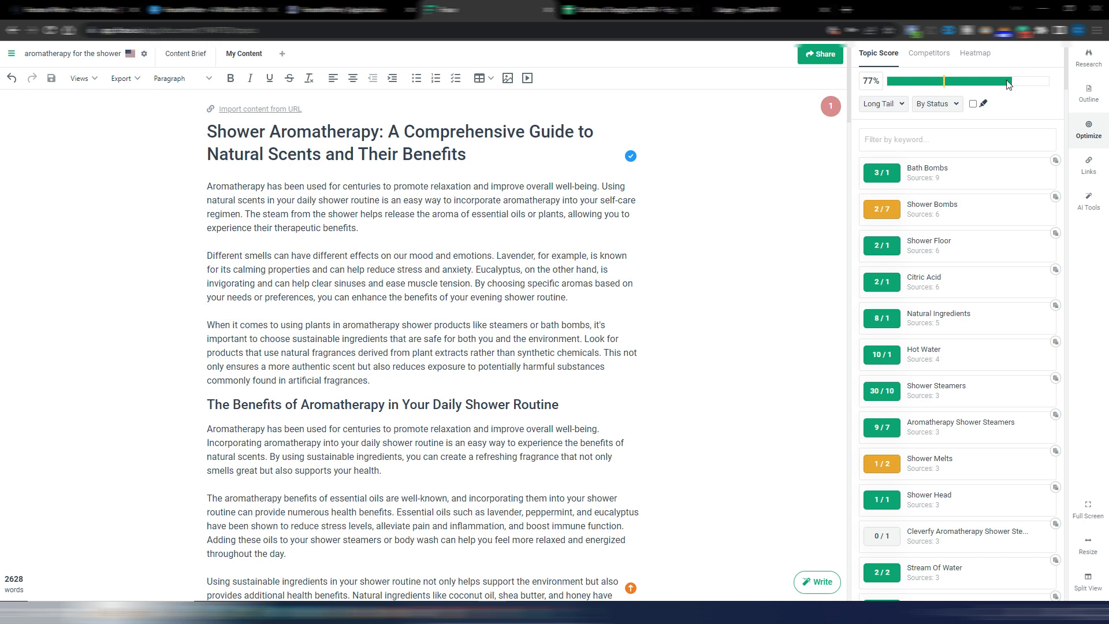
{"action": "mouse_move", "coordinate": [979, 297]}
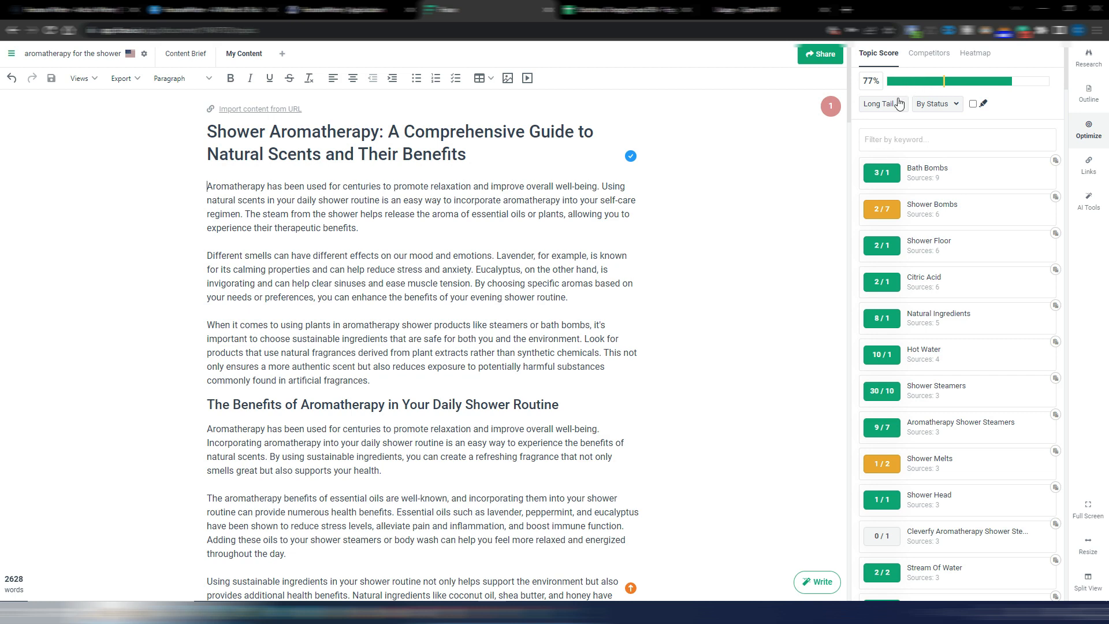
{"action": "mouse_move", "coordinate": [732, 244]}
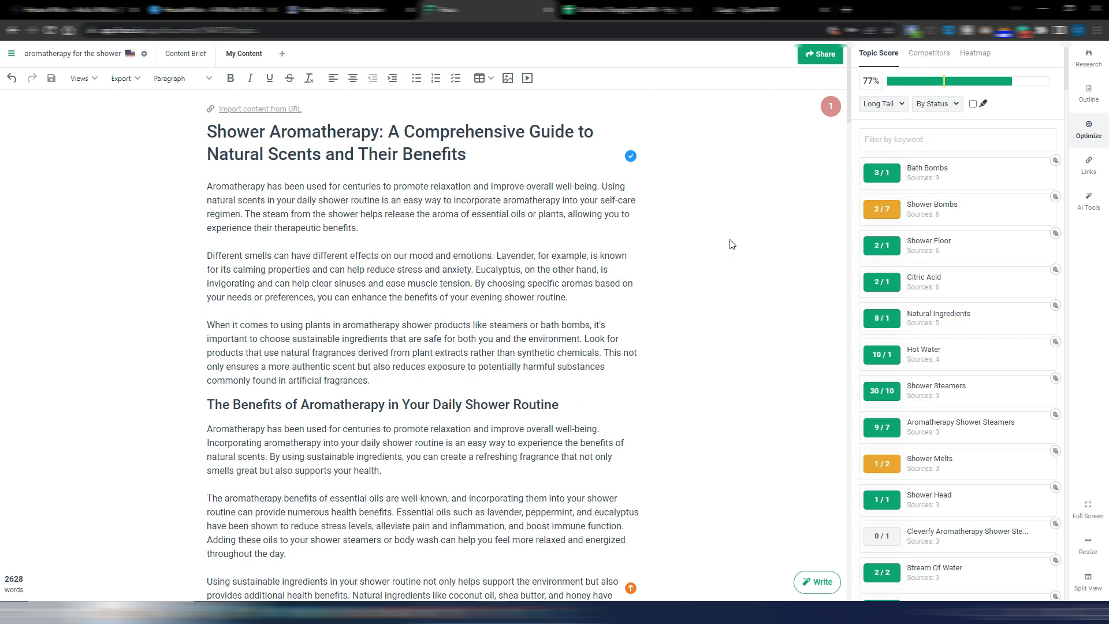
{"action": "mouse_move", "coordinate": [849, 90]}
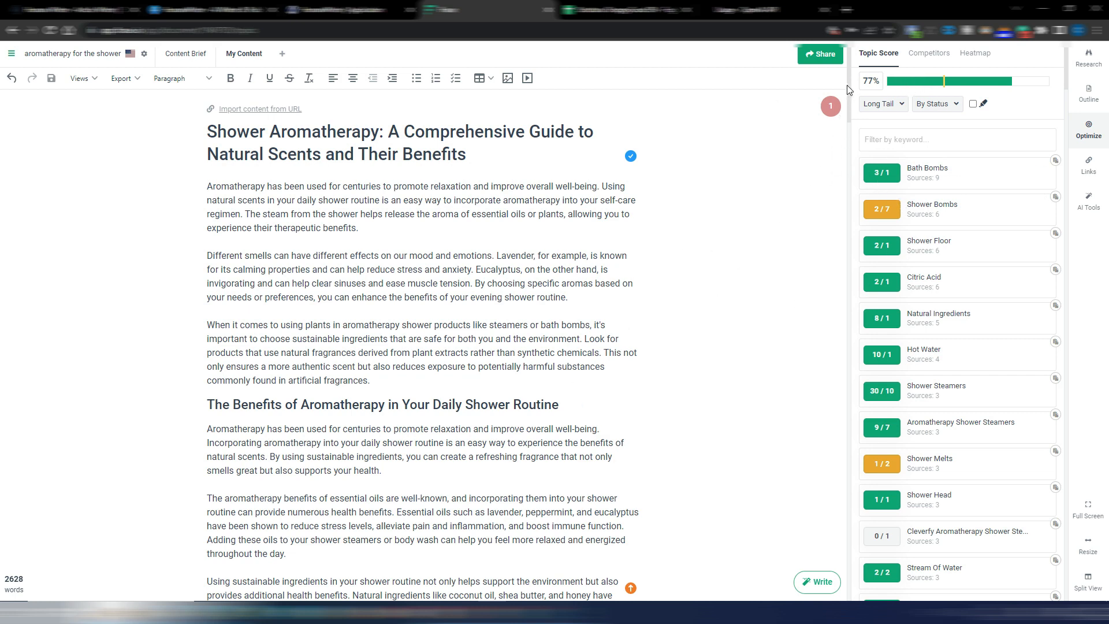
{"action": "mouse_move", "coordinate": [853, 84]}
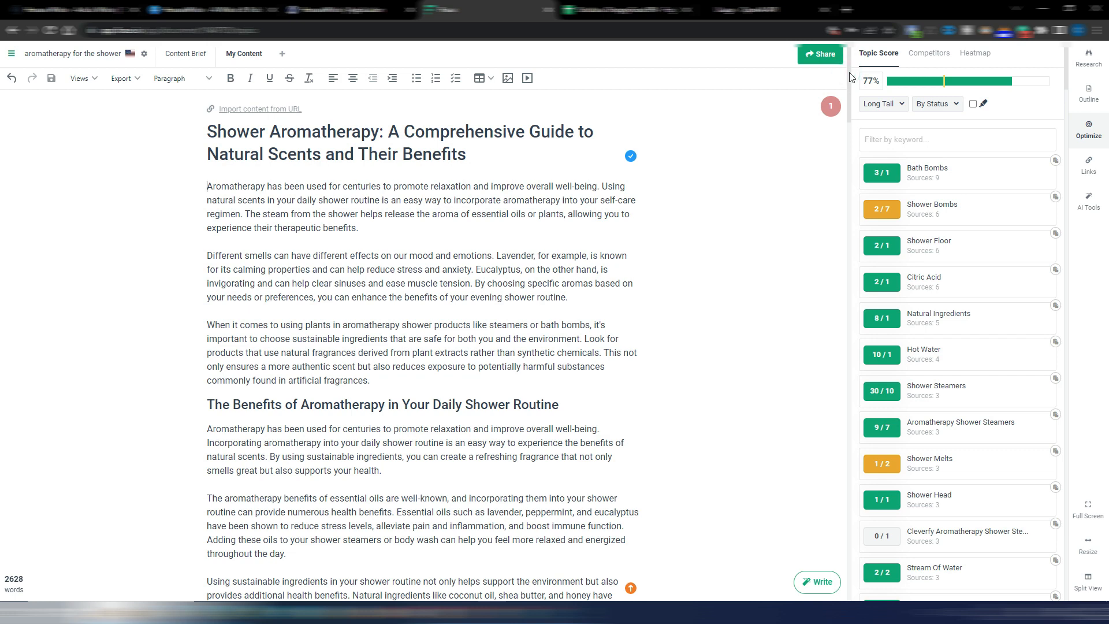
Scroll the article down to the spa-like experience section.
{"action": "scroll", "scroll_direction": "down", "scroll_amount": 3}
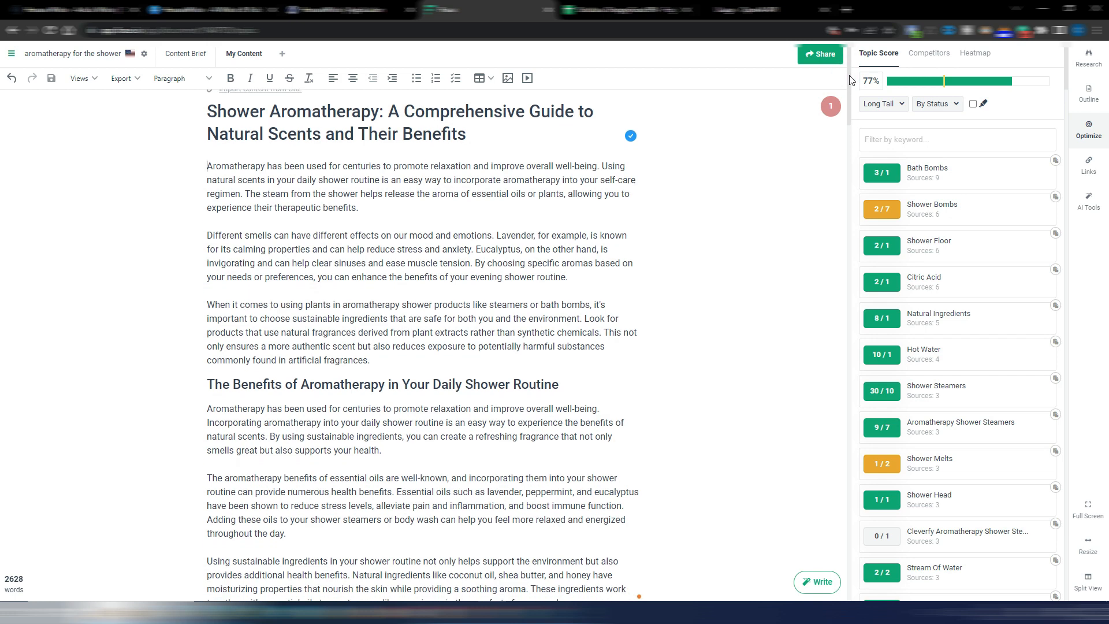
{"action": "scroll", "scroll_direction": "down", "scroll_amount": 3}
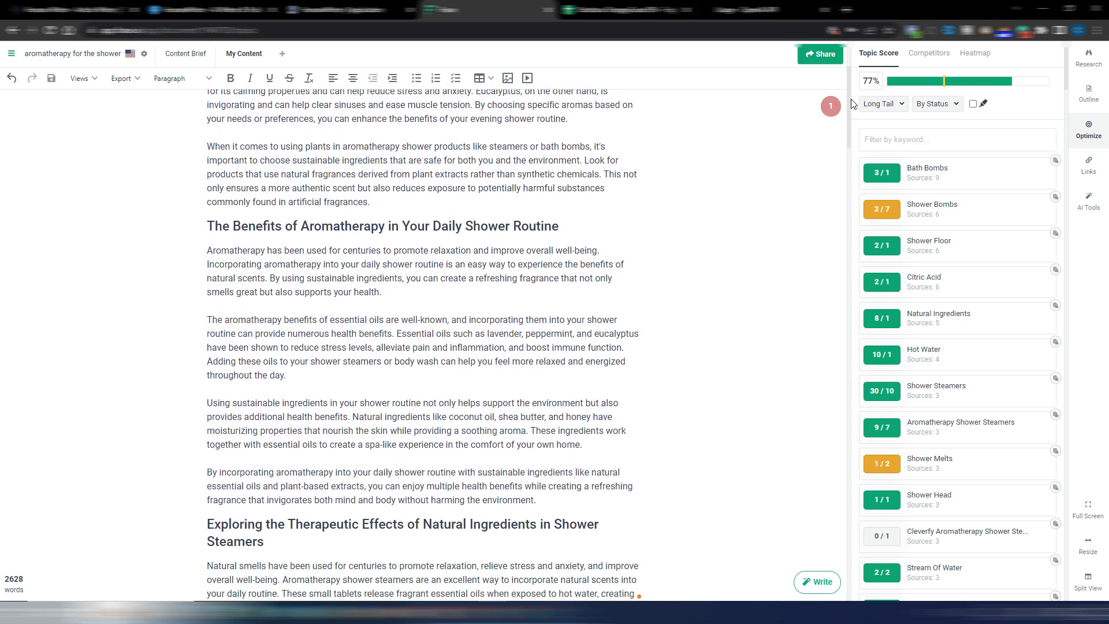
{"action": "scroll", "scroll_direction": "down", "scroll_amount": 3}
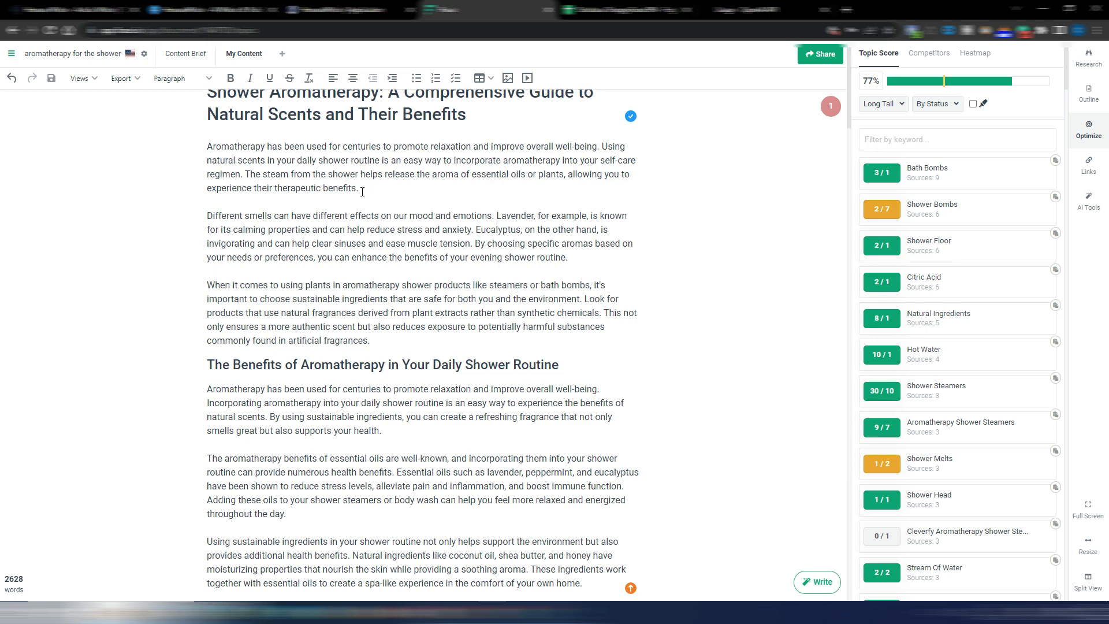
{"action": "mouse_move", "coordinate": [581, 266]}
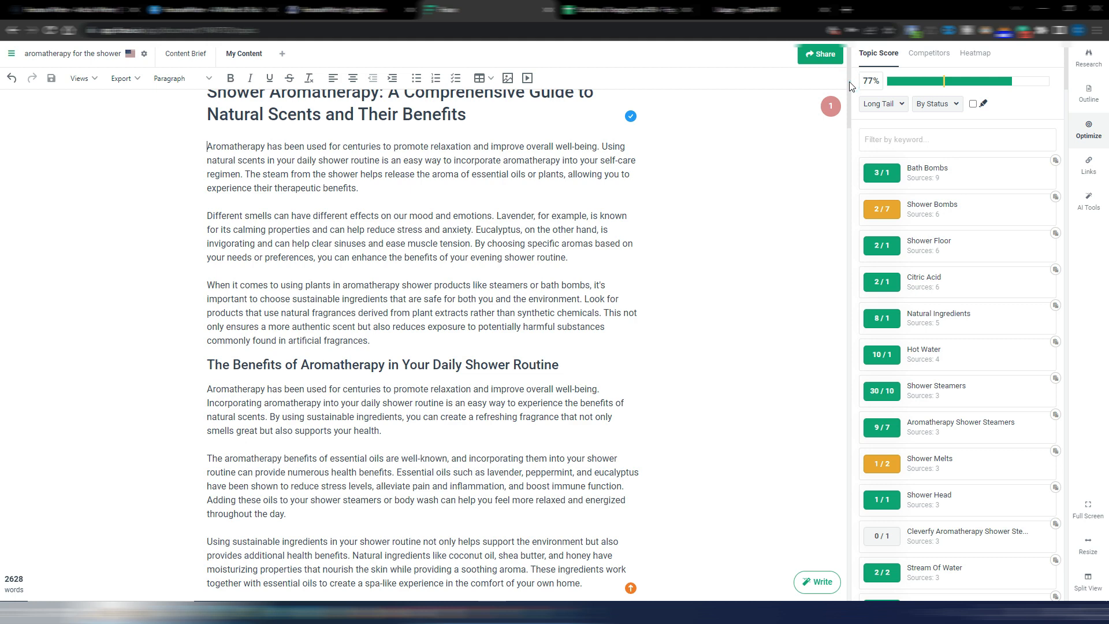
{"action": "scroll", "scroll_direction": "down", "scroll_amount": 3}
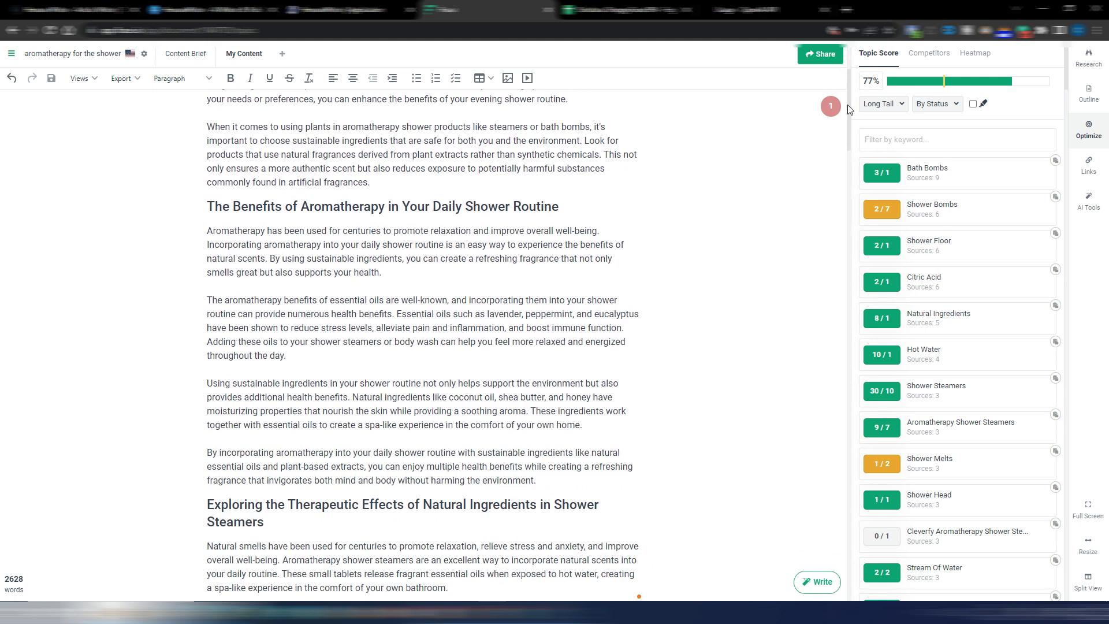
{"action": "scroll", "scroll_direction": "down", "scroll_amount": 3}
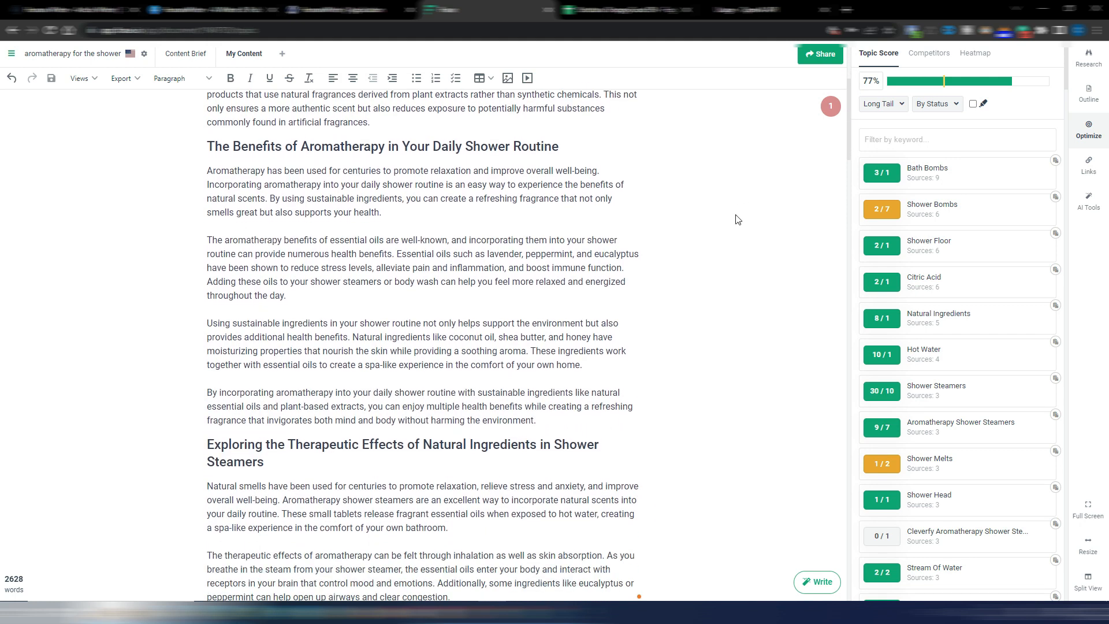
{"action": "scroll", "scroll_direction": "down", "scroll_amount": 3}
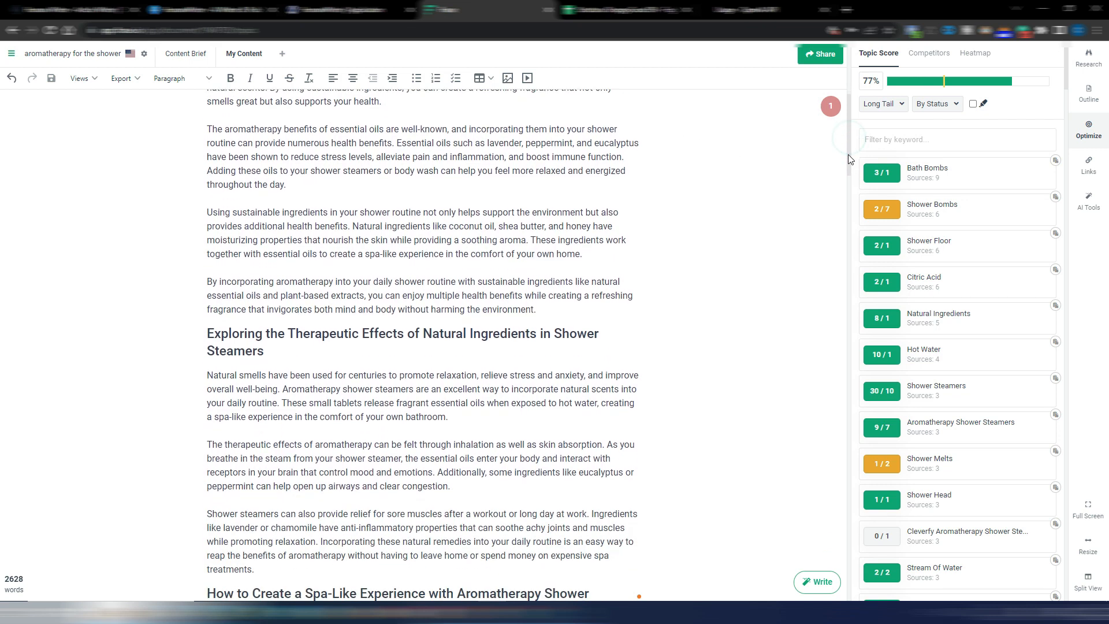
{"action": "scroll", "scroll_direction": "down", "scroll_amount": 3}
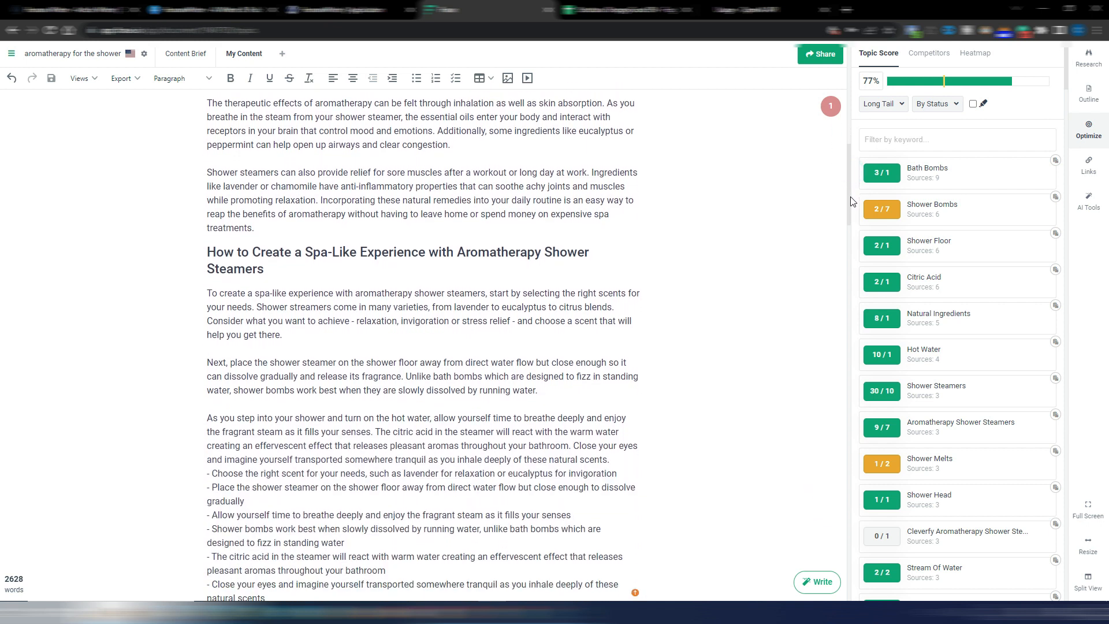
{"action": "scroll", "scroll_direction": "down", "scroll_amount": 3}
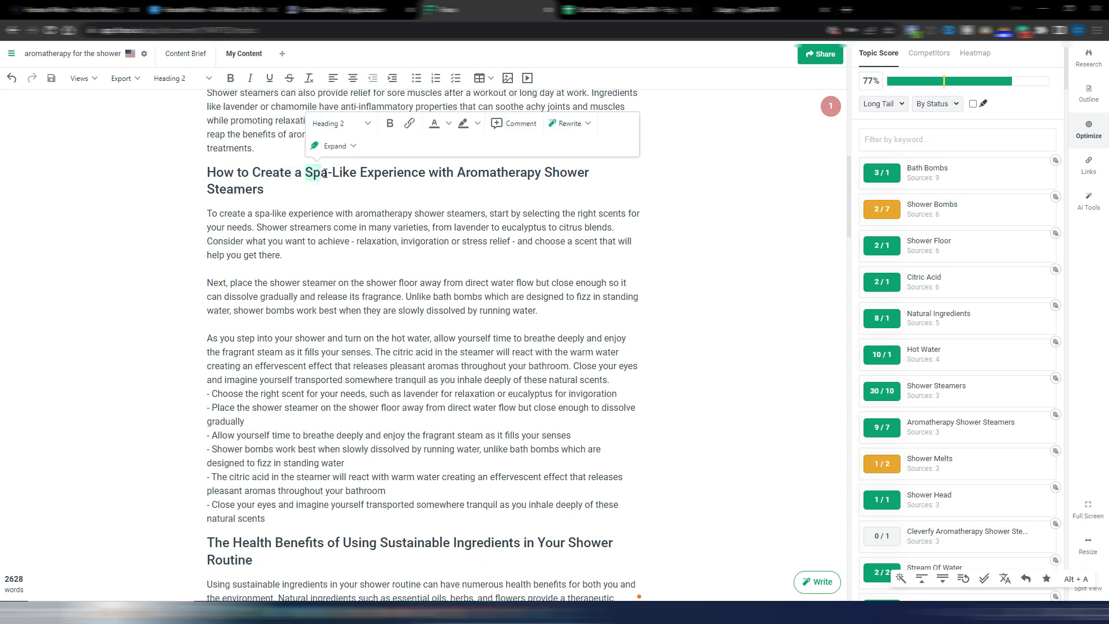
Format the six dash-prefixed tips under the spa-like experience heading as a bulleted list.
{"action": "left_click", "coordinate": [326, 174]}
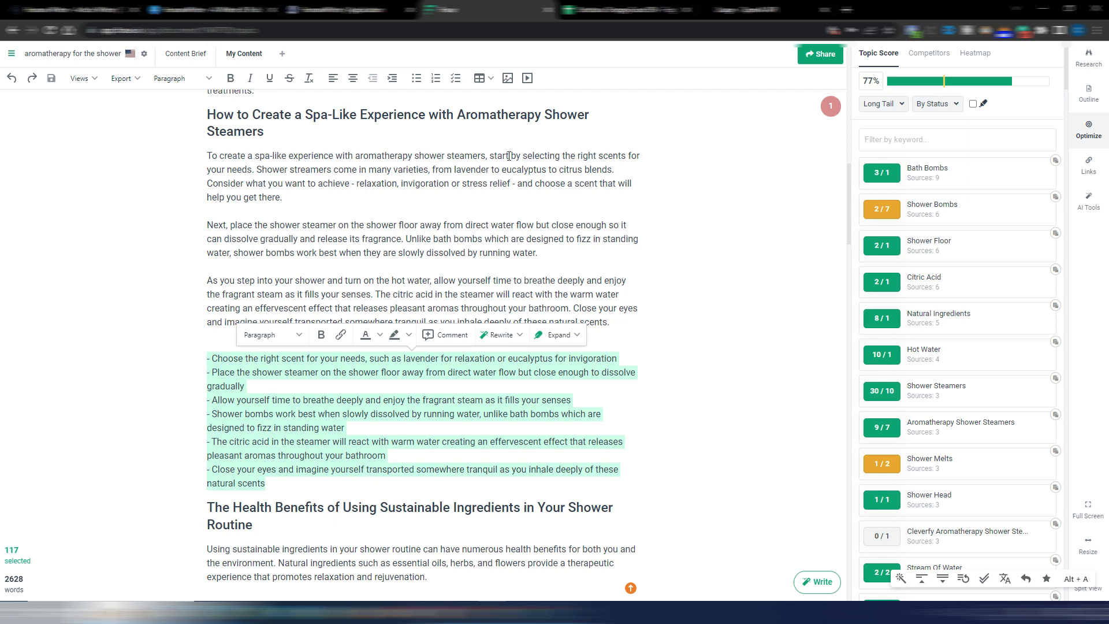
{"action": "left_click", "coordinate": [417, 77]}
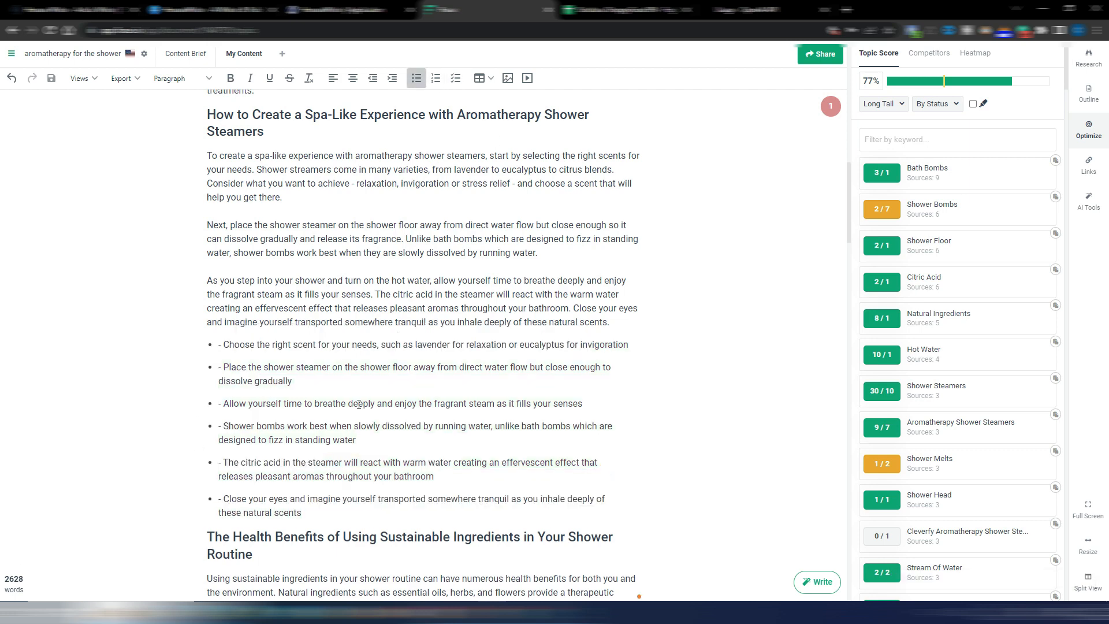
{"action": "scroll", "scroll_direction": "down", "scroll_amount": 3}
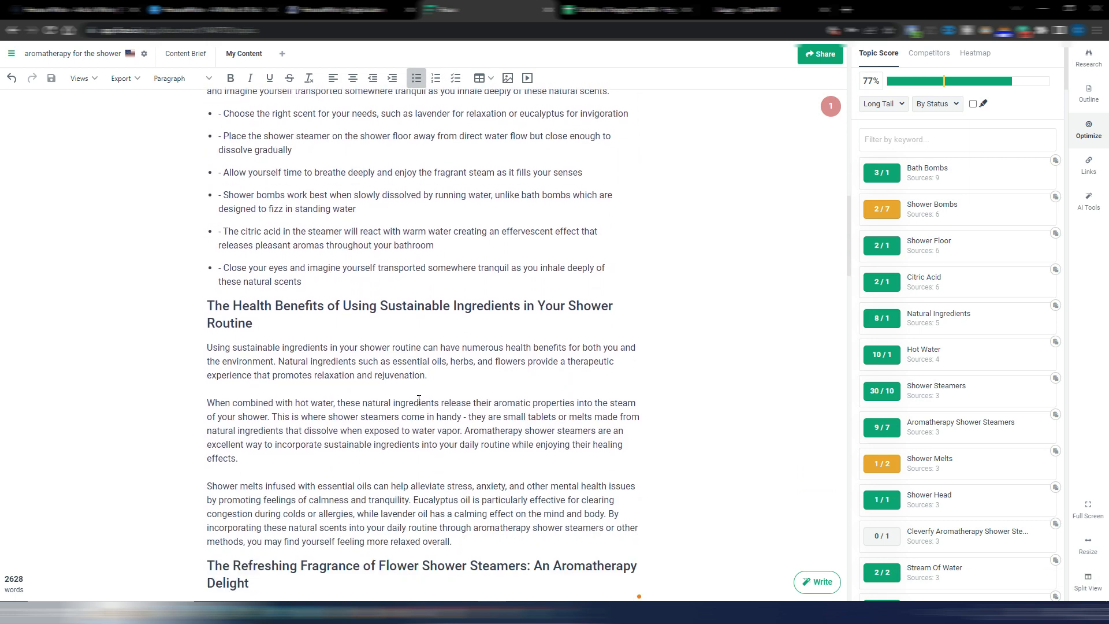
{"action": "scroll", "scroll_direction": "down", "scroll_amount": 3}
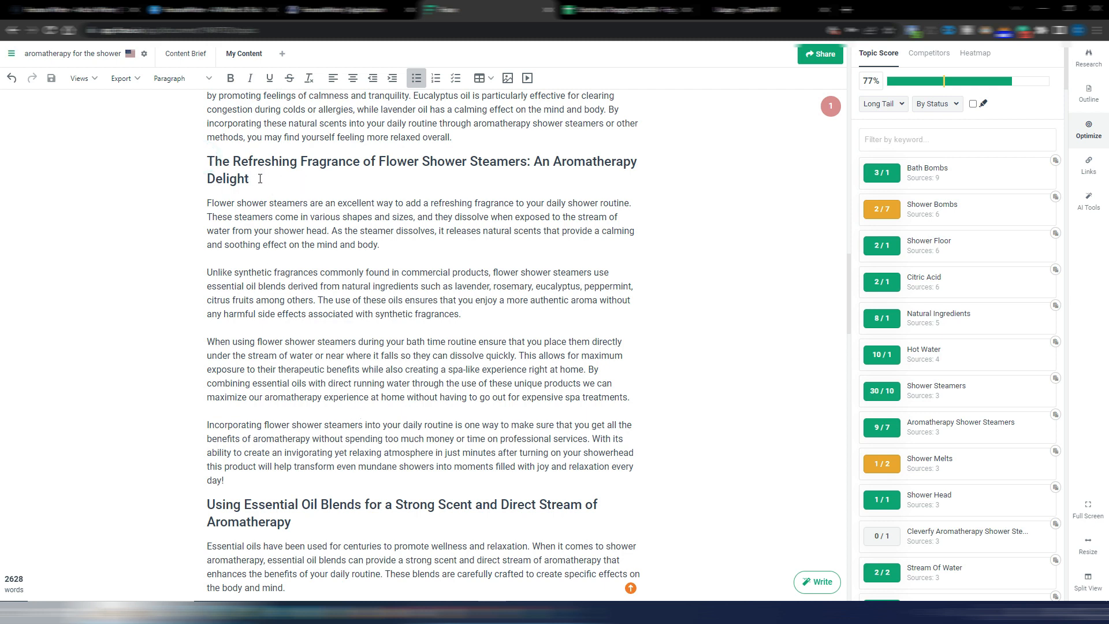
{"action": "scroll", "scroll_direction": "down", "scroll_amount": 3}
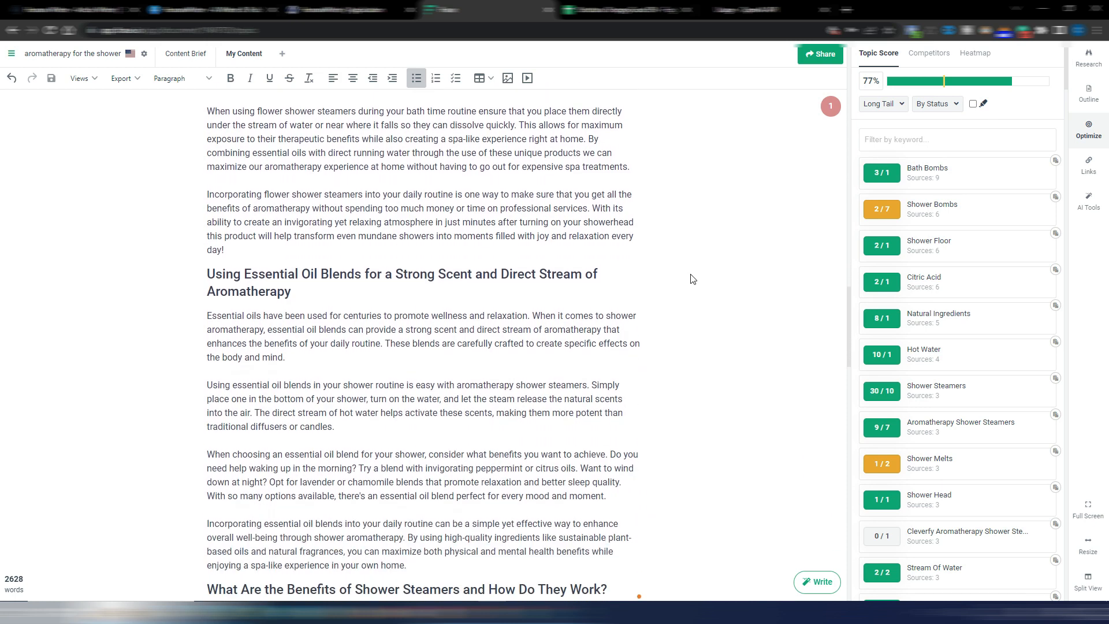
{"action": "scroll", "scroll_direction": "down", "scroll_amount": 3}
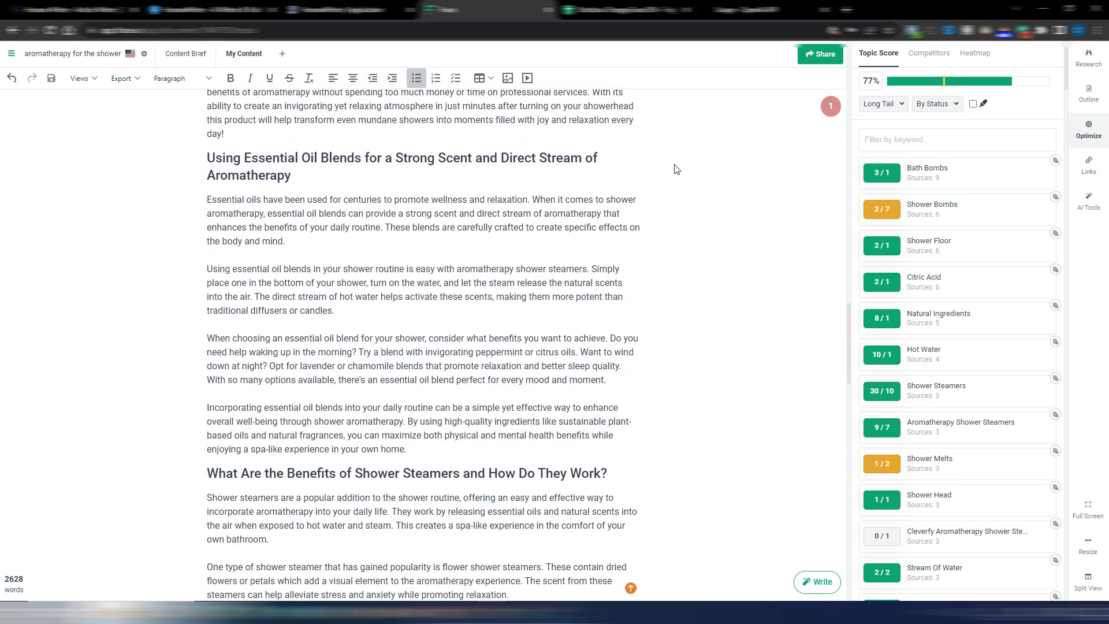
{"action": "scroll", "scroll_direction": "down", "scroll_amount": 3}
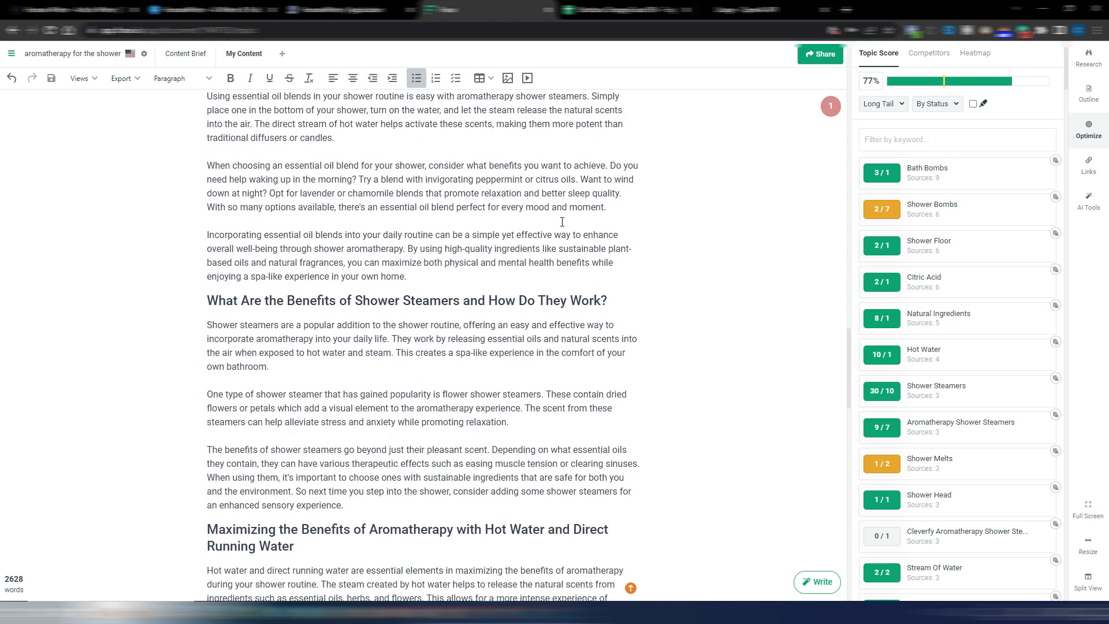
{"action": "scroll", "scroll_direction": "down", "scroll_amount": 3}
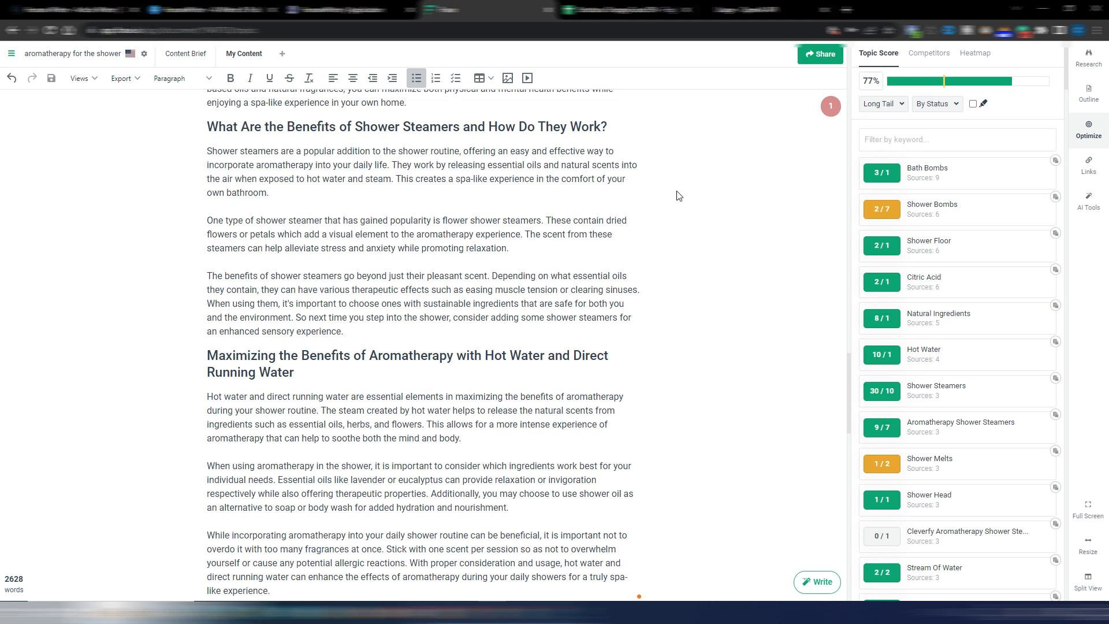
{"action": "scroll", "scroll_direction": "down", "scroll_amount": 3}
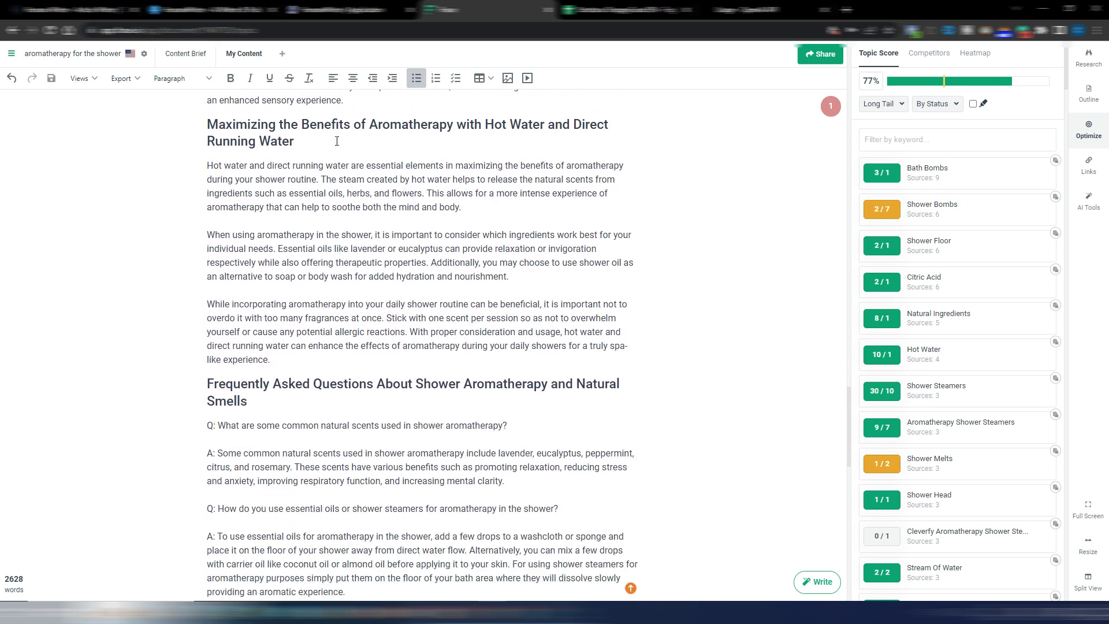
{"action": "mouse_move", "coordinate": [753, 115]}
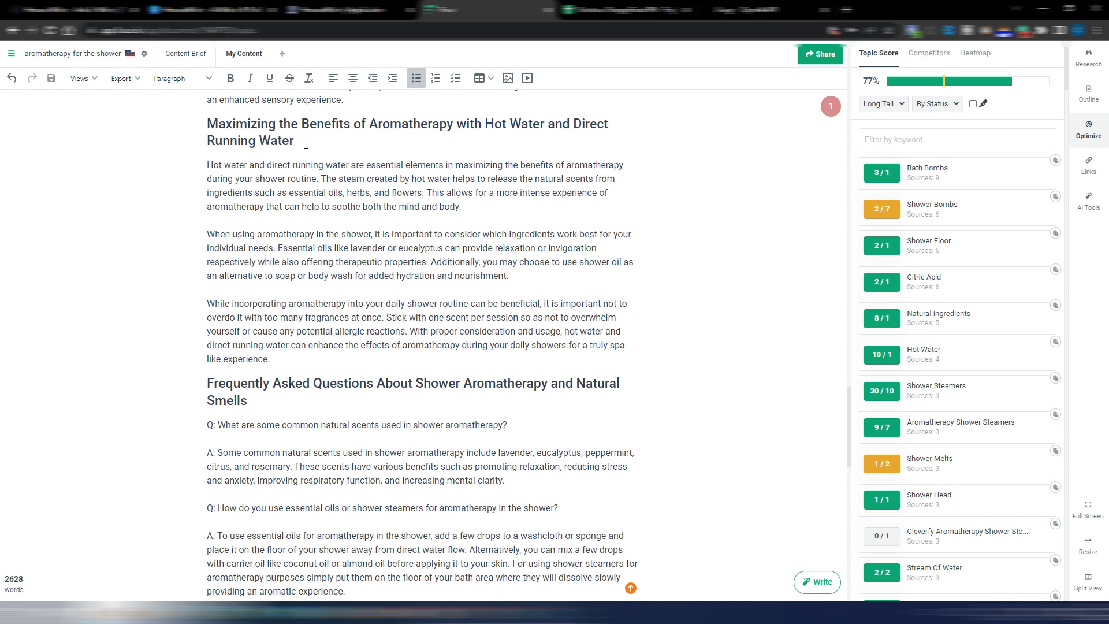
{"action": "scroll", "scroll_direction": "down", "scroll_amount": 3}
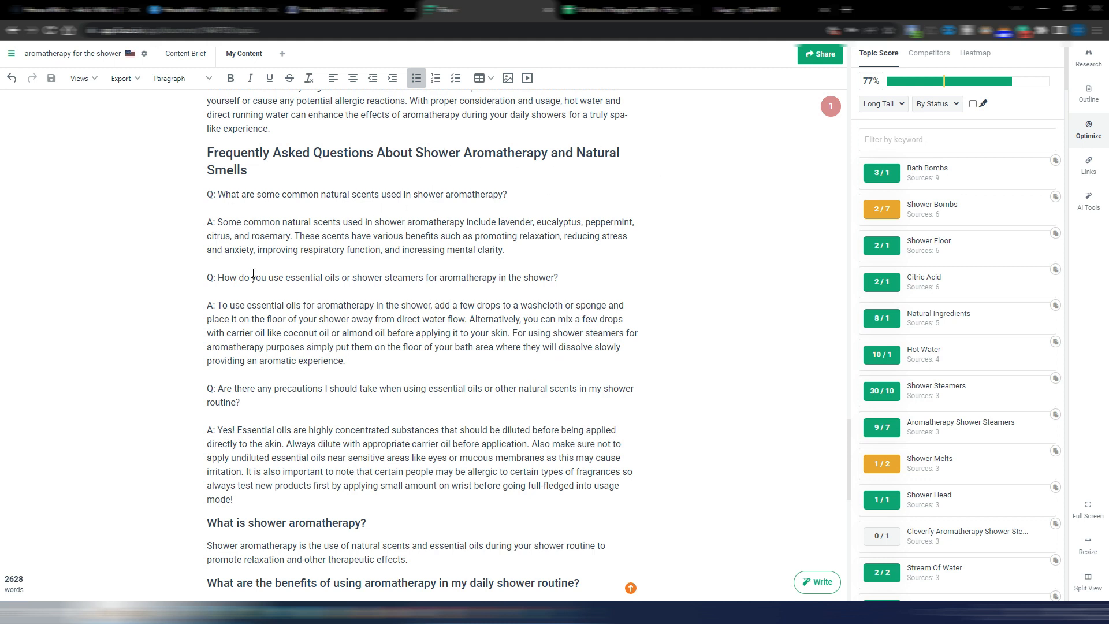
{"action": "scroll", "scroll_direction": "down", "scroll_amount": 3}
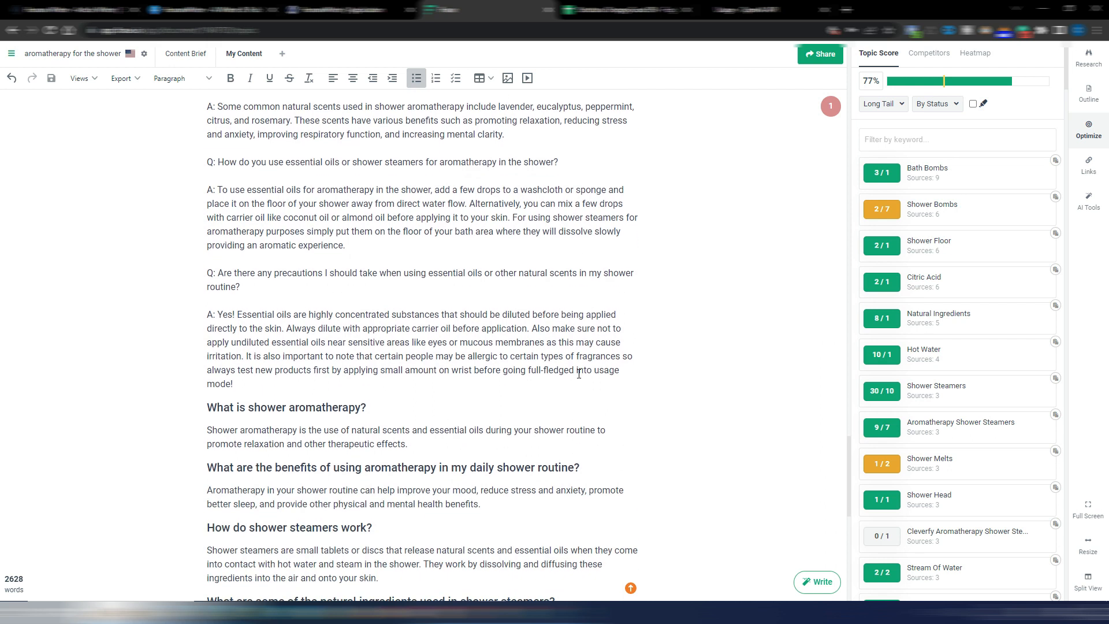
{"action": "scroll", "scroll_direction": "down", "scroll_amount": 3}
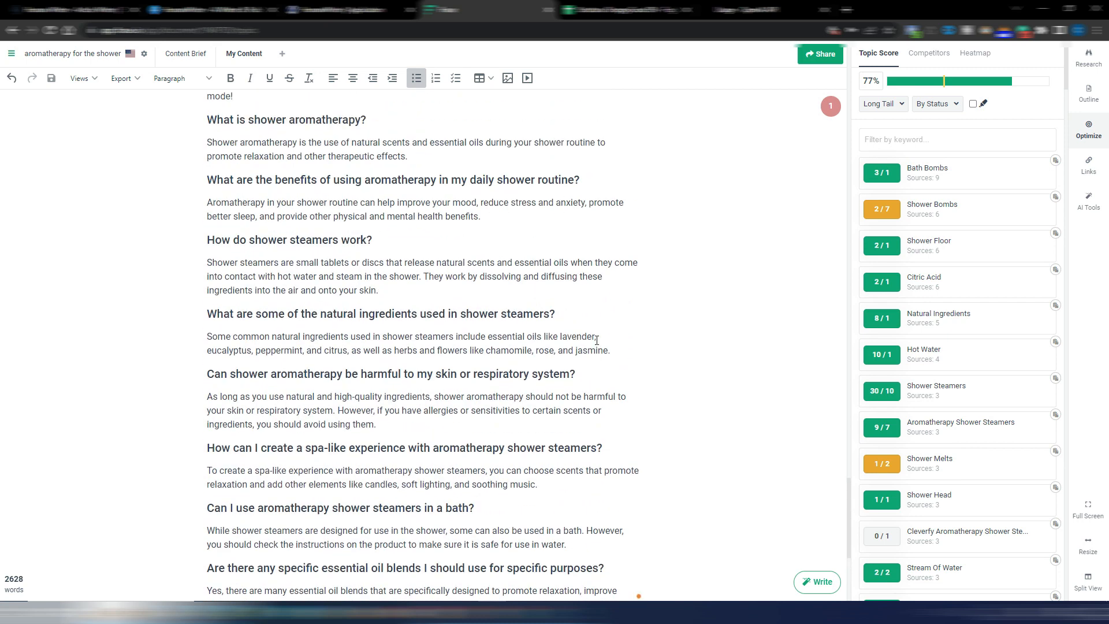
{"action": "scroll", "scroll_direction": "down", "scroll_amount": 3}
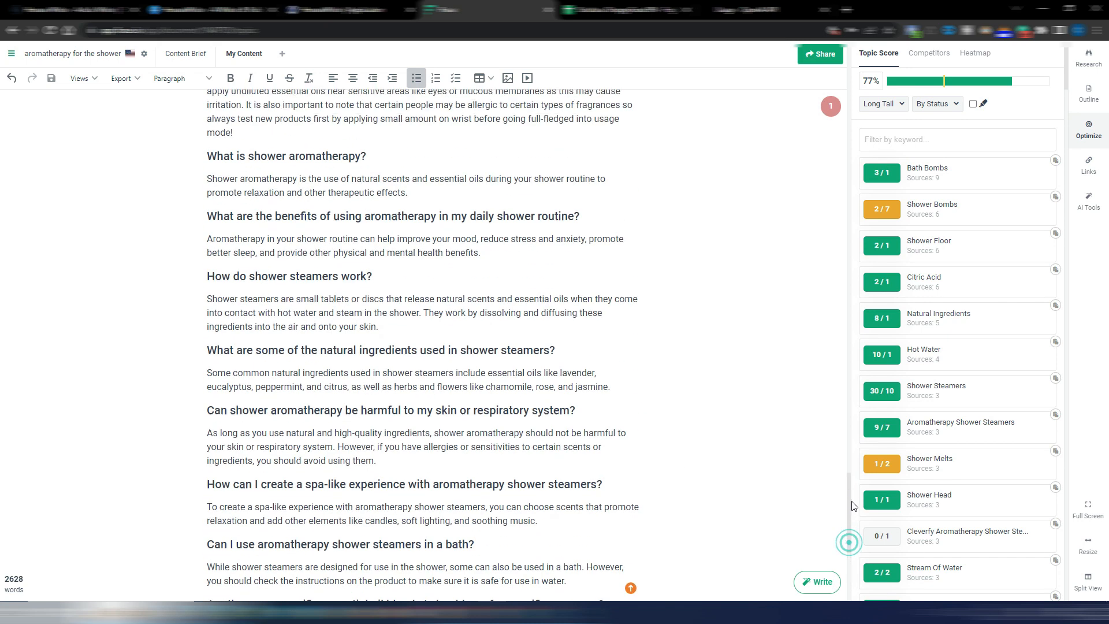
{"action": "scroll", "scroll_direction": "down", "scroll_amount": 3}
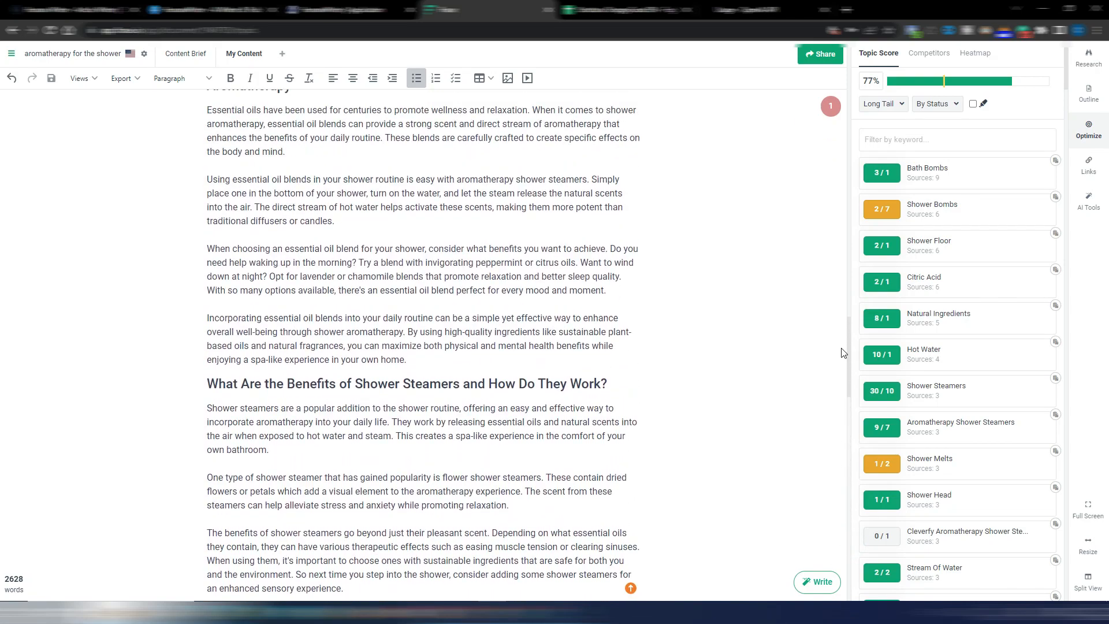
{"action": "scroll", "scroll_direction": "down", "scroll_amount": 3}
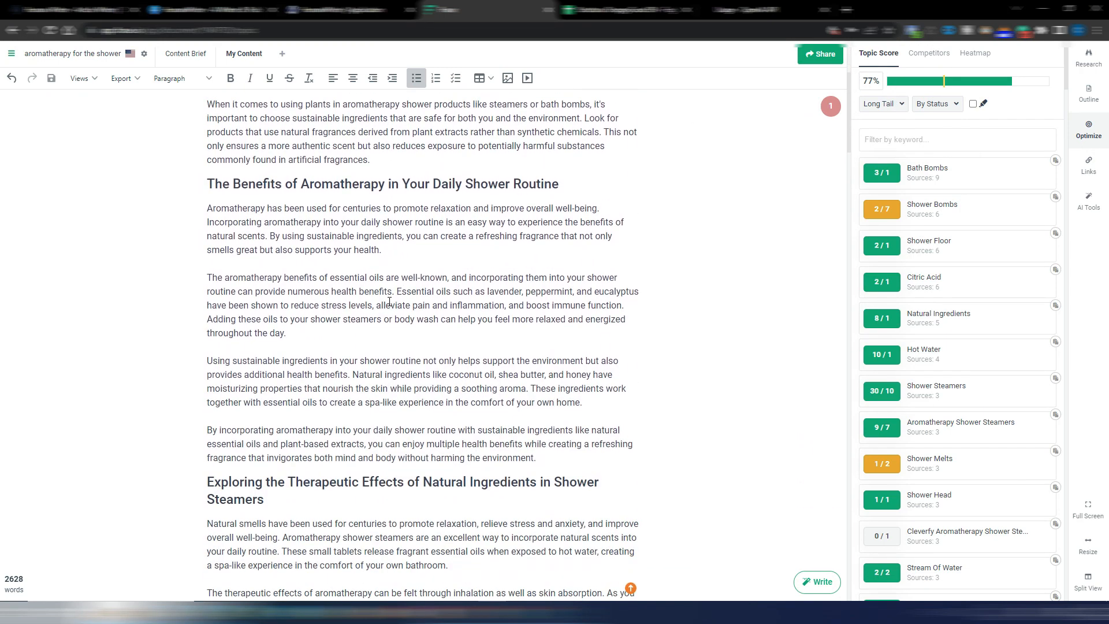
{"action": "scroll", "scroll_direction": "down", "scroll_amount": 3}
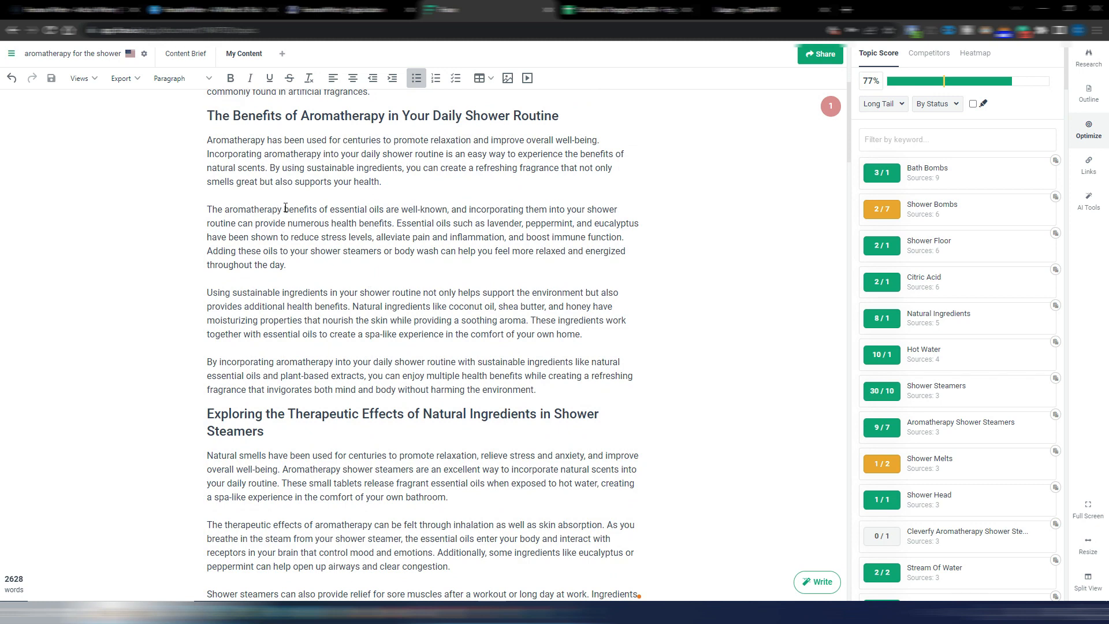
{"action": "scroll", "scroll_direction": "down", "scroll_amount": 3}
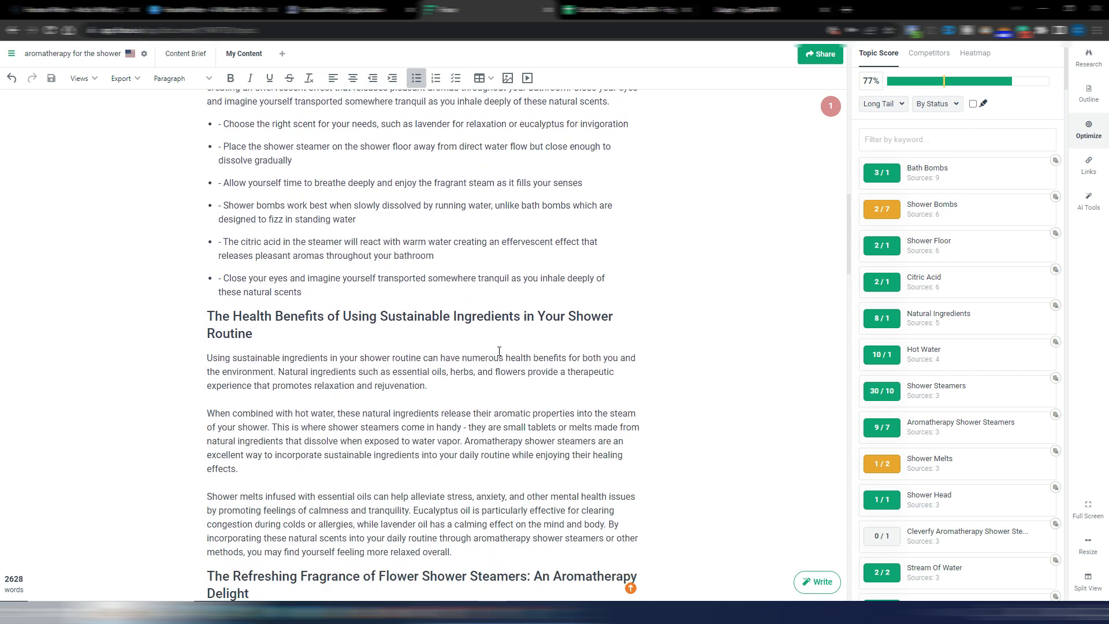
{"action": "scroll", "scroll_direction": "down", "scroll_amount": 3}
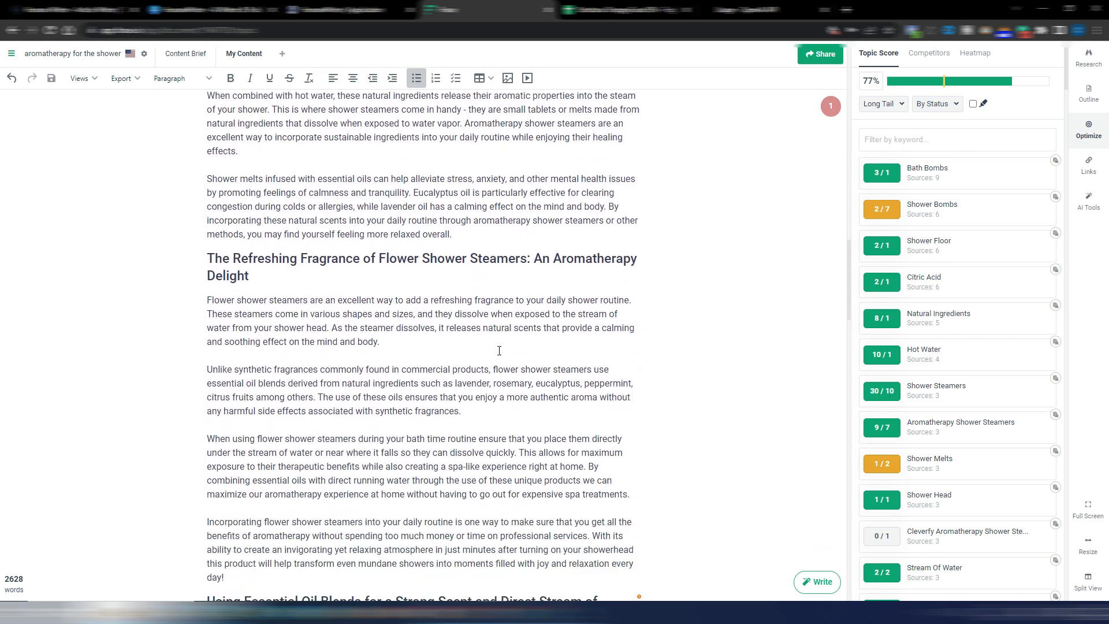
Prompt the AI writer: 'generate a good H3 for the above paragraph' before the last flower-steamers paragraph.
{"action": "scroll", "scroll_direction": "down", "scroll_amount": 3}
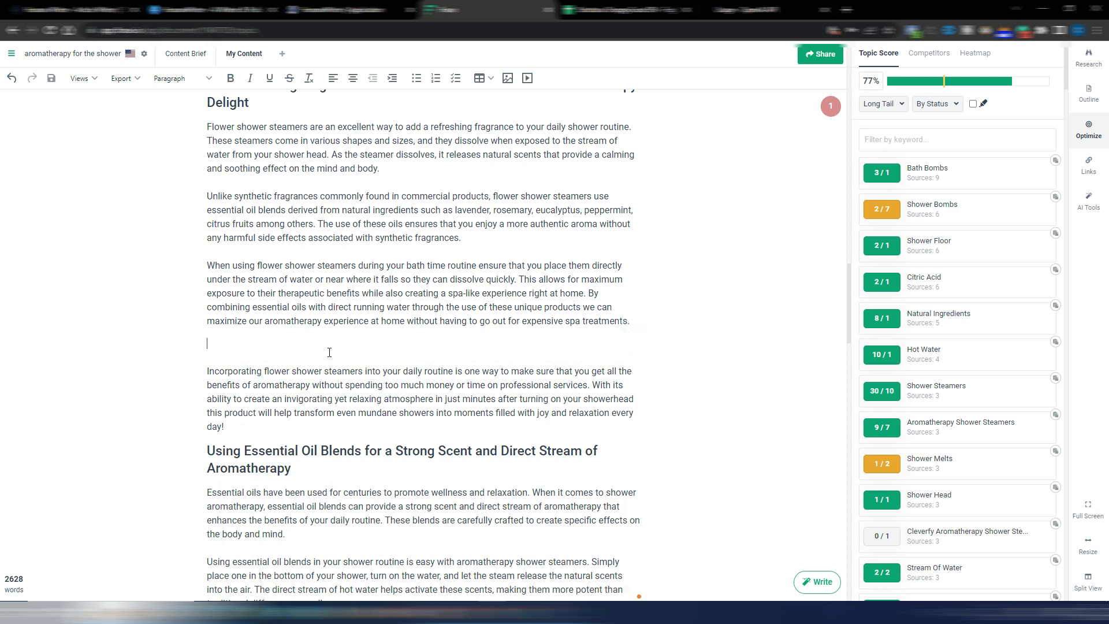
{"action": "type", "text": "generate a good H3 for the above paragraph"}
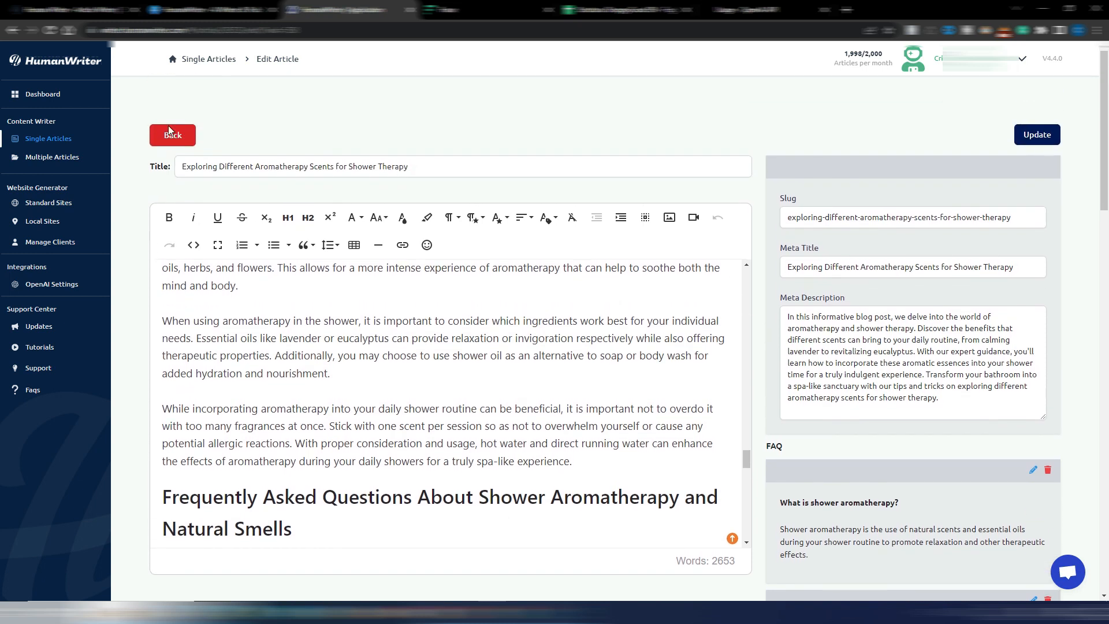
{"action": "mouse_move", "coordinate": [457, 250]}
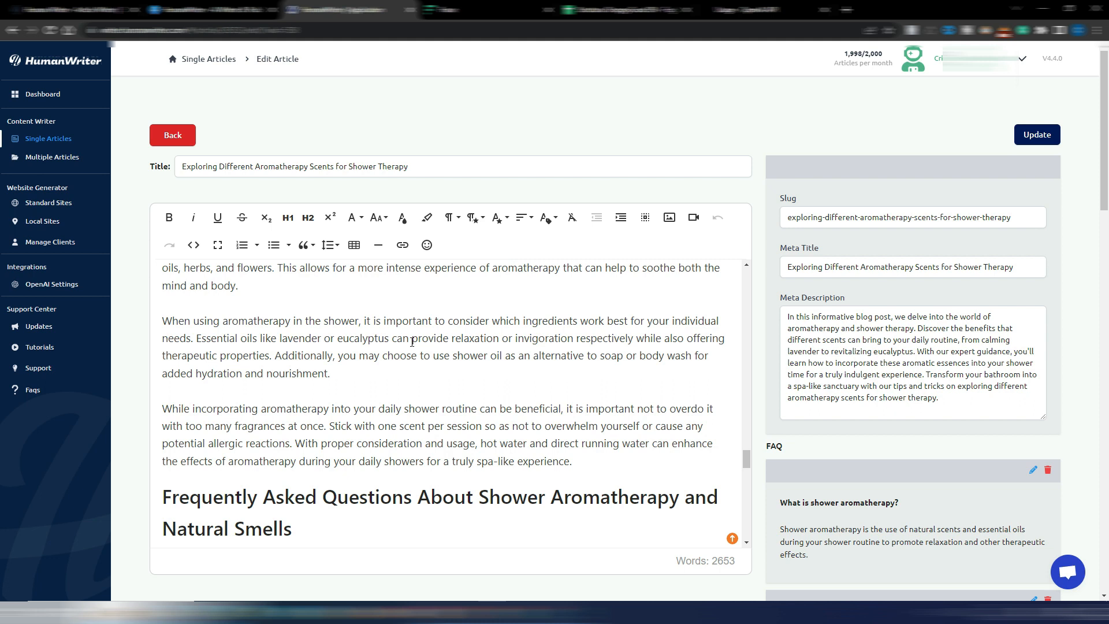
{"action": "mouse_move", "coordinate": [469, 367]}
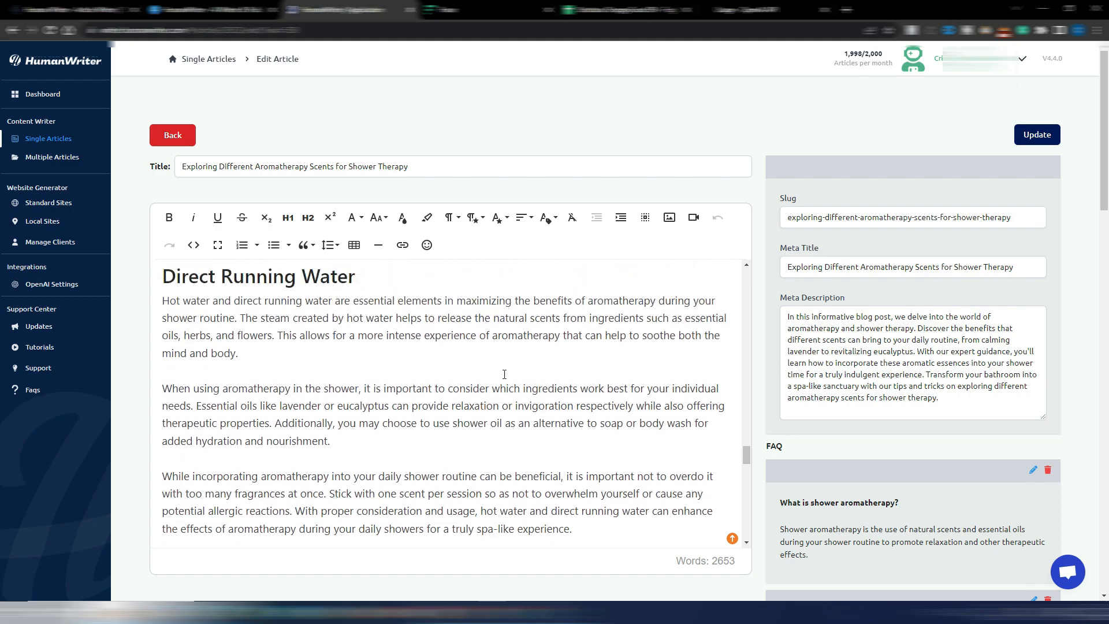
Scroll the article body in HumanWriter's Edit Article page.
{"action": "scroll", "scroll_direction": "down", "scroll_amount": 3}
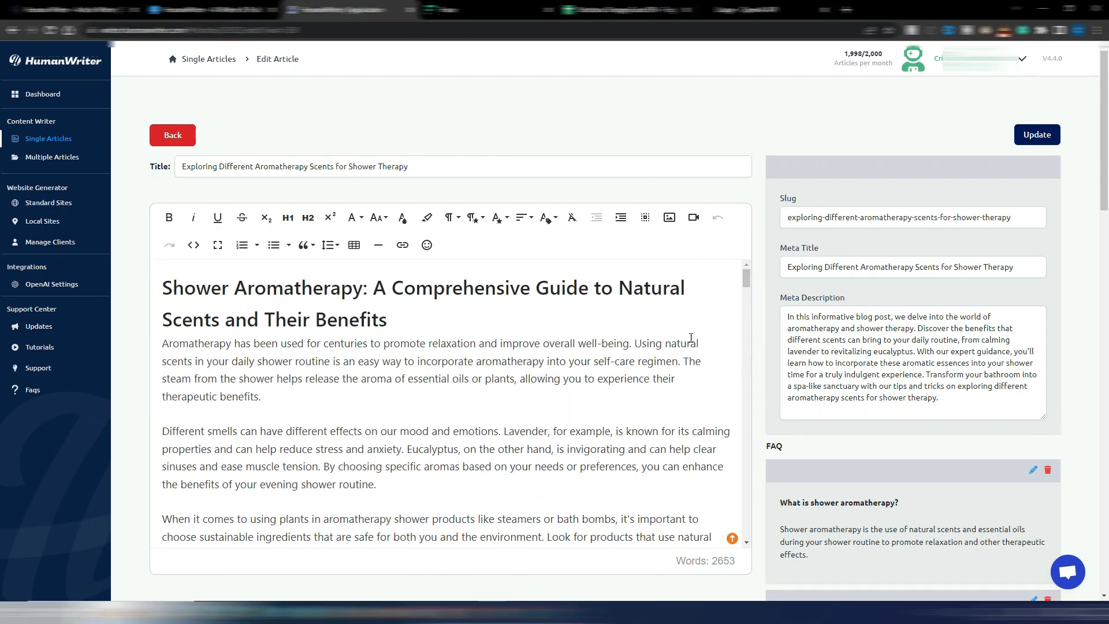
{"action": "mouse_move", "coordinate": [639, 367]}
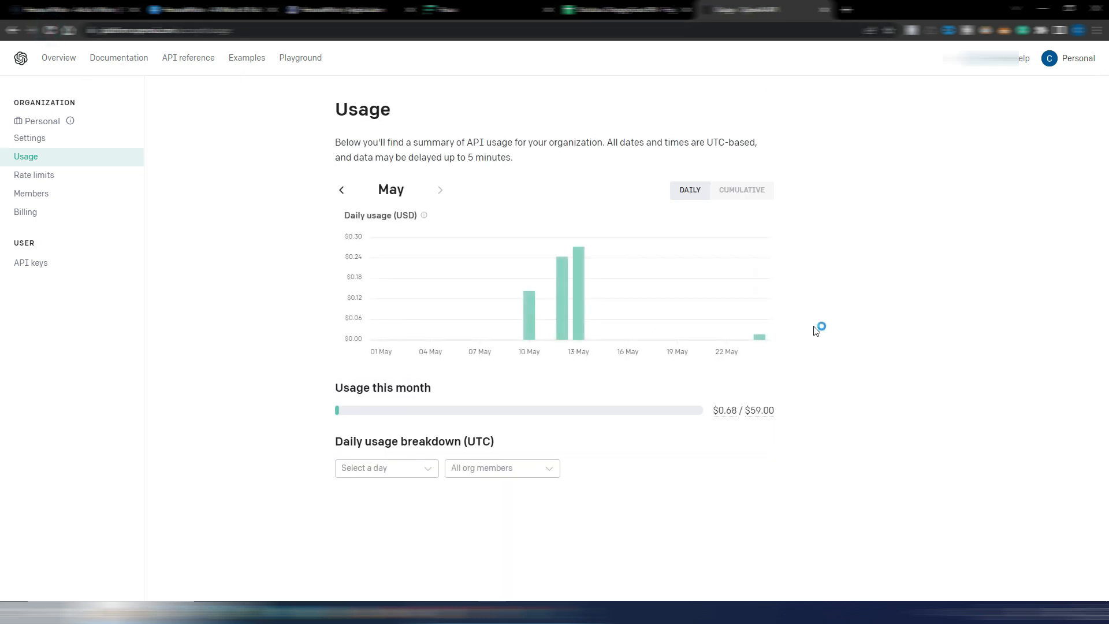
{"action": "mouse_move", "coordinate": [760, 336]}
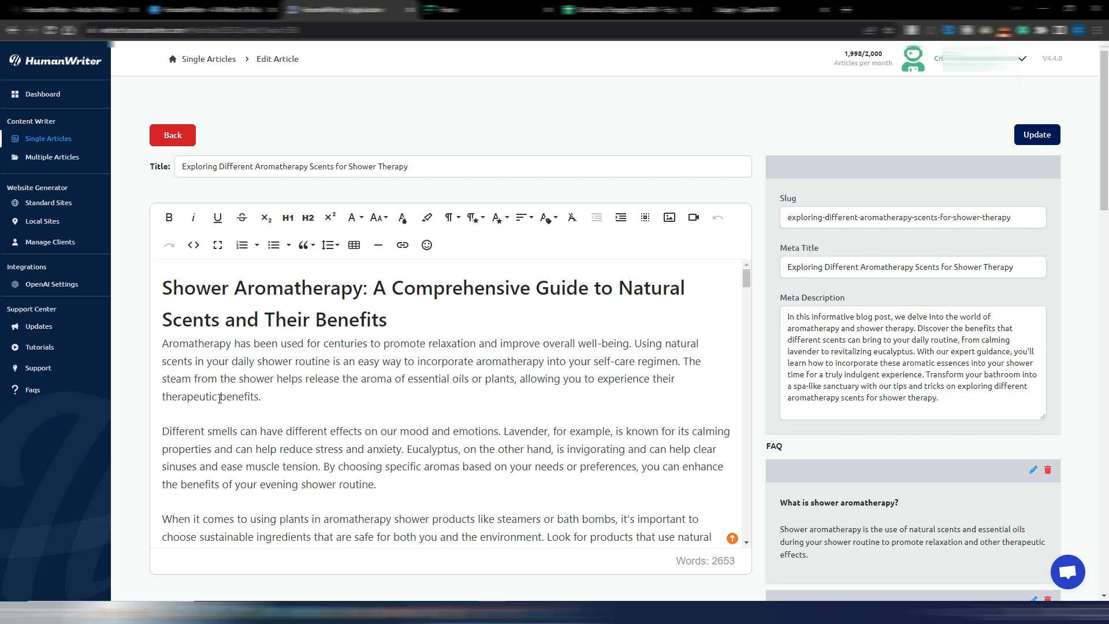
{"action": "mouse_move", "coordinate": [102, 376]}
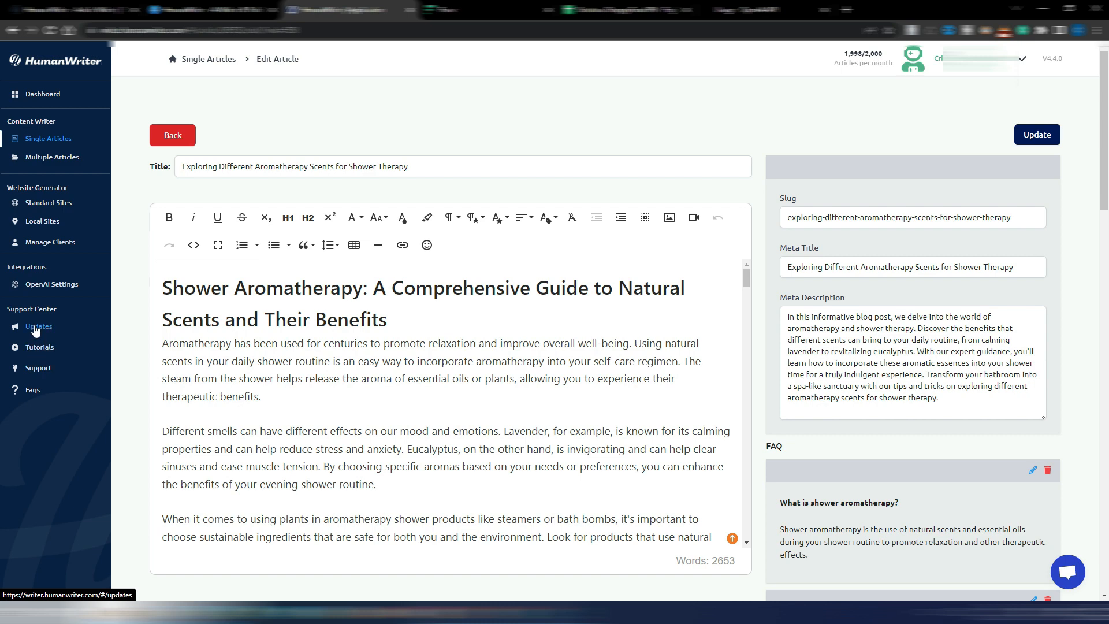
View the V4.4.0 Beta release notes, then show the aromatherapy article's actions in Single Articles.
{"action": "left_click", "coordinate": [38, 326]}
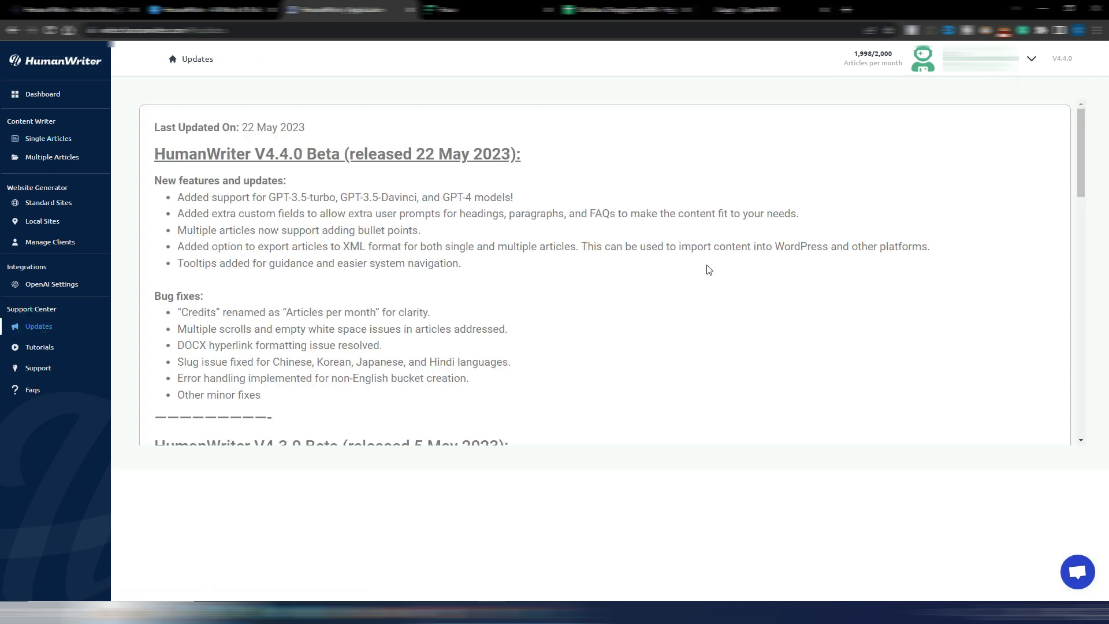
{"action": "mouse_move", "coordinate": [550, 292]}
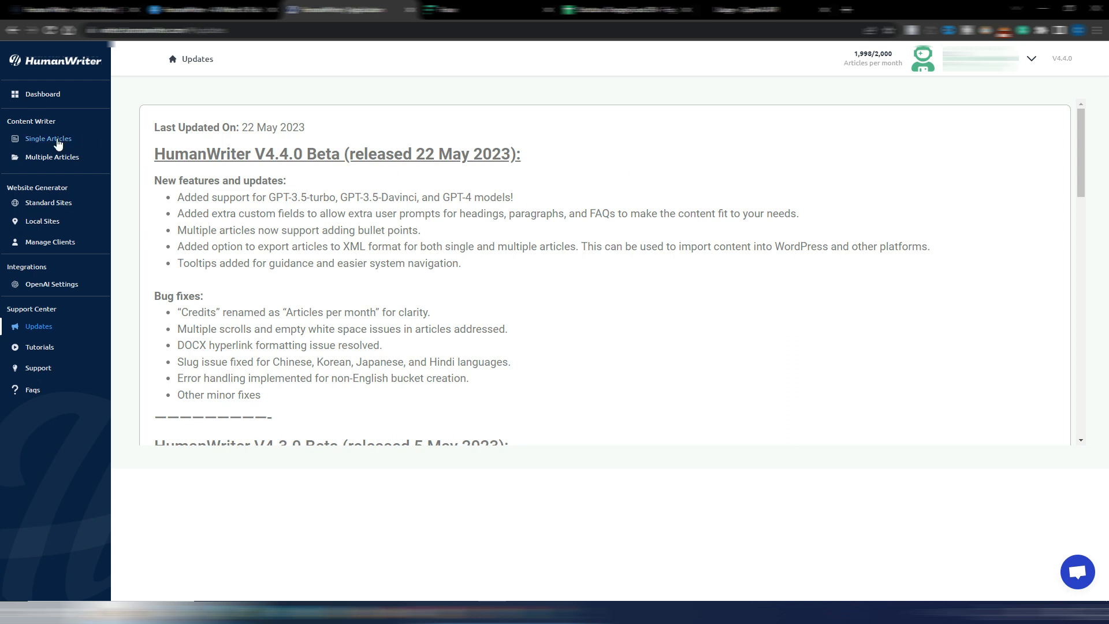
{"action": "left_click", "coordinate": [47, 139]}
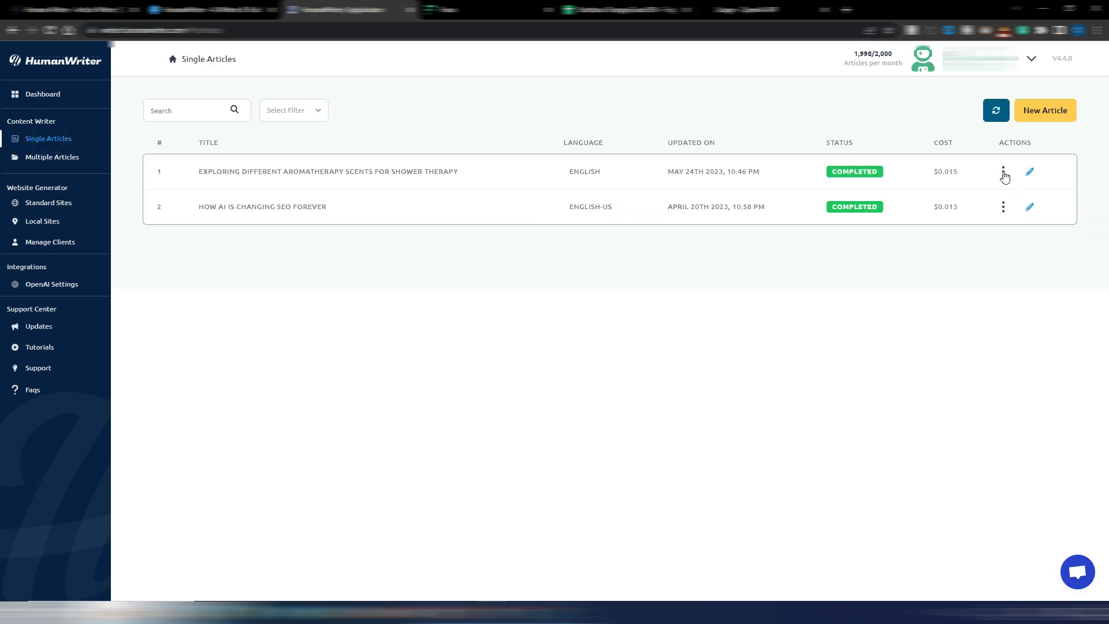
{"action": "left_click", "coordinate": [1002, 172]}
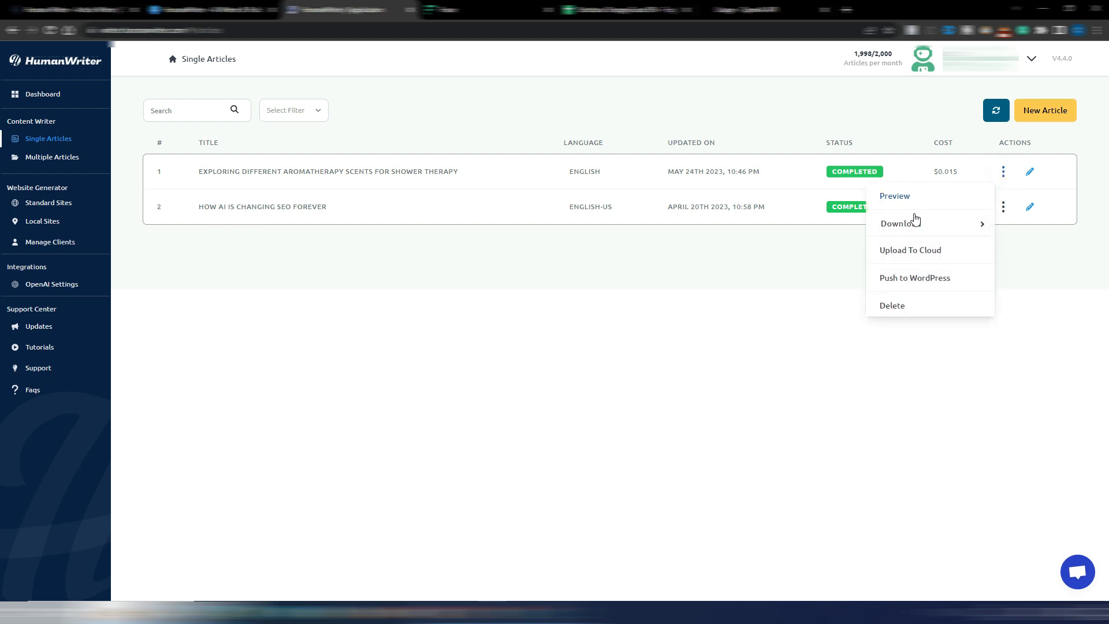
{"action": "mouse_move", "coordinate": [899, 223]}
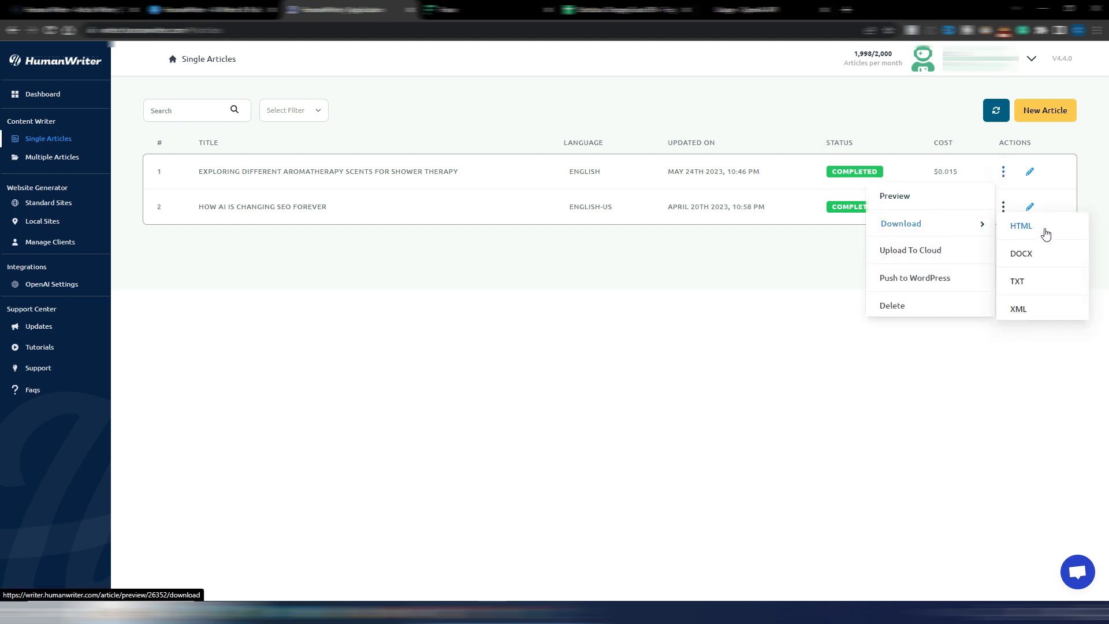
{"action": "mouse_move", "coordinate": [1019, 253]}
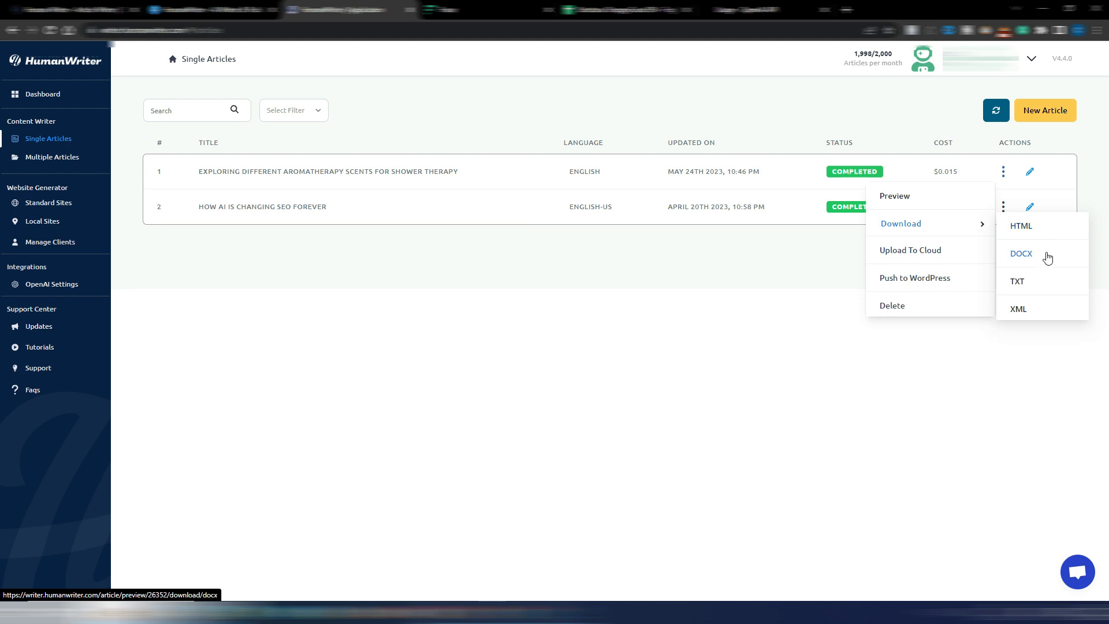
{"action": "mouse_move", "coordinate": [1016, 309]}
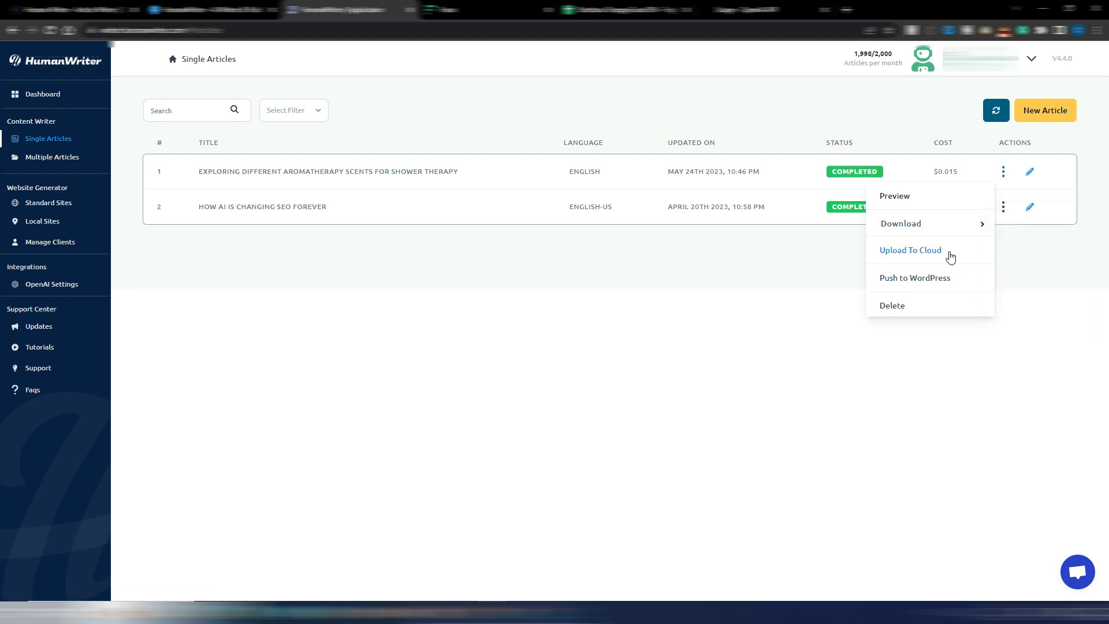
{"action": "mouse_move", "coordinate": [929, 277]}
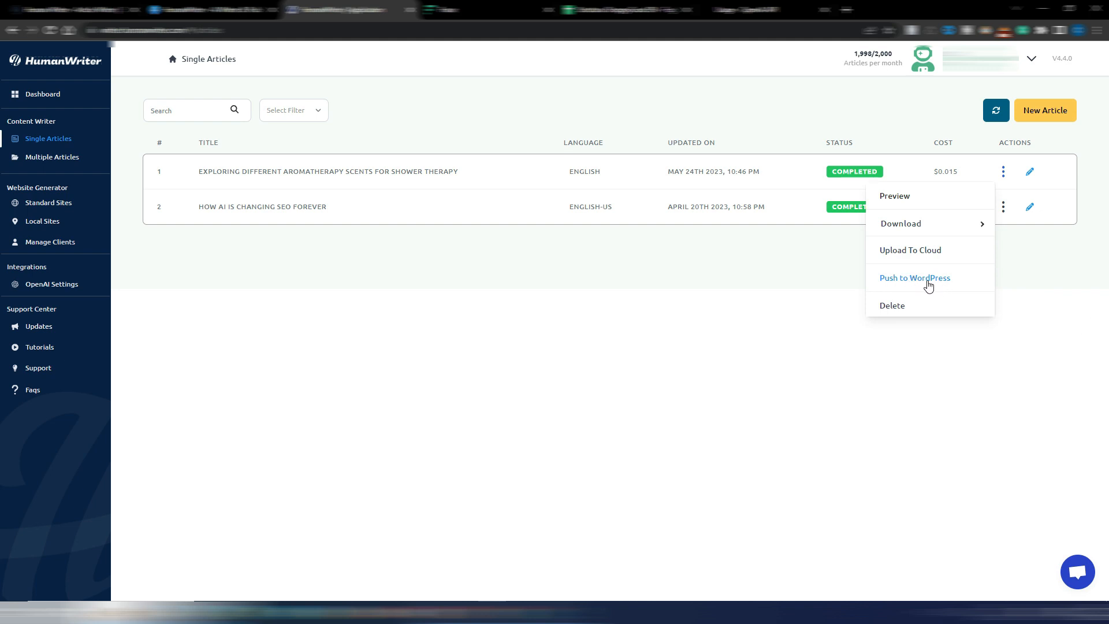
{"action": "mouse_move", "coordinate": [723, 266]}
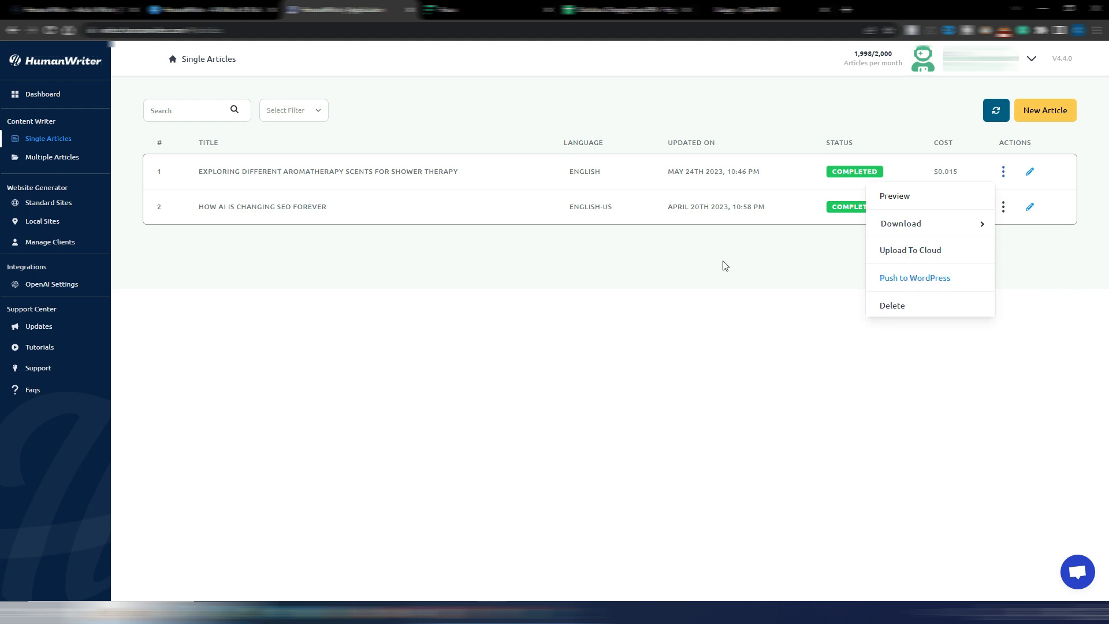